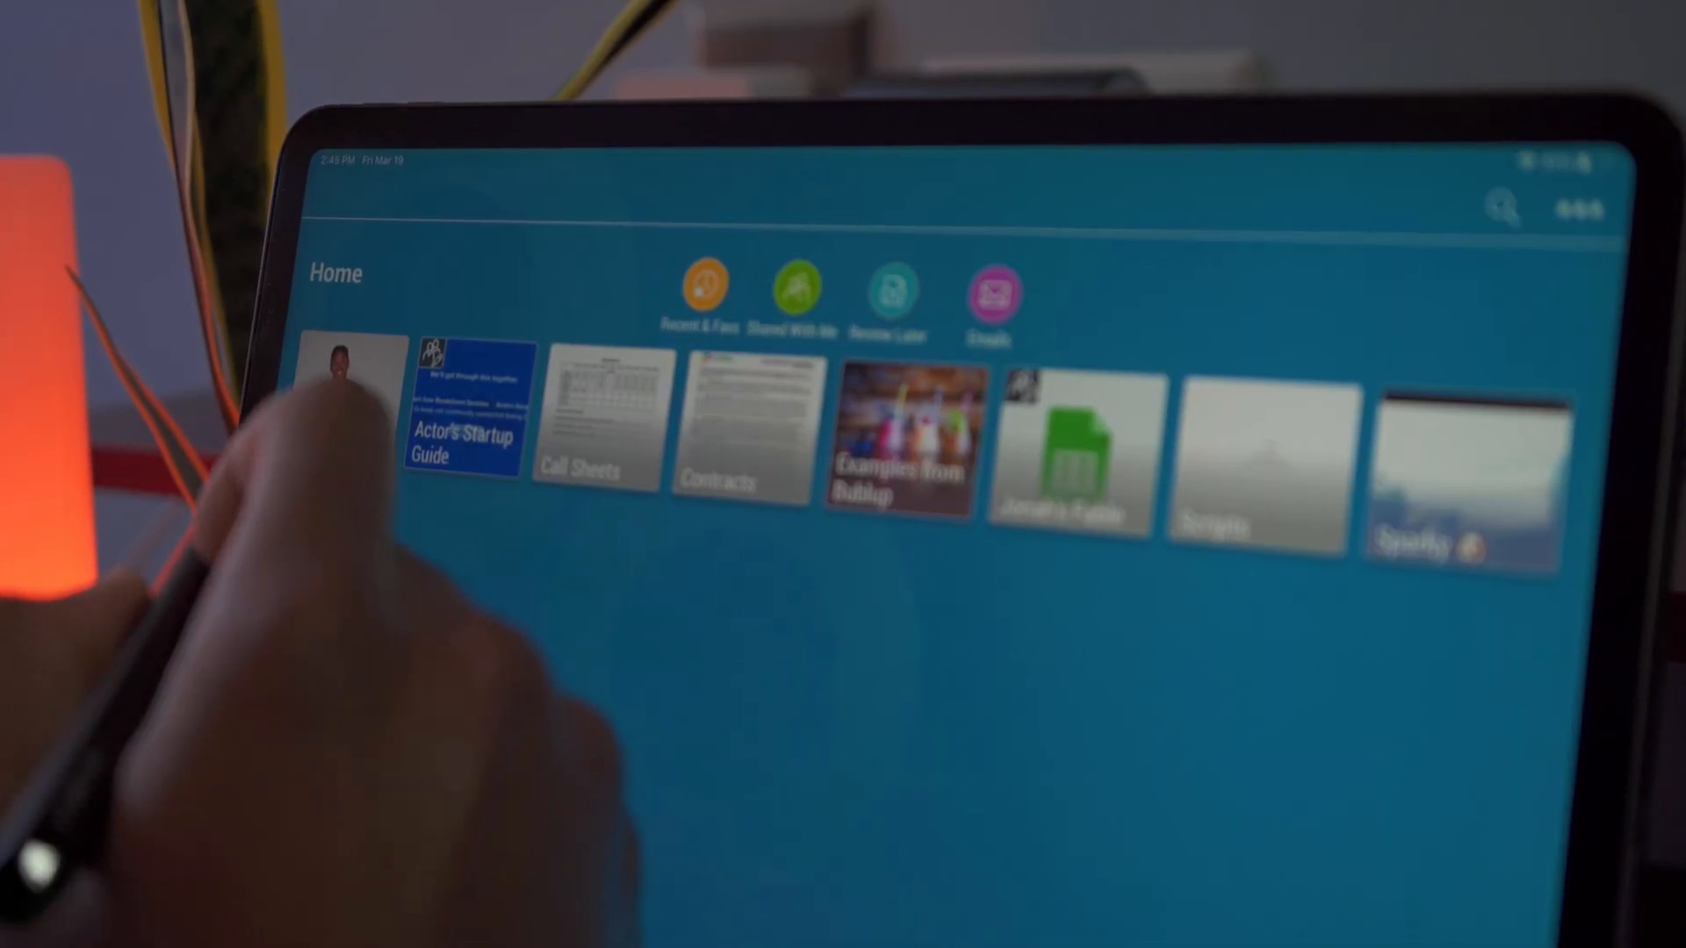
- Open the Jonah's Fable folder and its Shot List item, then scroll the board
click(358, 420)
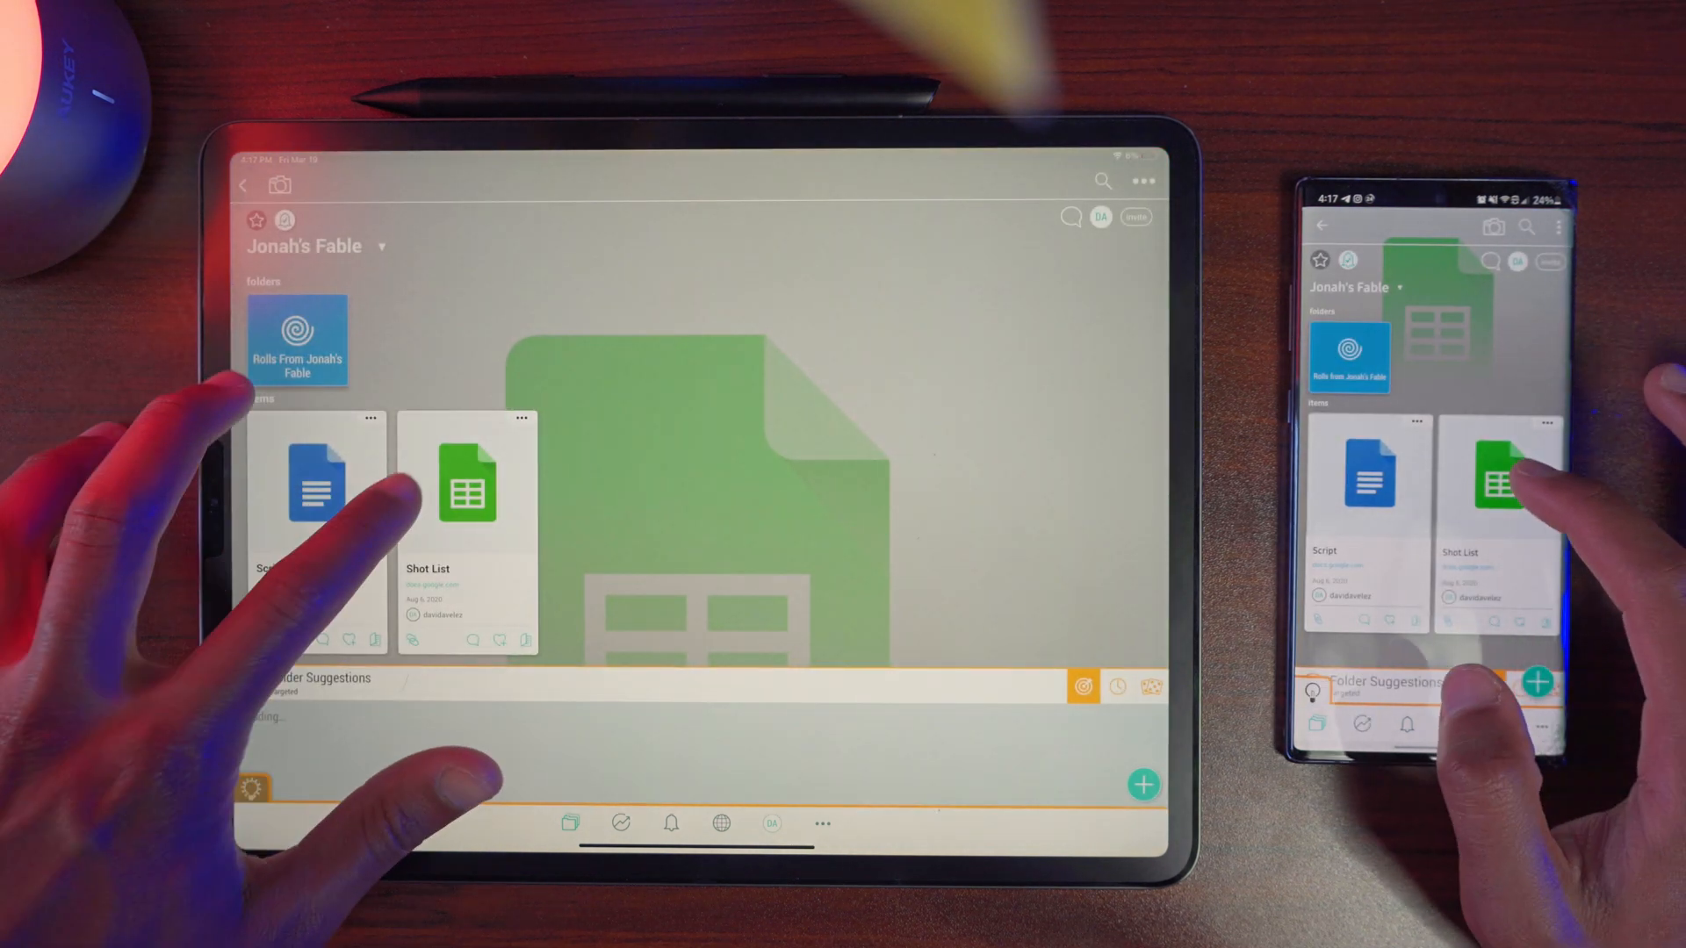
click(466, 484)
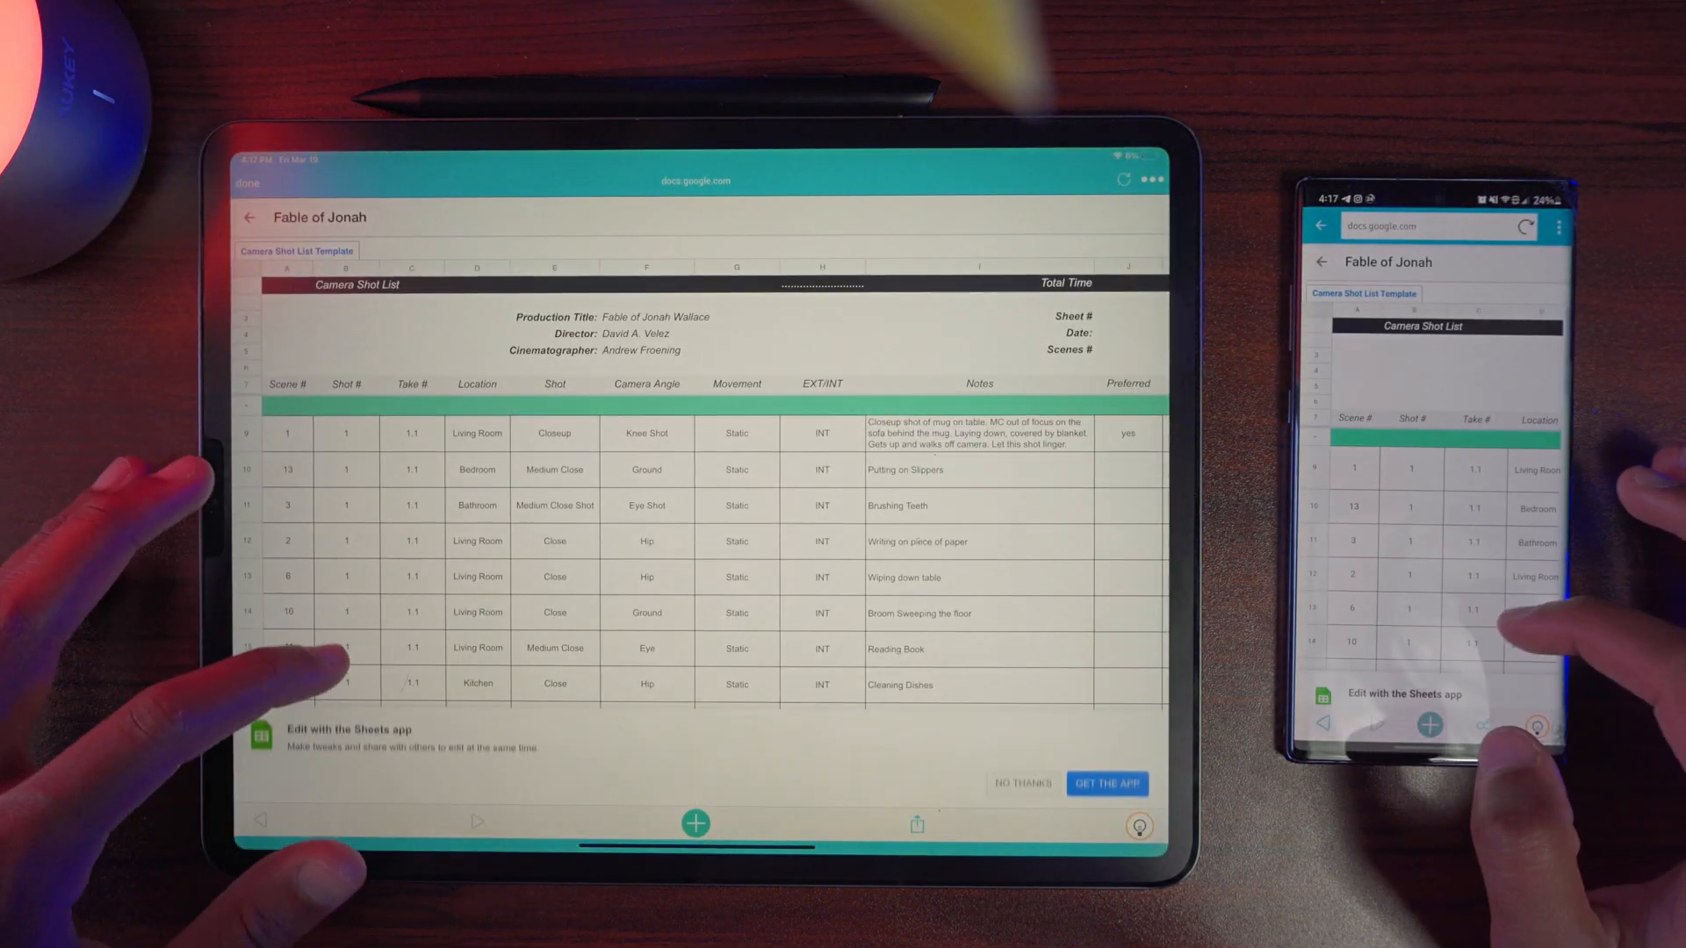
scroll(down, 3)
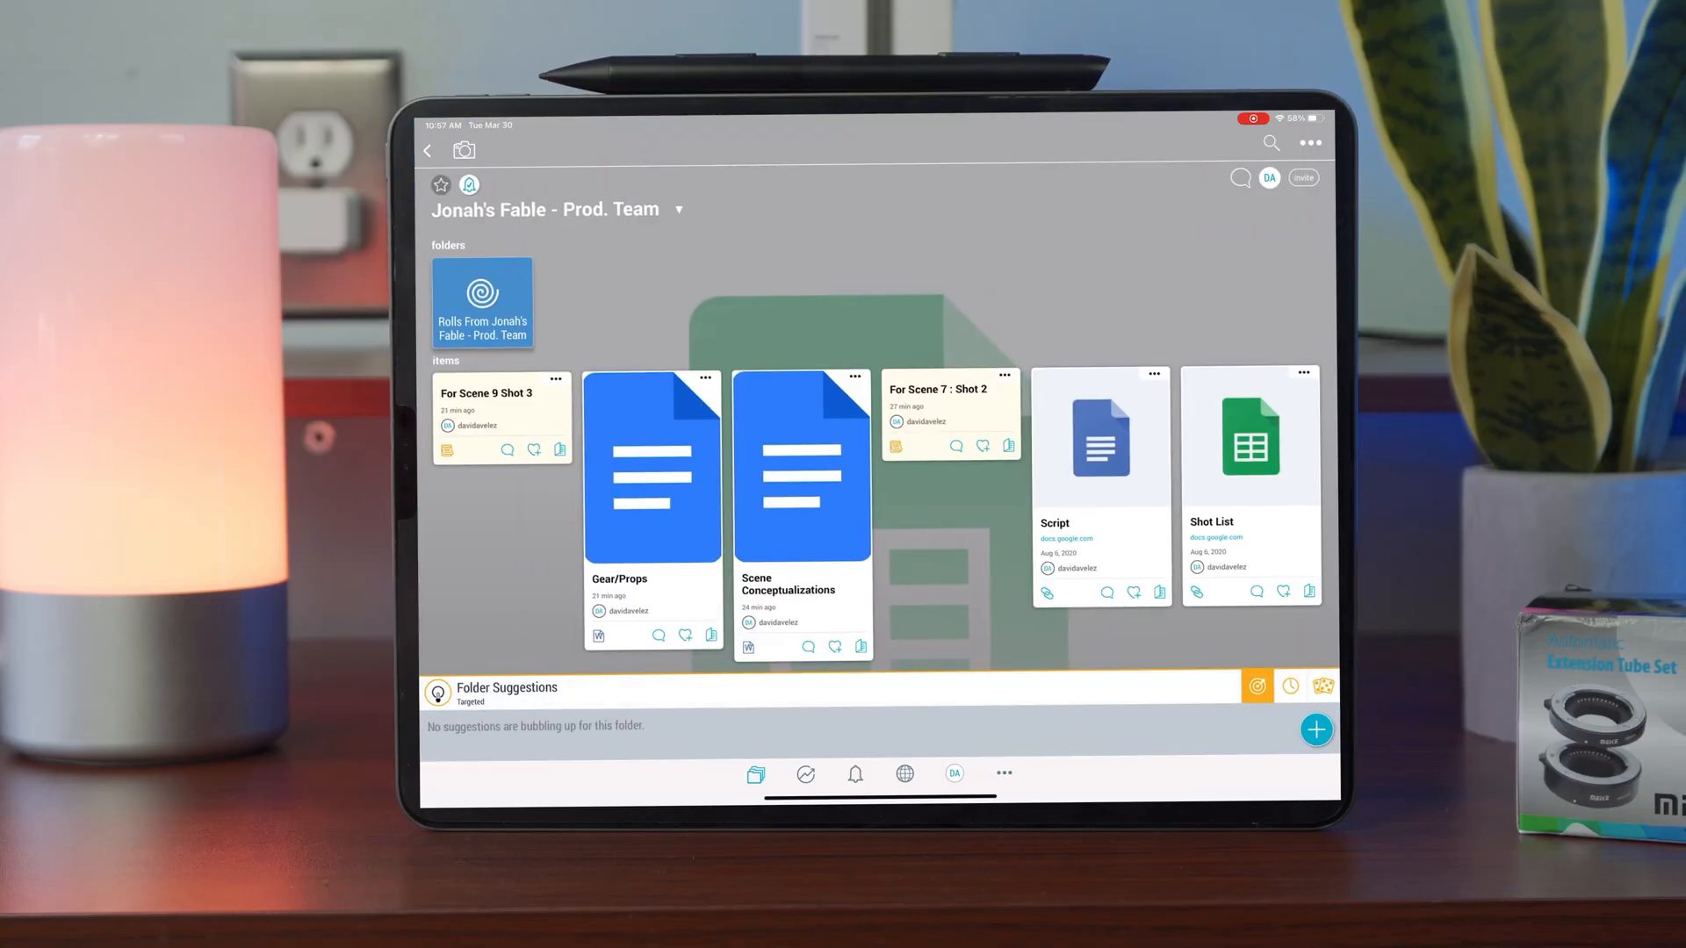
- Open the Shot List spreadsheet and scroll through its rows
click(856, 377)
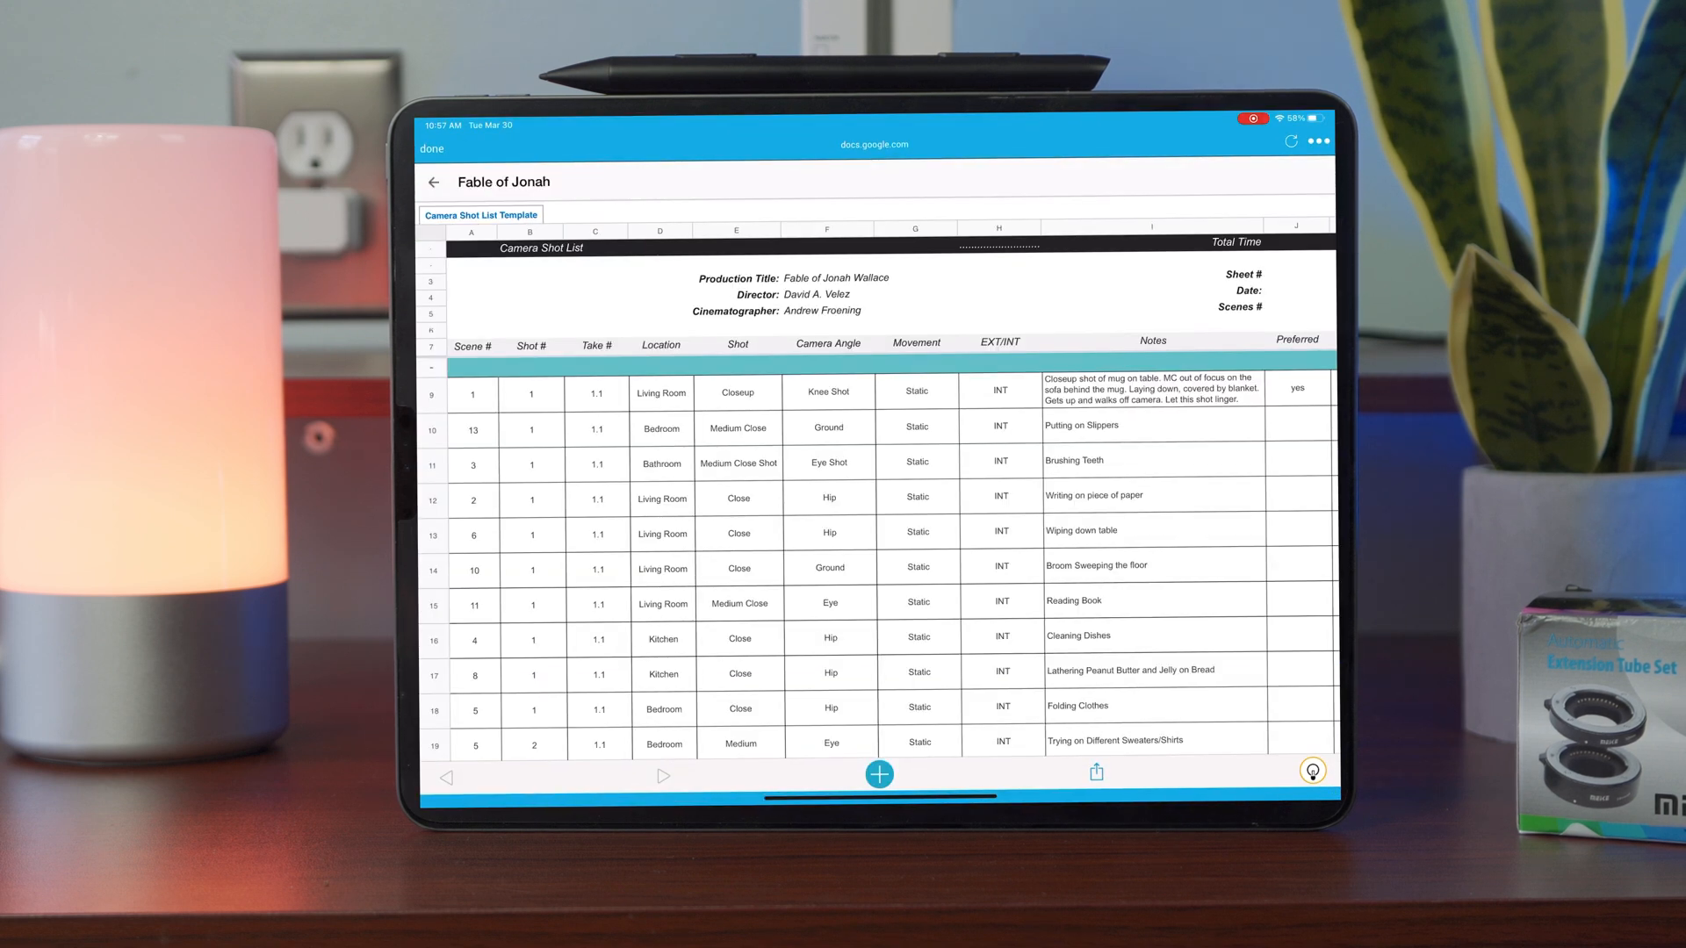
scroll(down, 3)
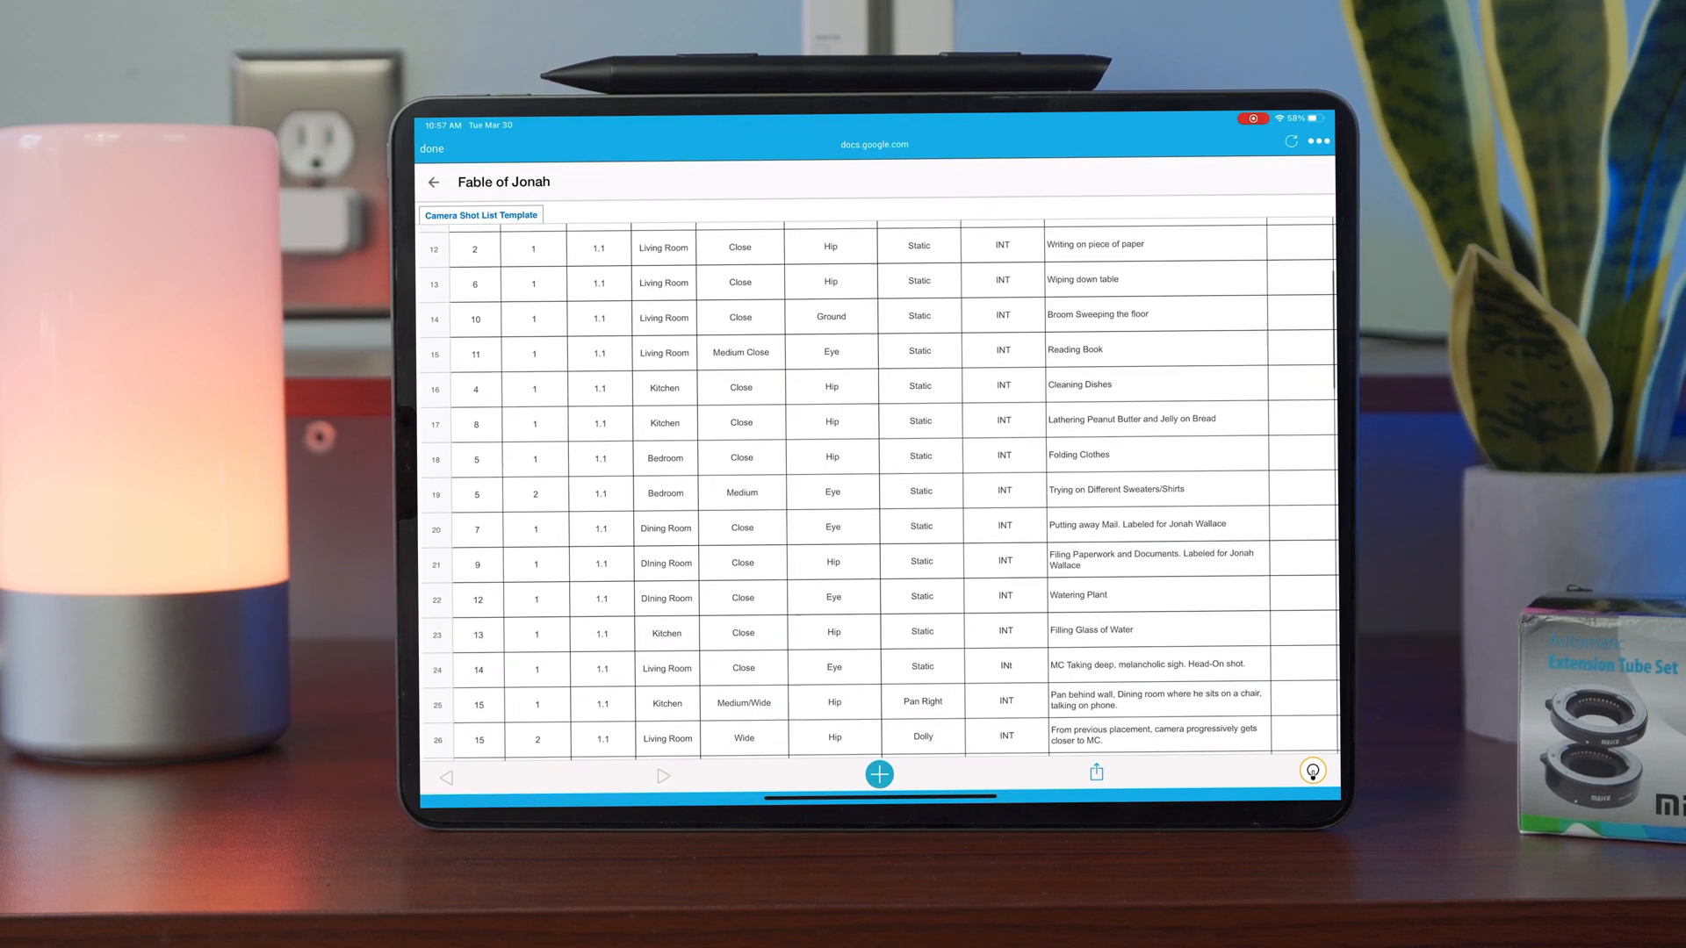
scroll(down, 3)
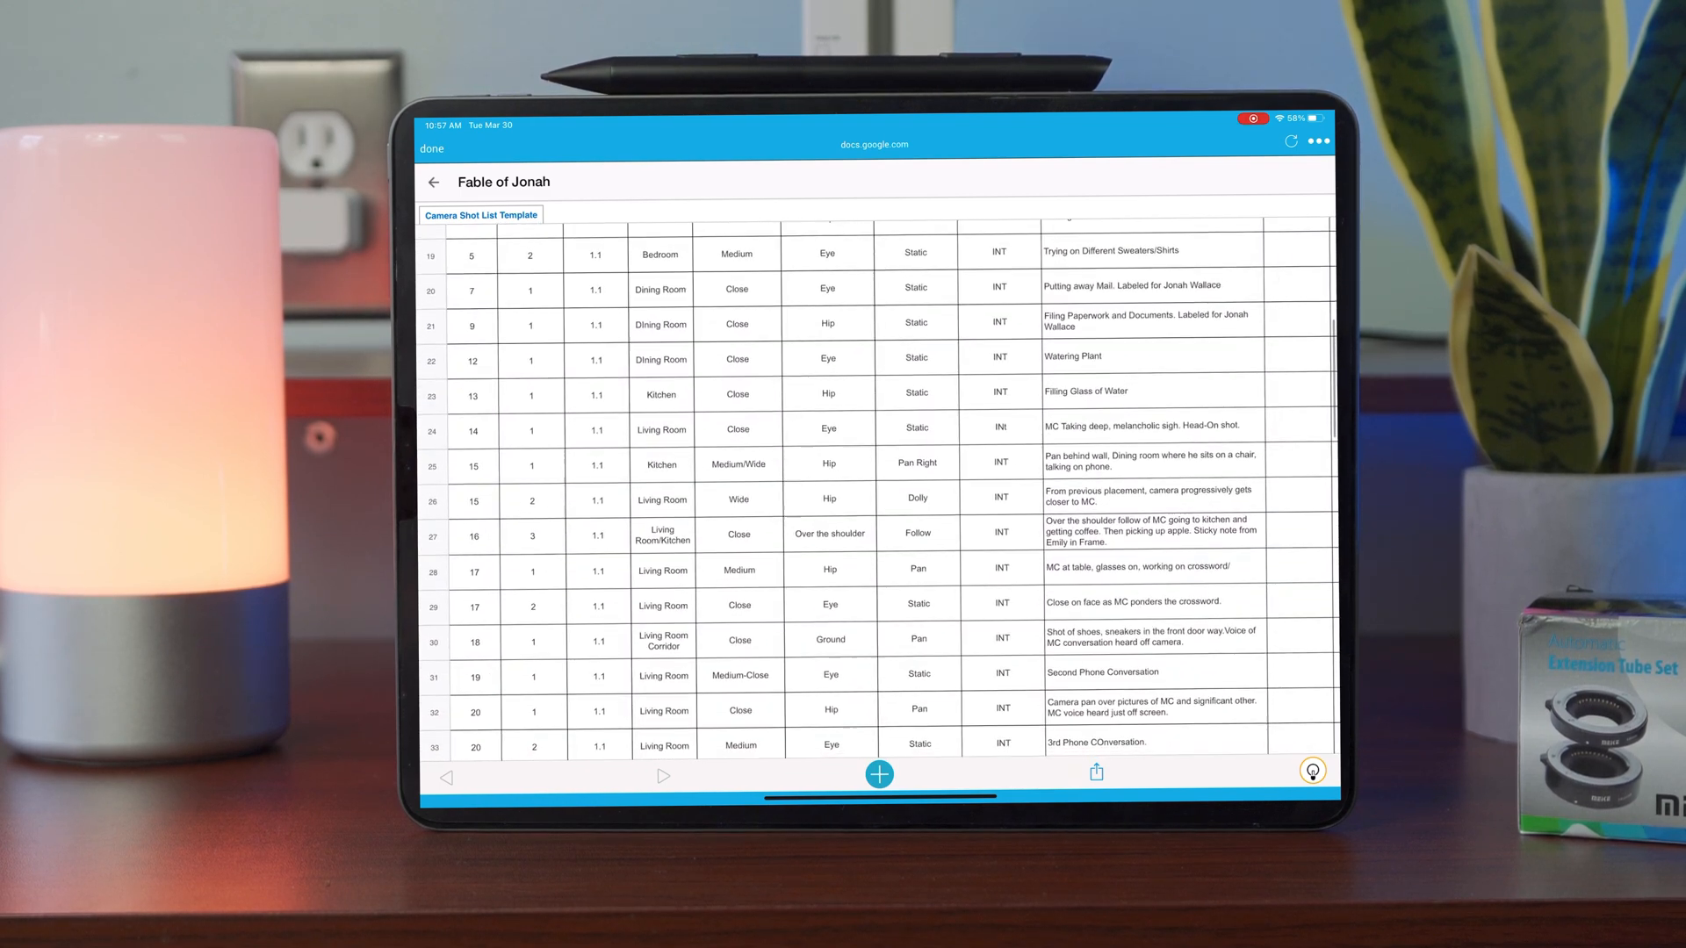
scroll(down, 3)
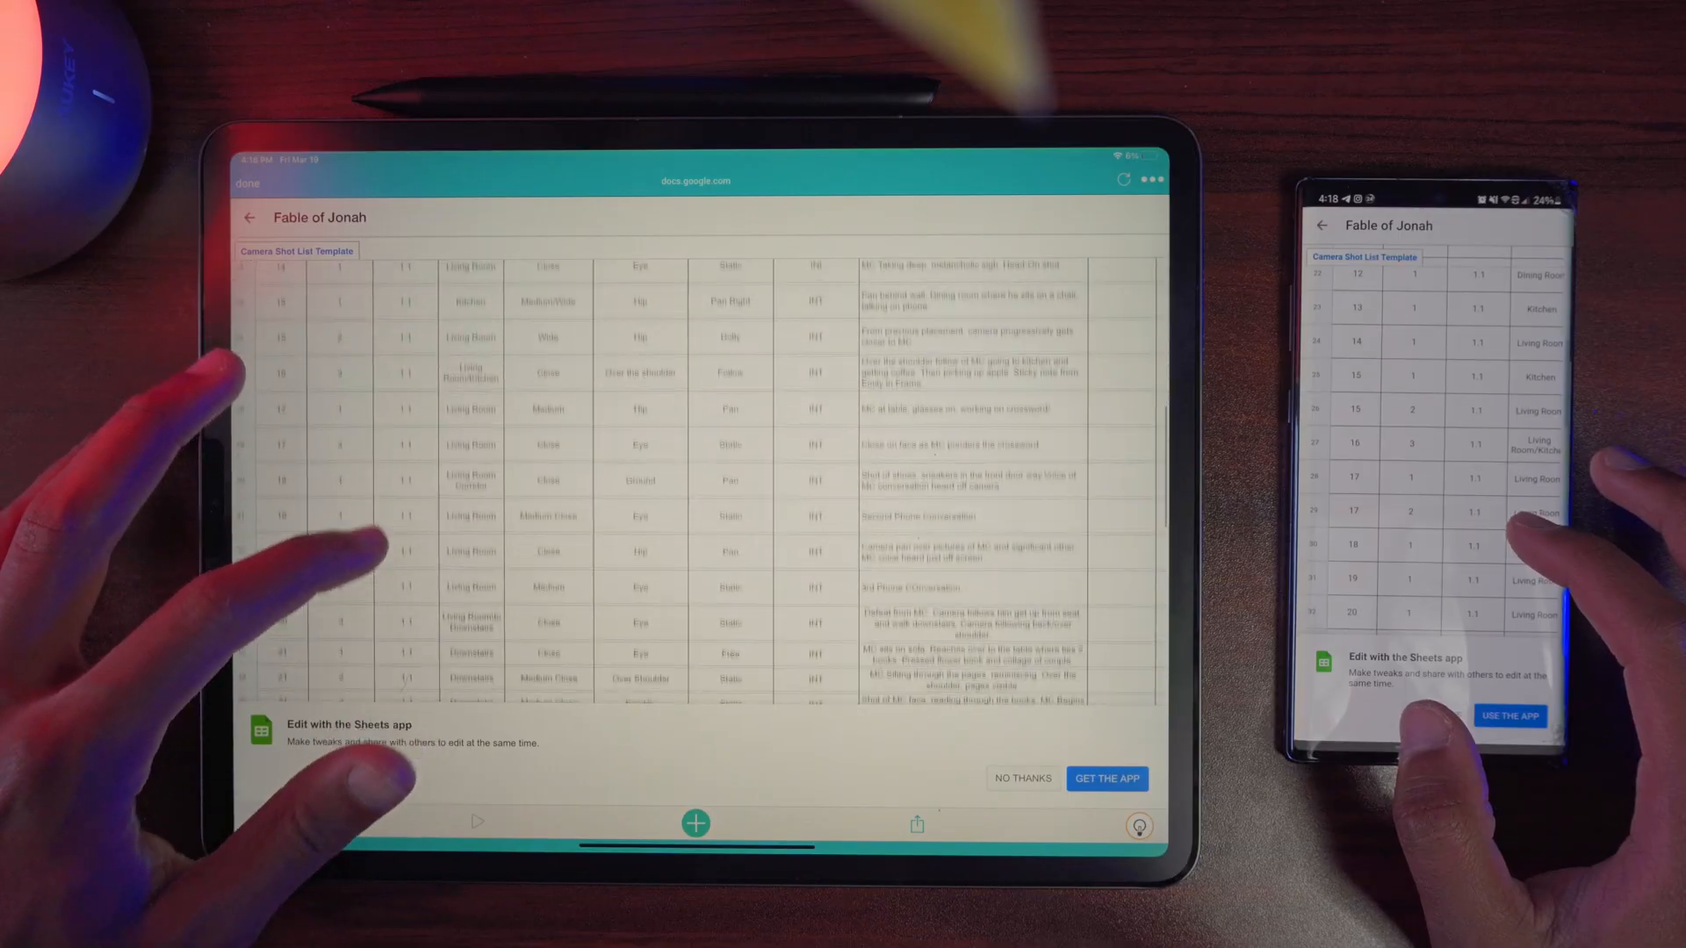
scroll(down, 3)
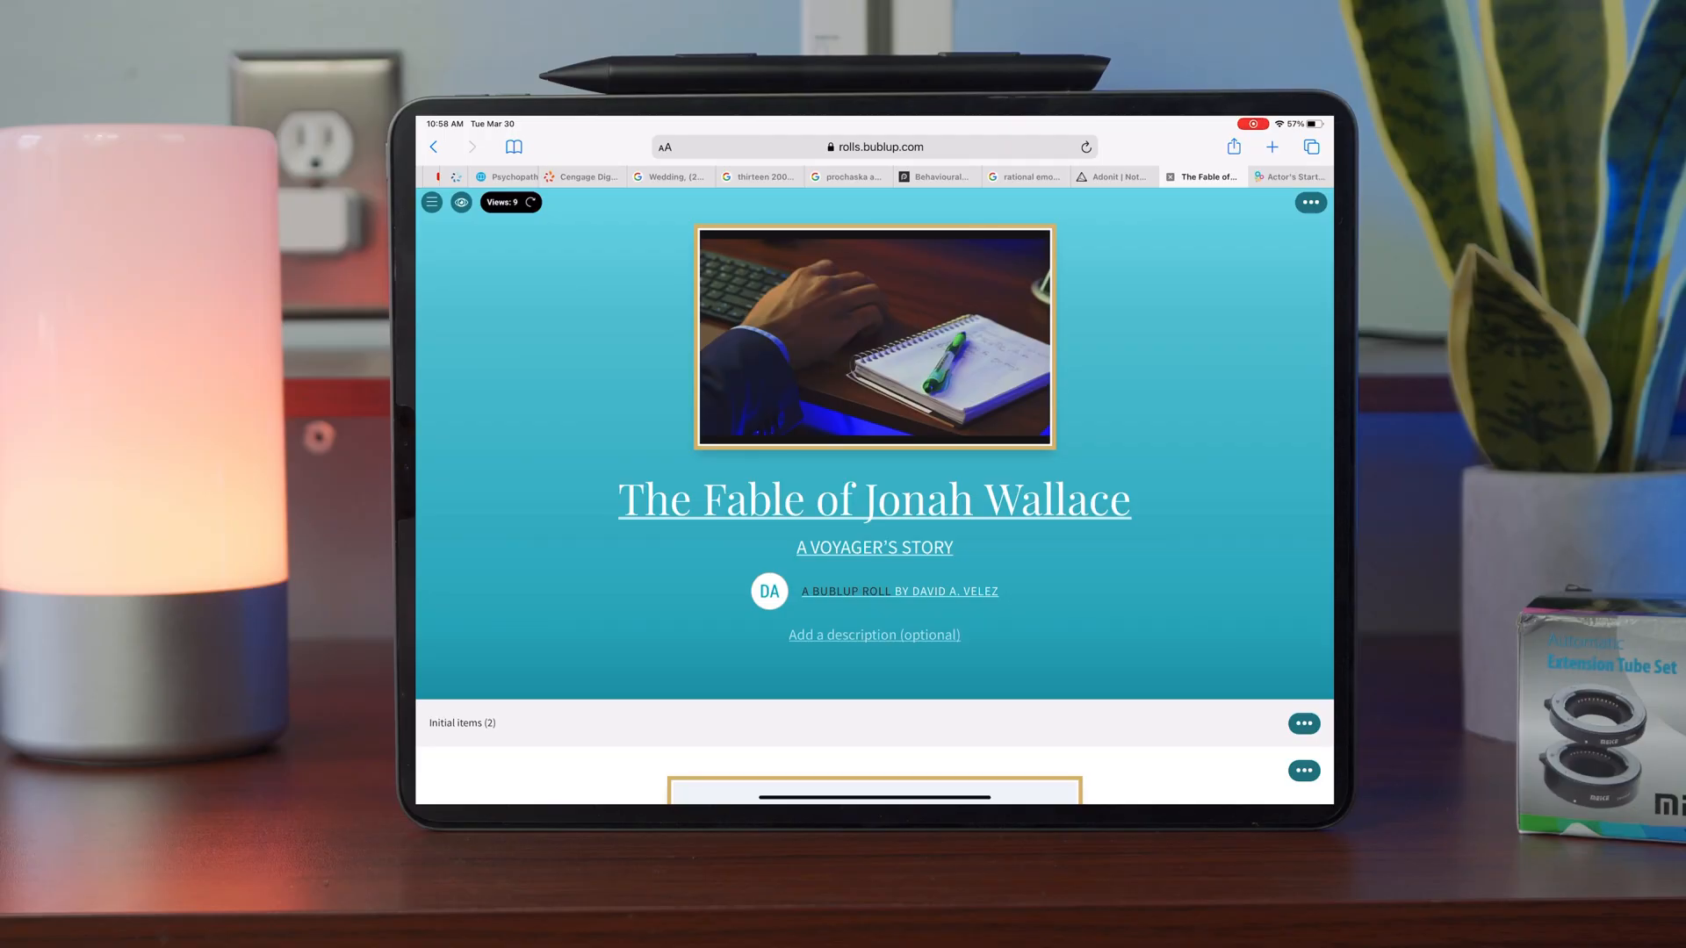
- Set the roll's cover image to the desk photo and preview the Journal theme
click(1309, 202)
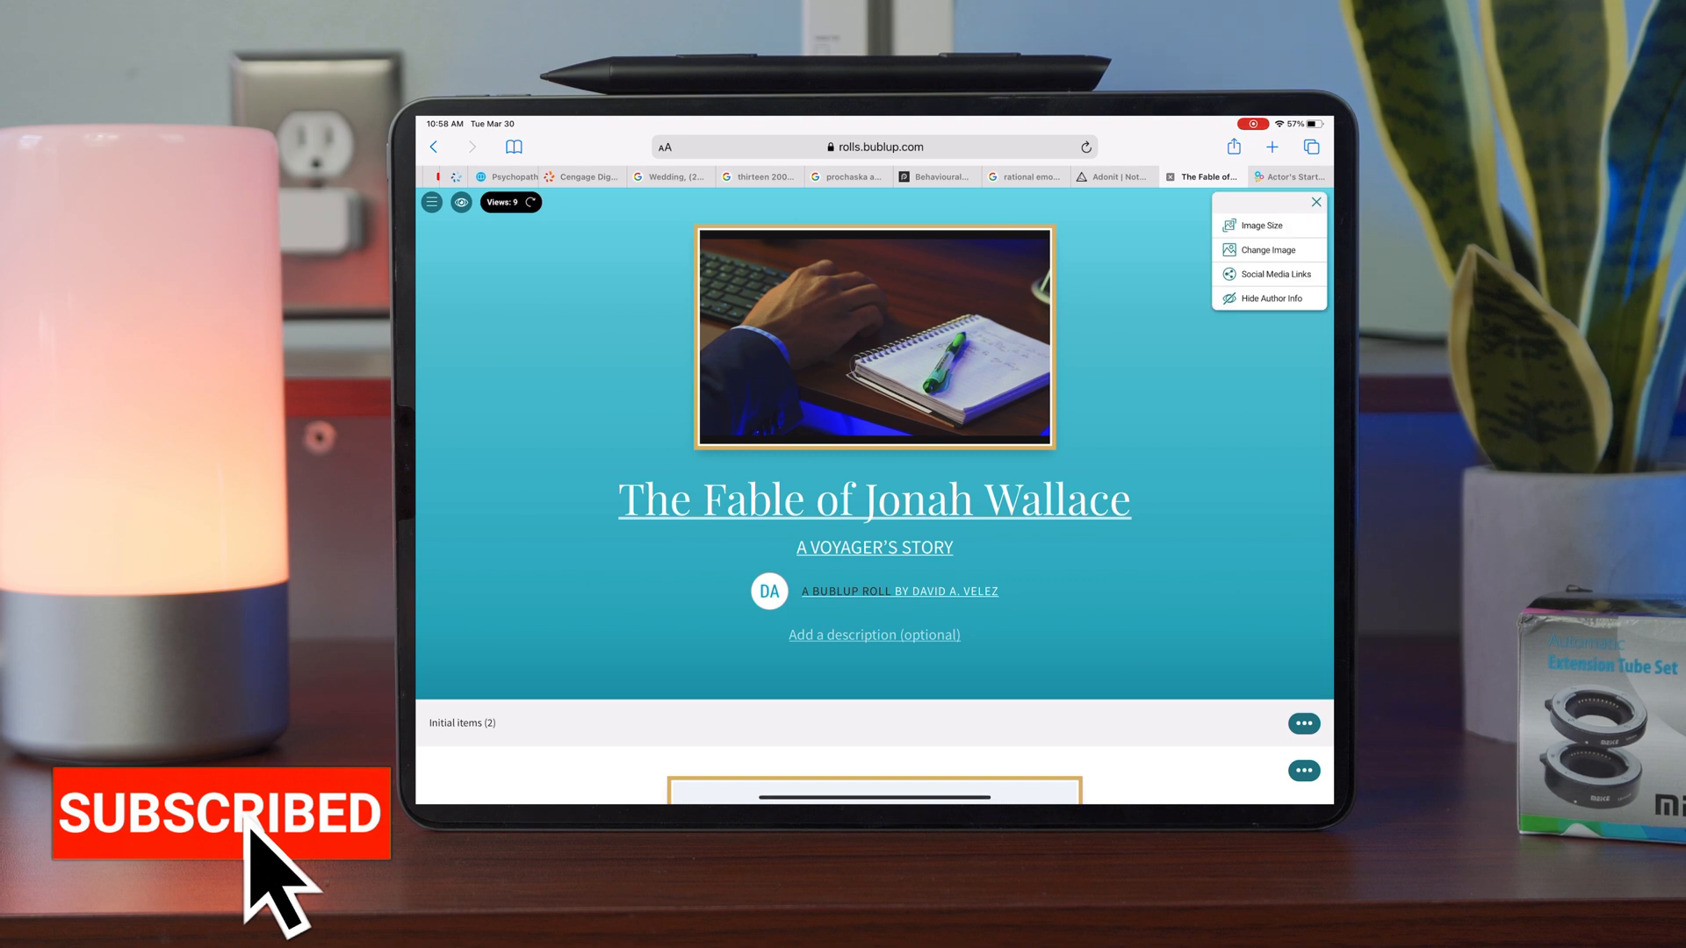
click(1266, 249)
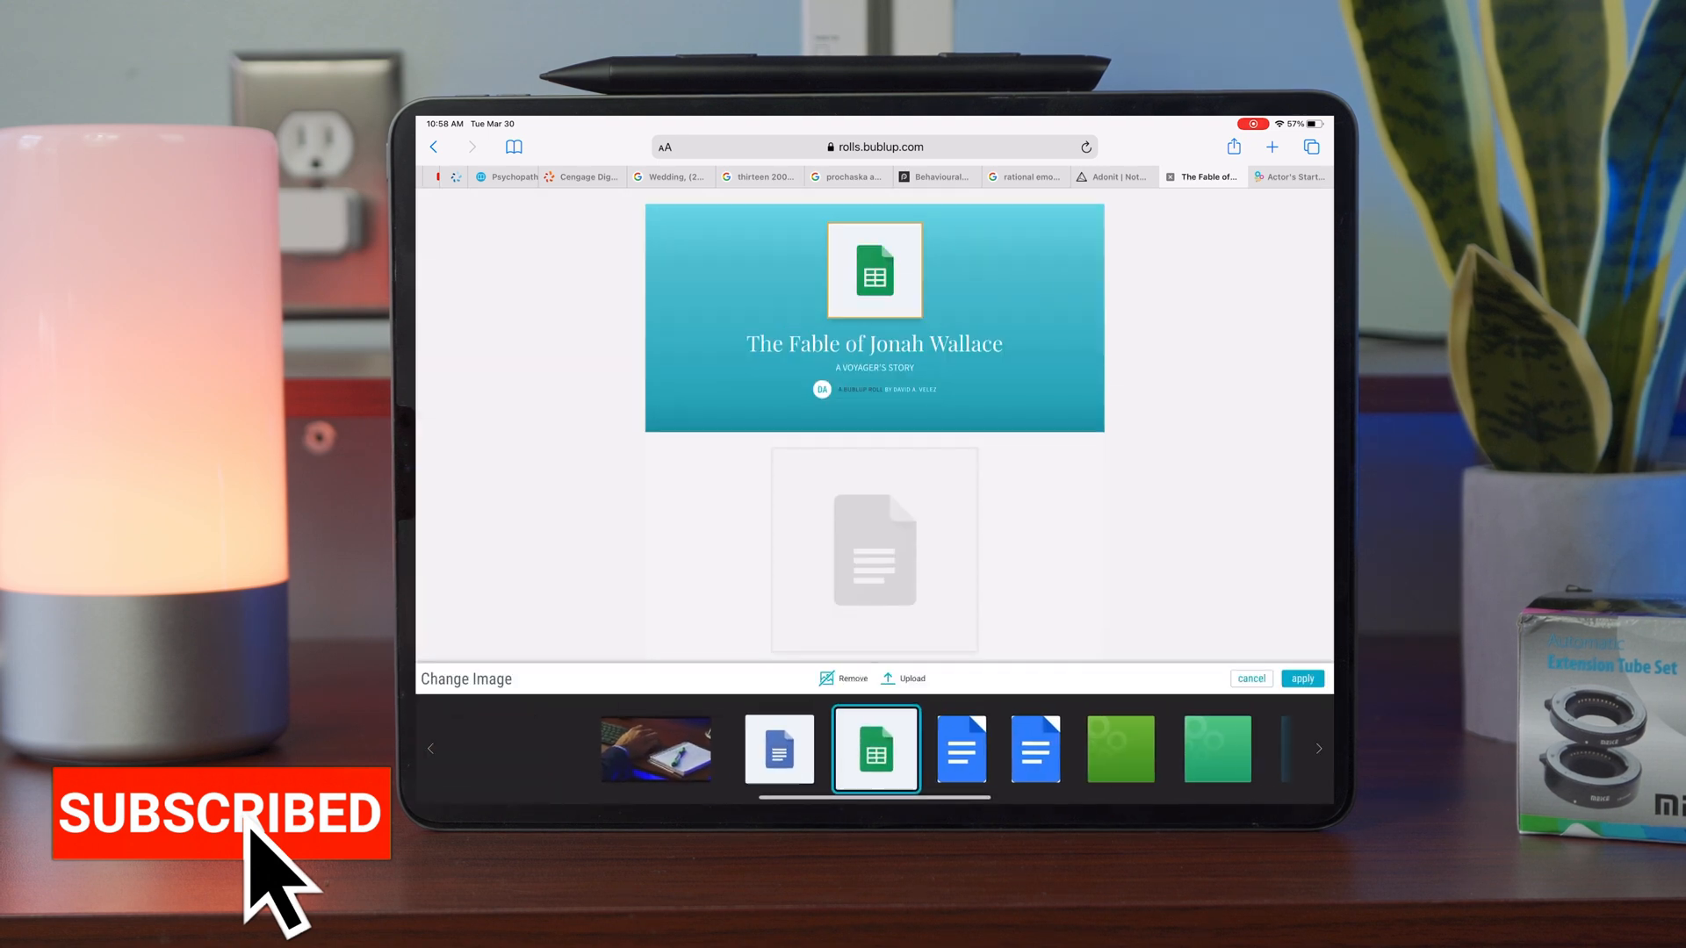
click(656, 749)
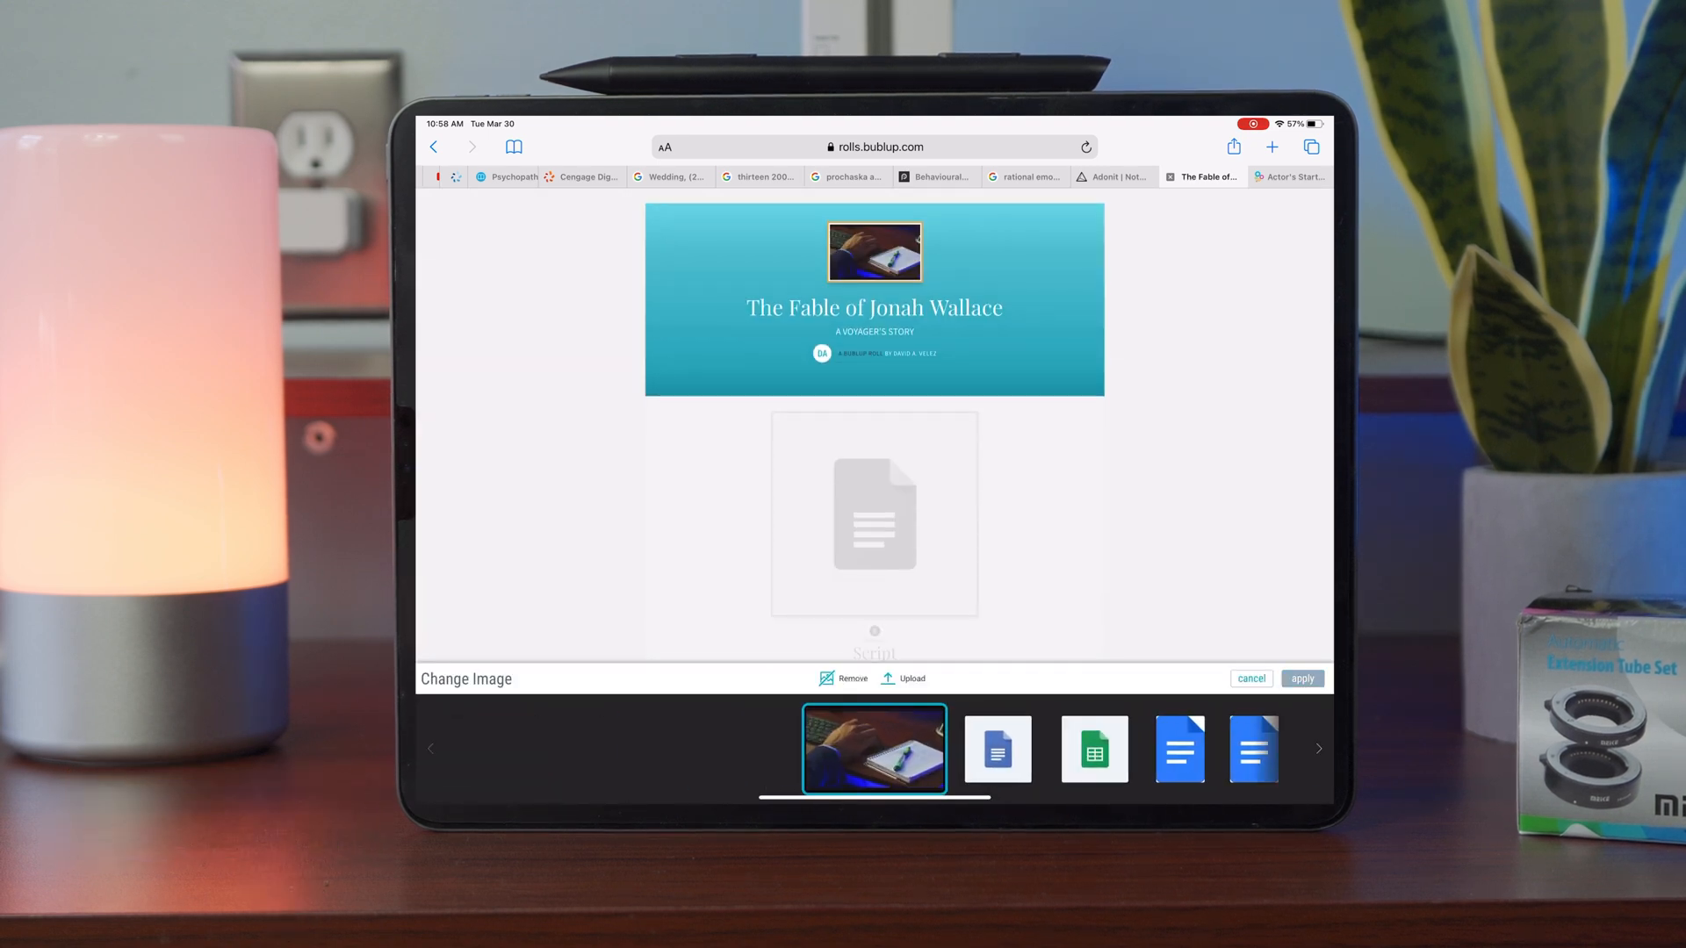
click(1250, 679)
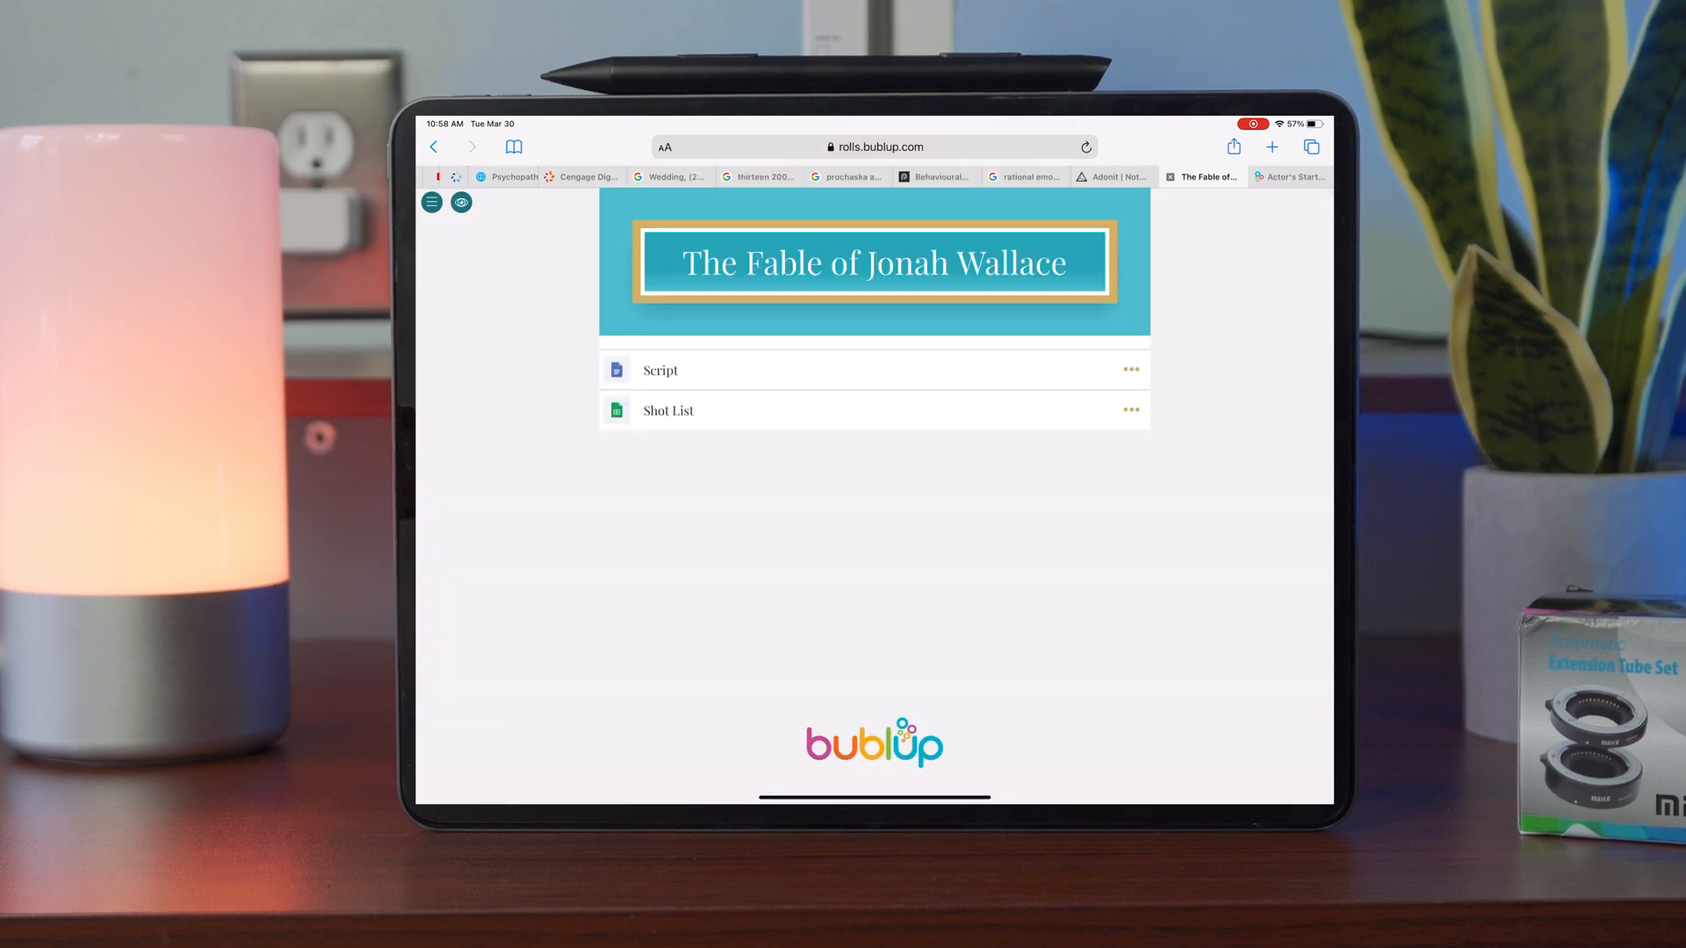
click(666, 410)
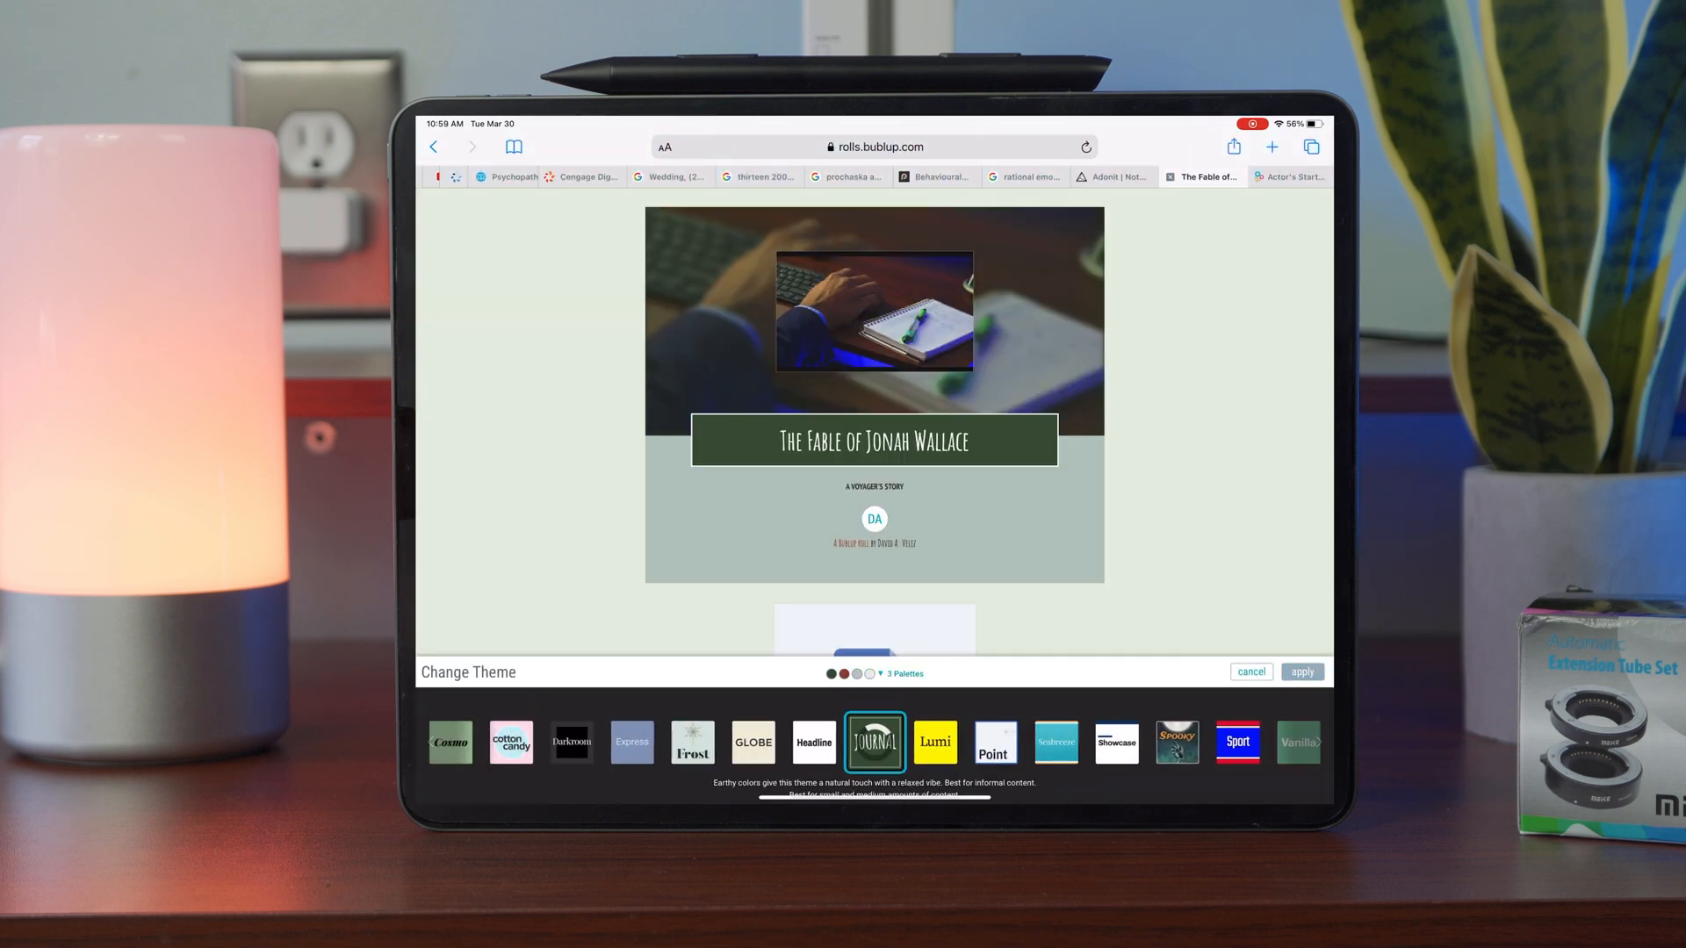
click(571, 742)
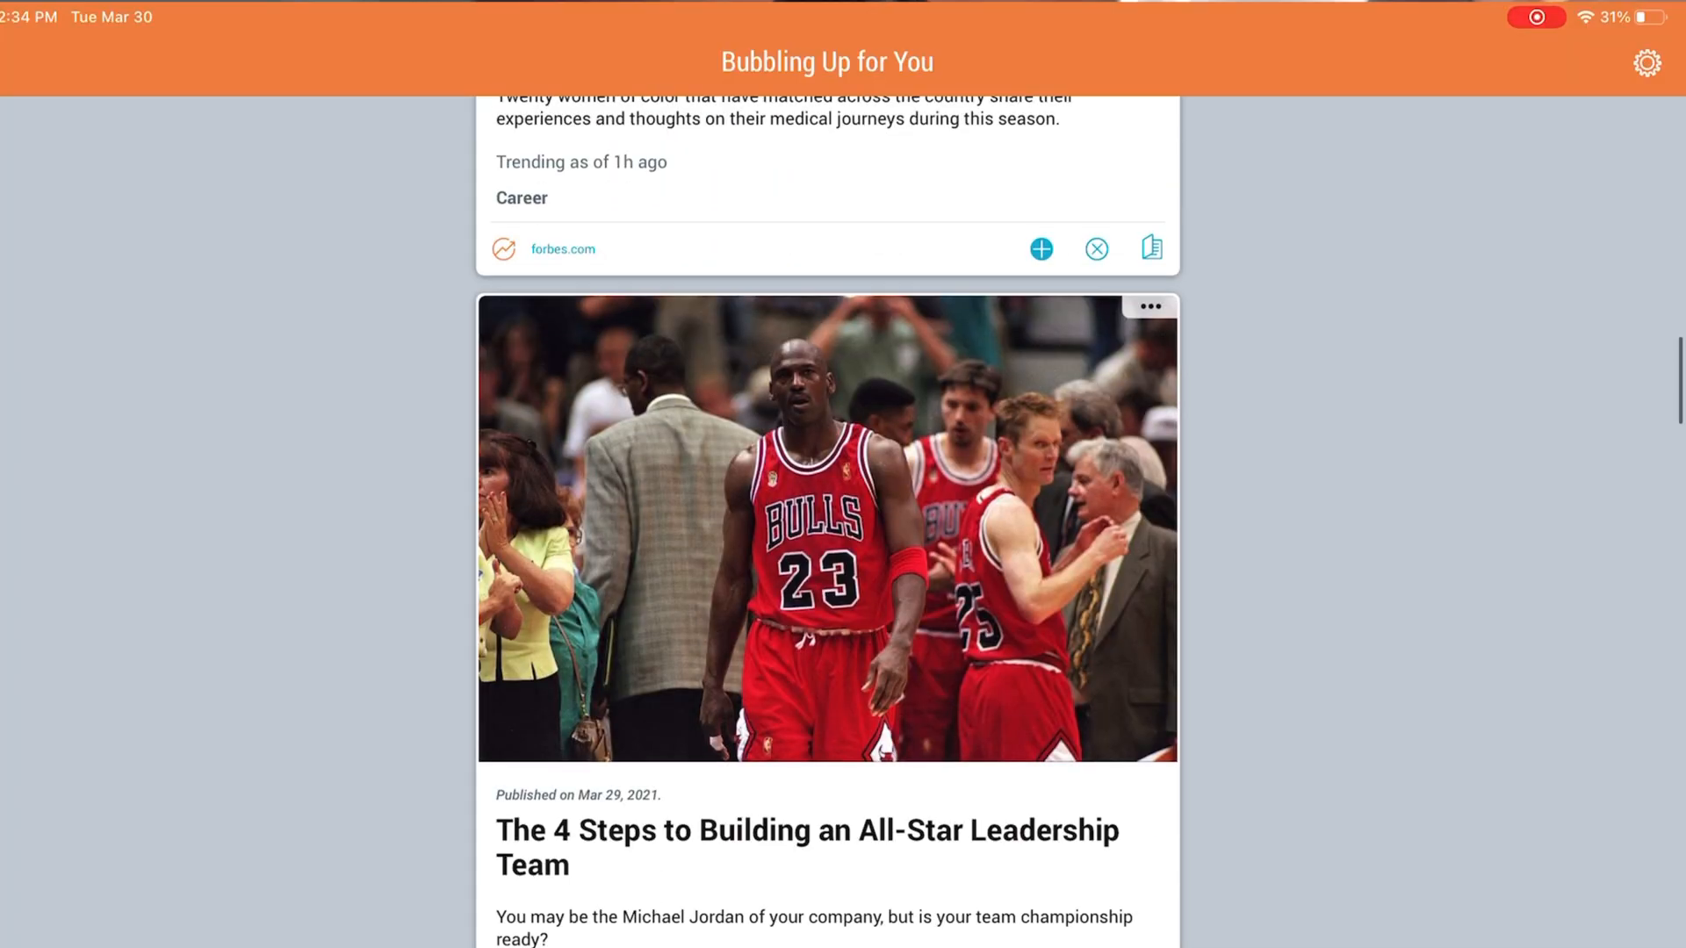
- Review Bubbling Up trending categories: Food & Drink, Home & Garden and Lifestyle on
click(1647, 61)
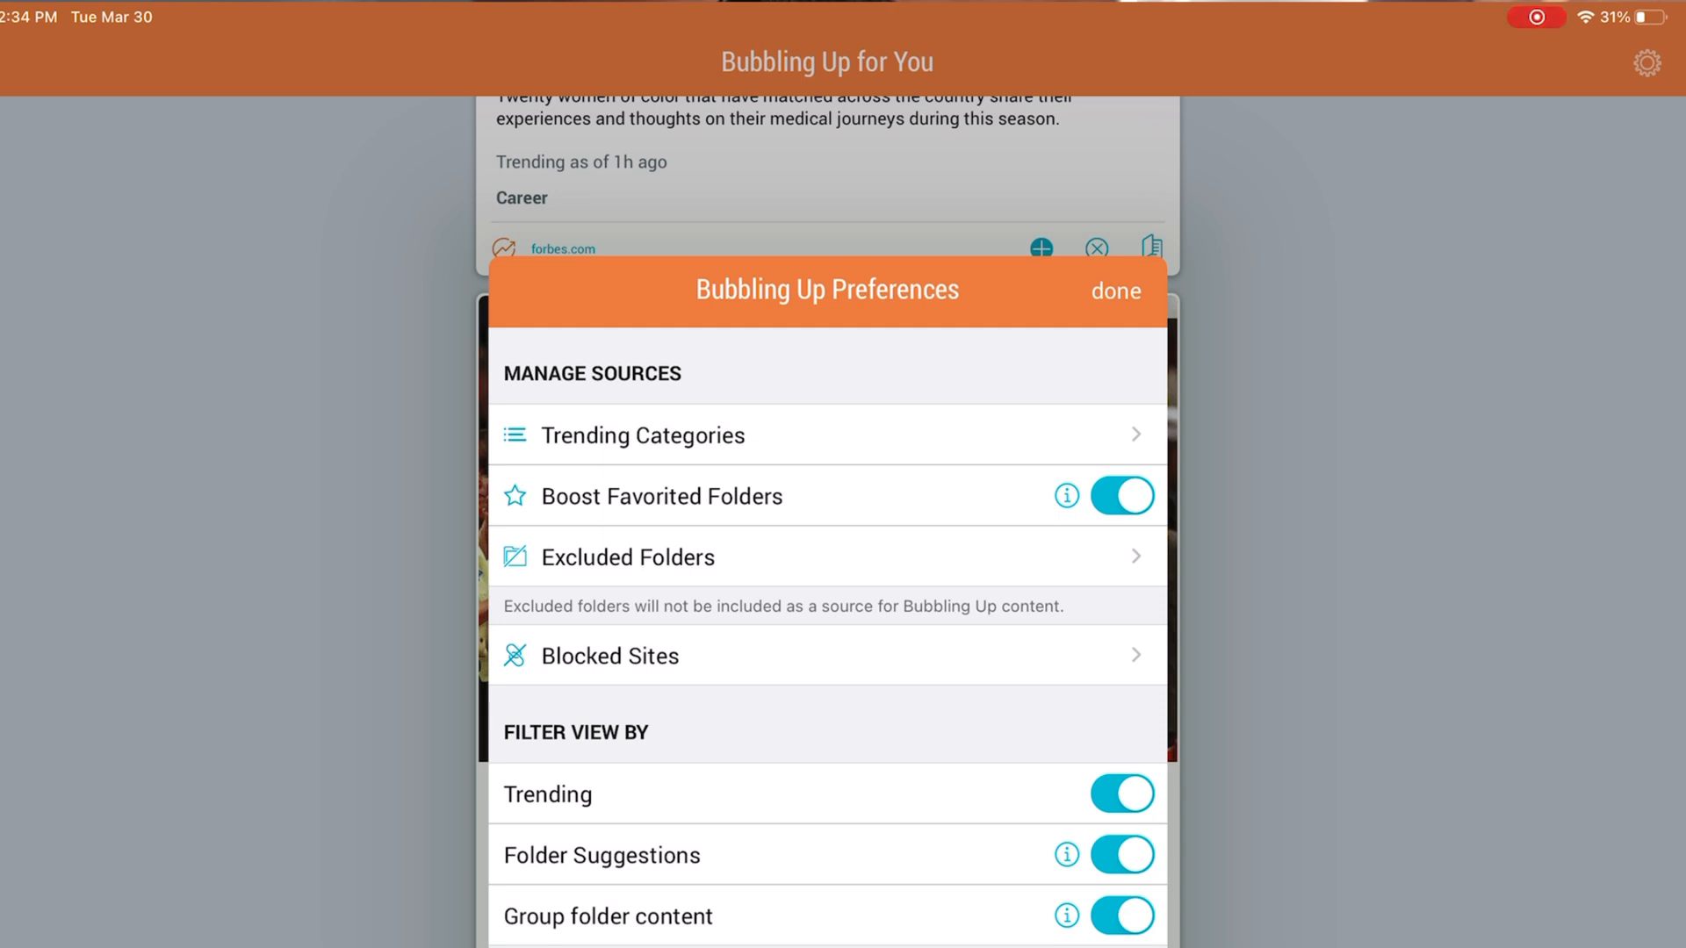
click(643, 435)
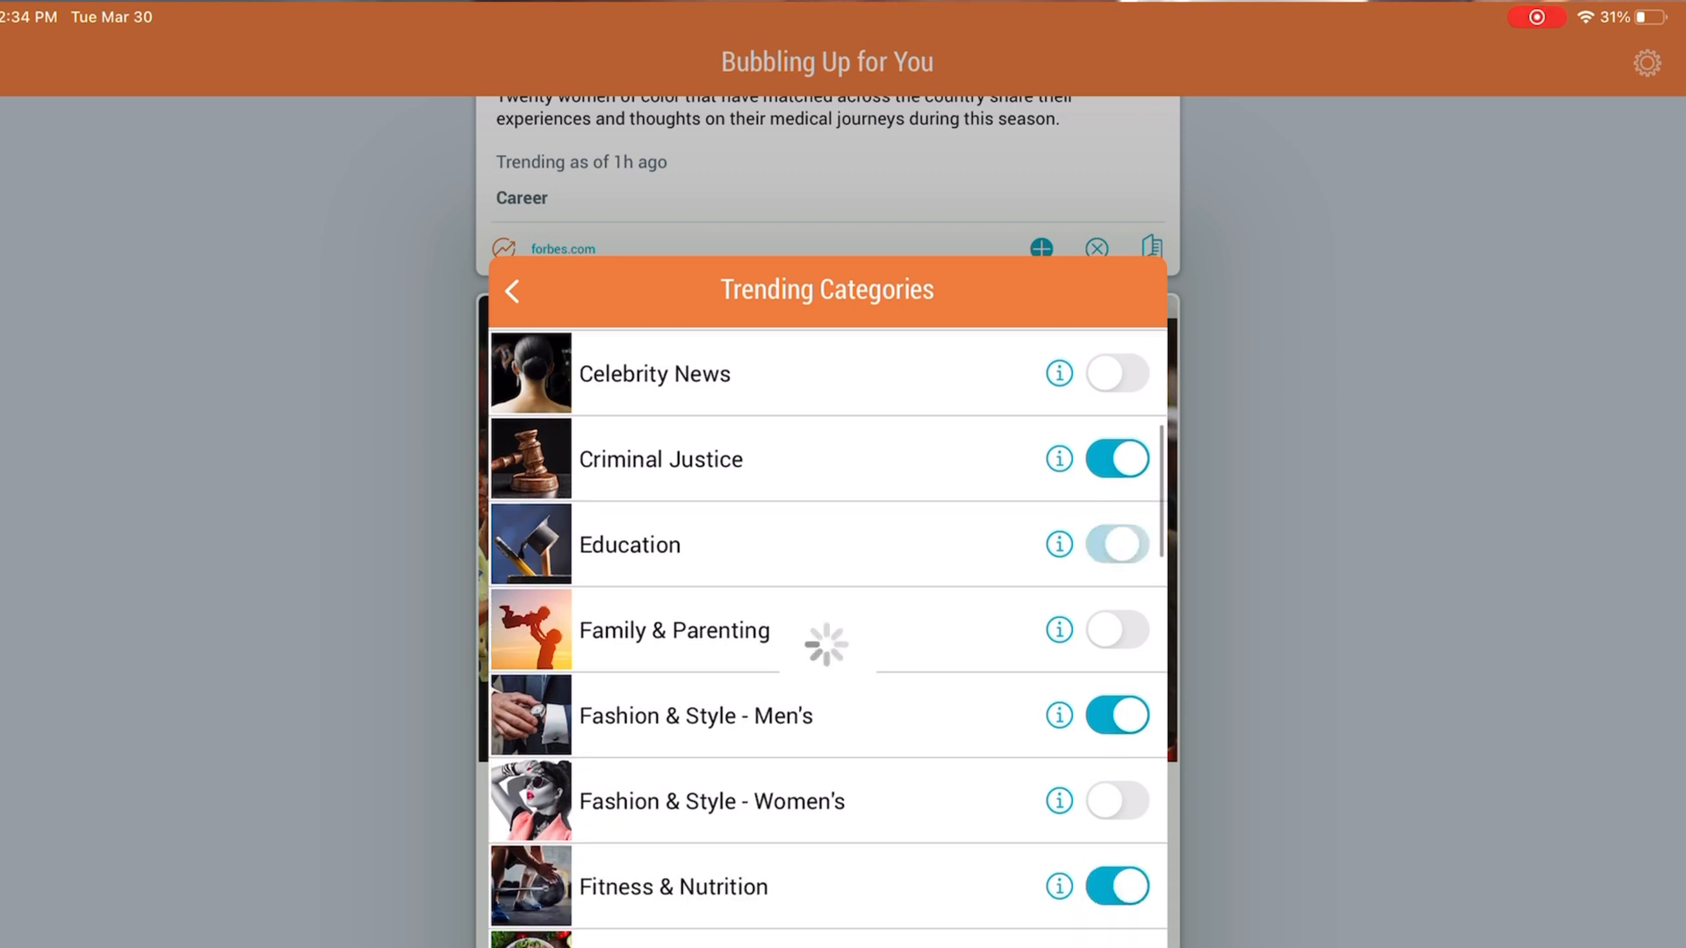
scroll(down, 3)
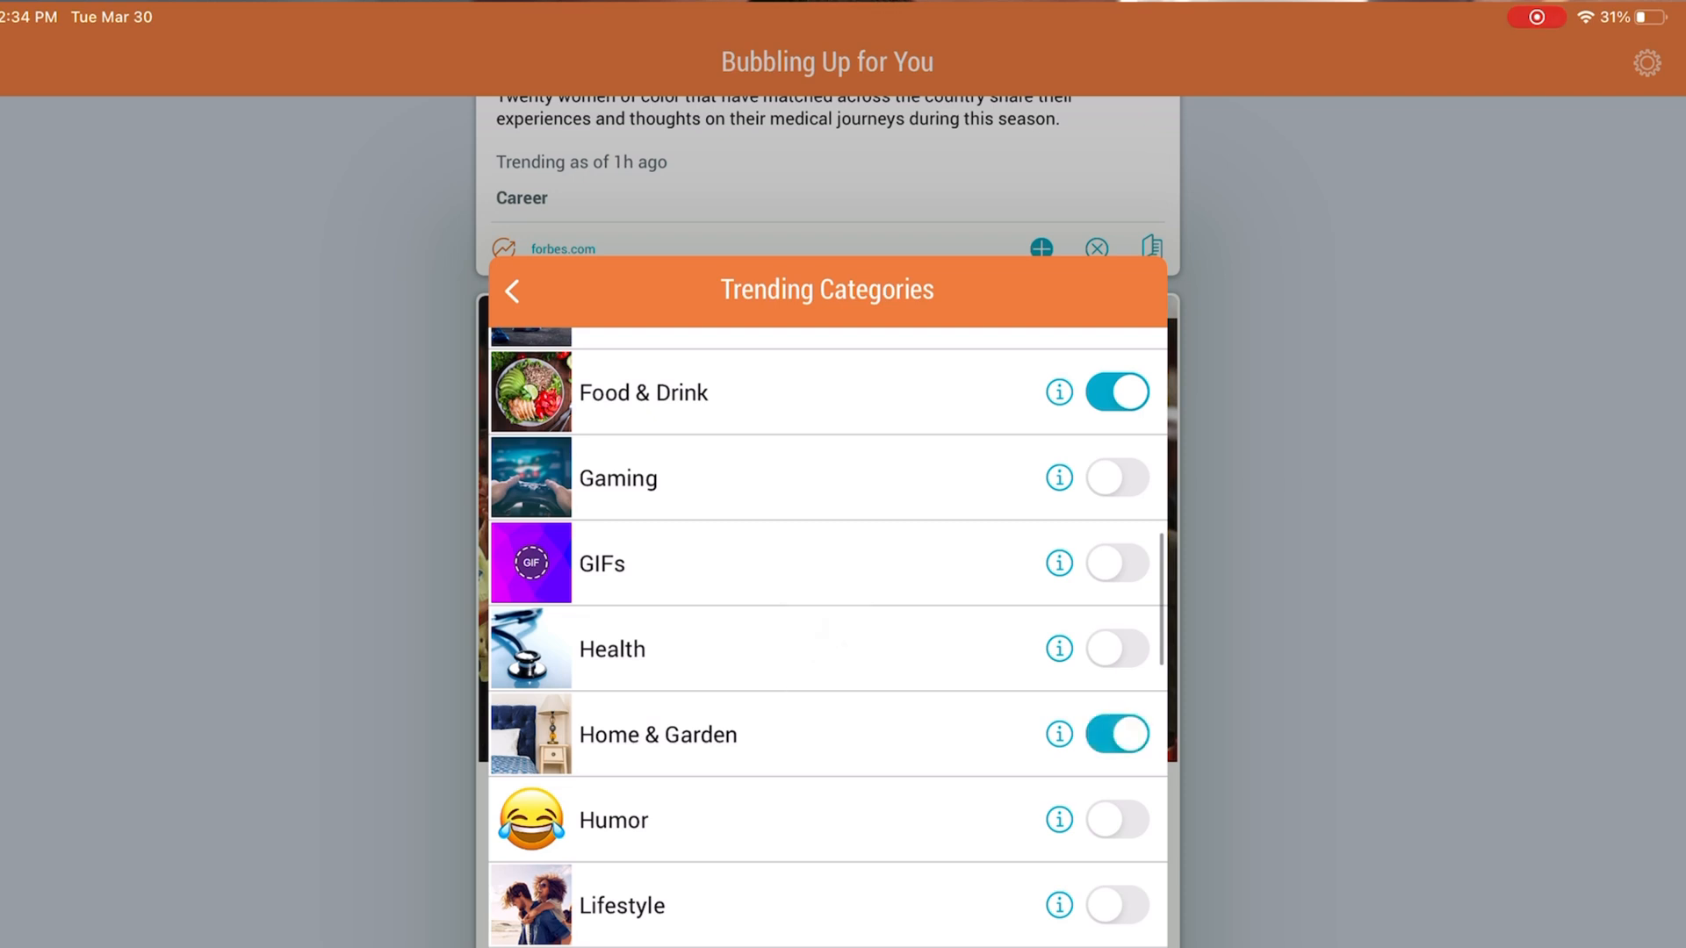
scroll(down, 3)
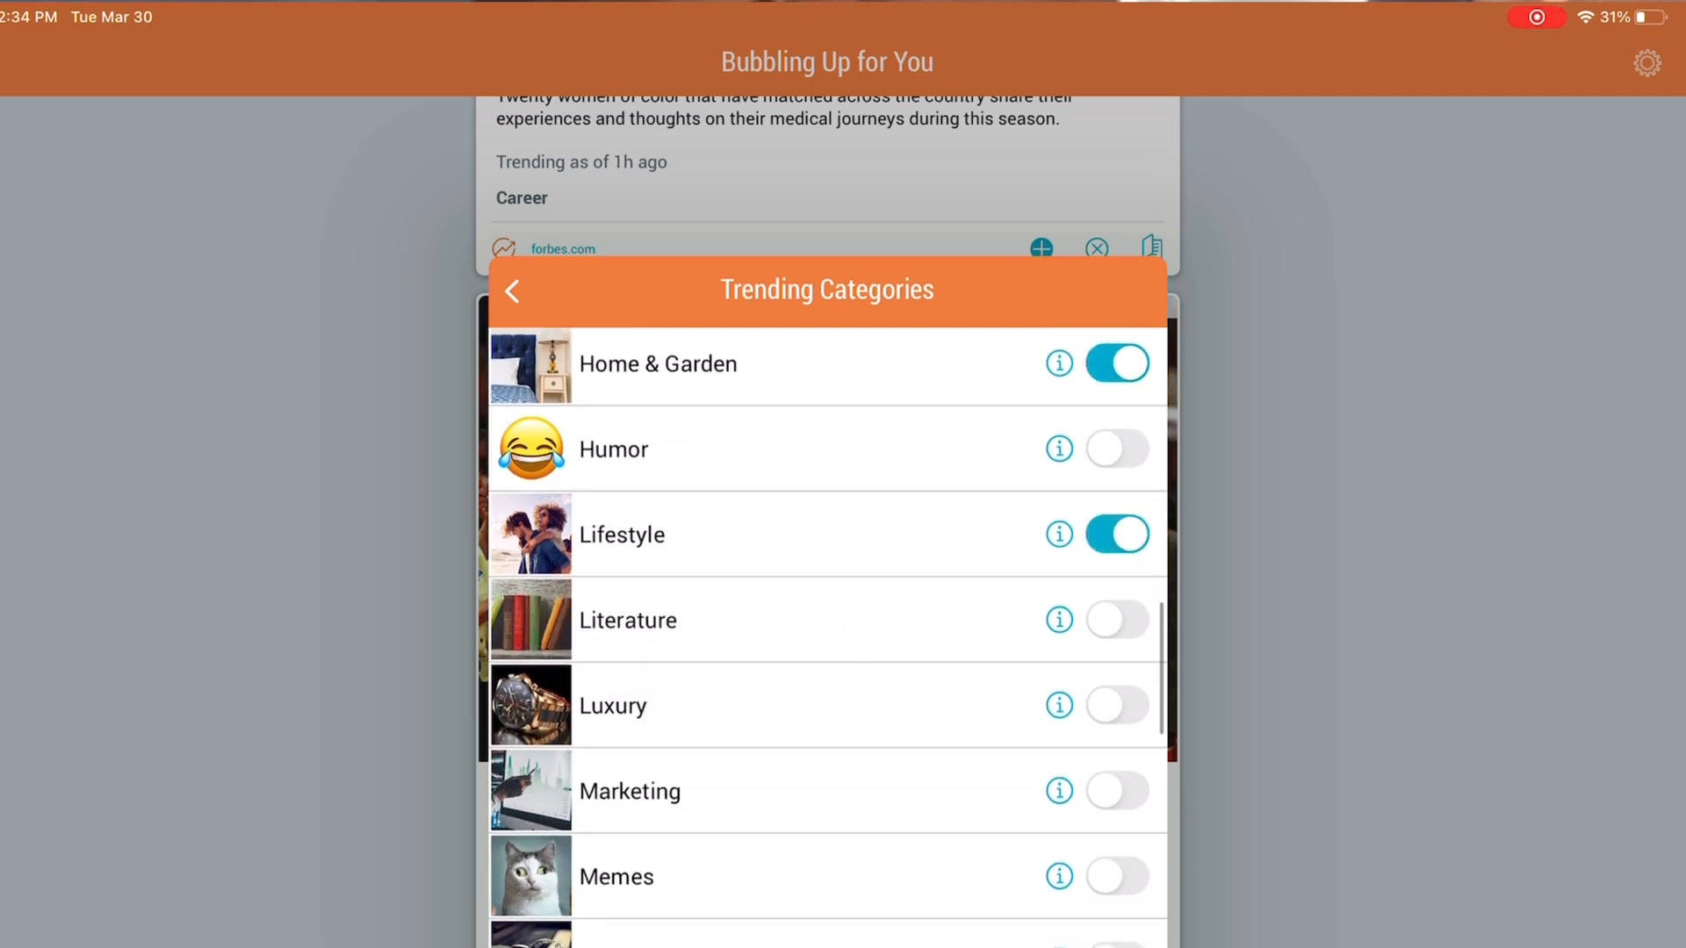
scroll(down, 3)
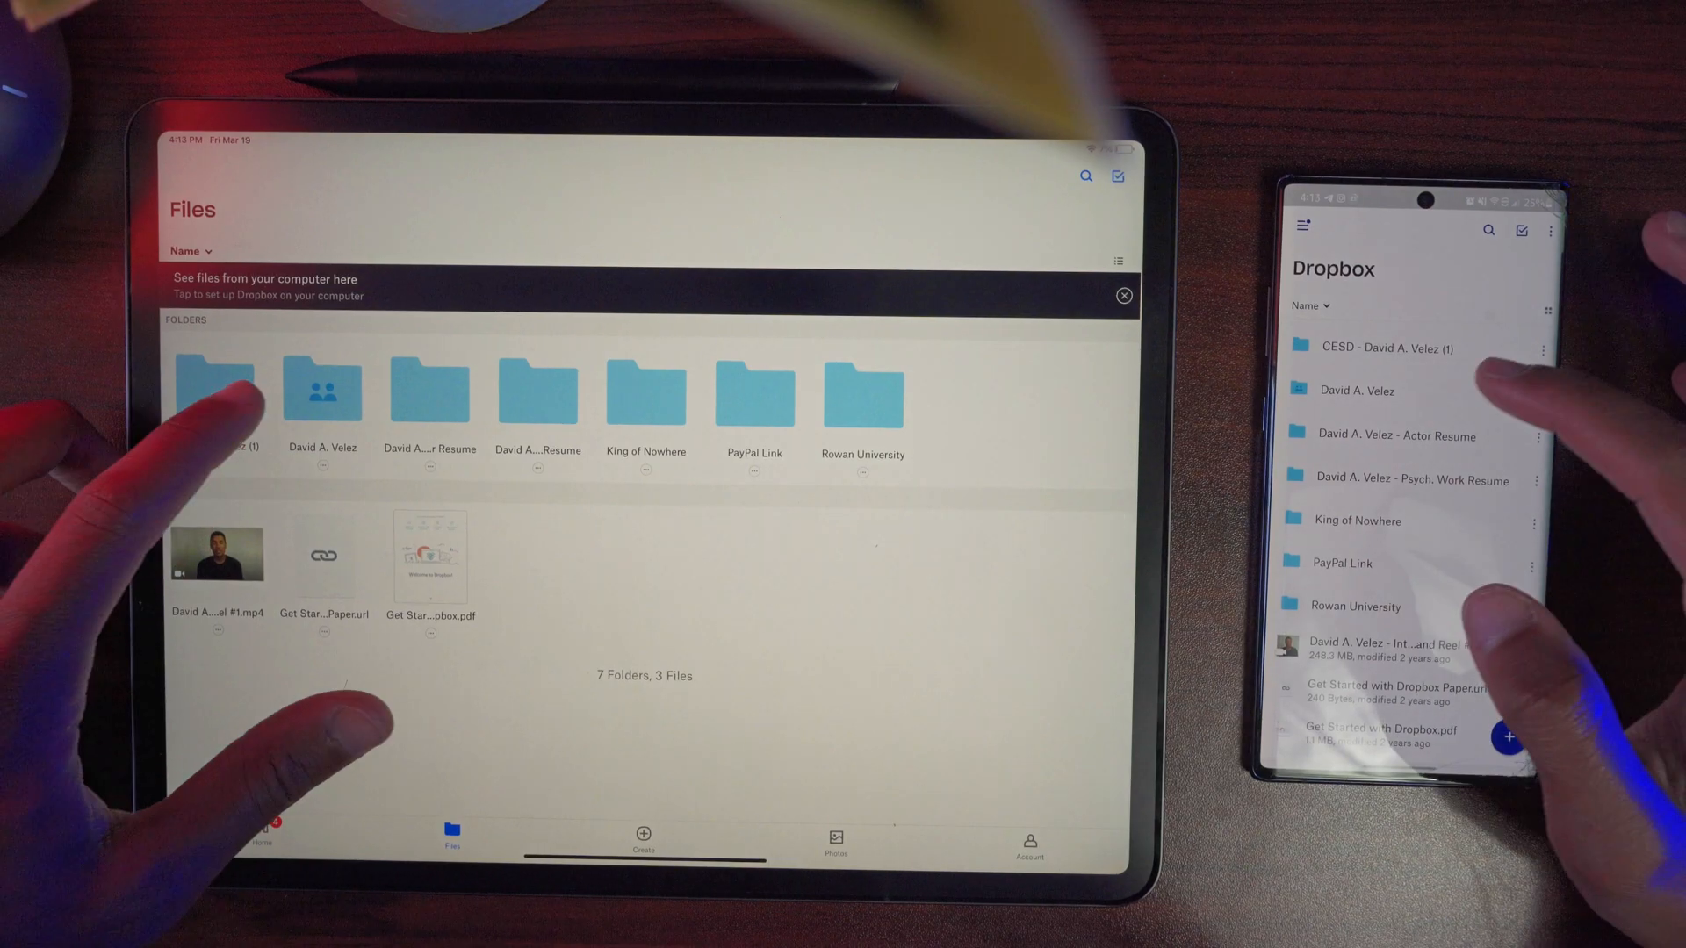
click(322, 387)
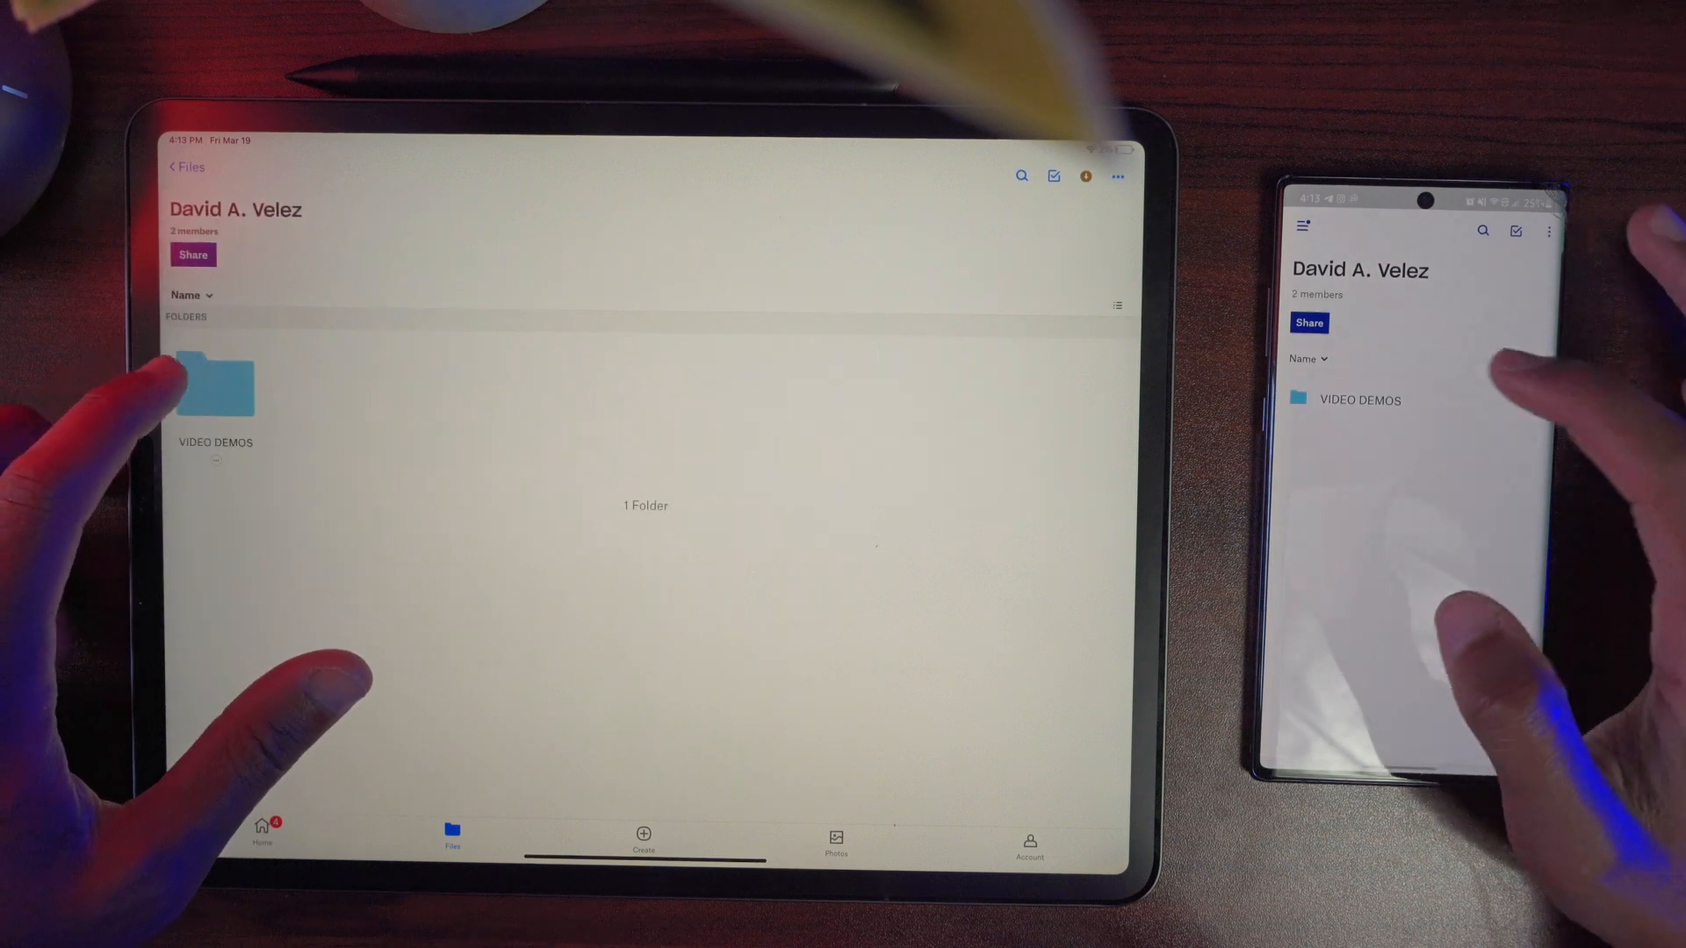
click(215, 387)
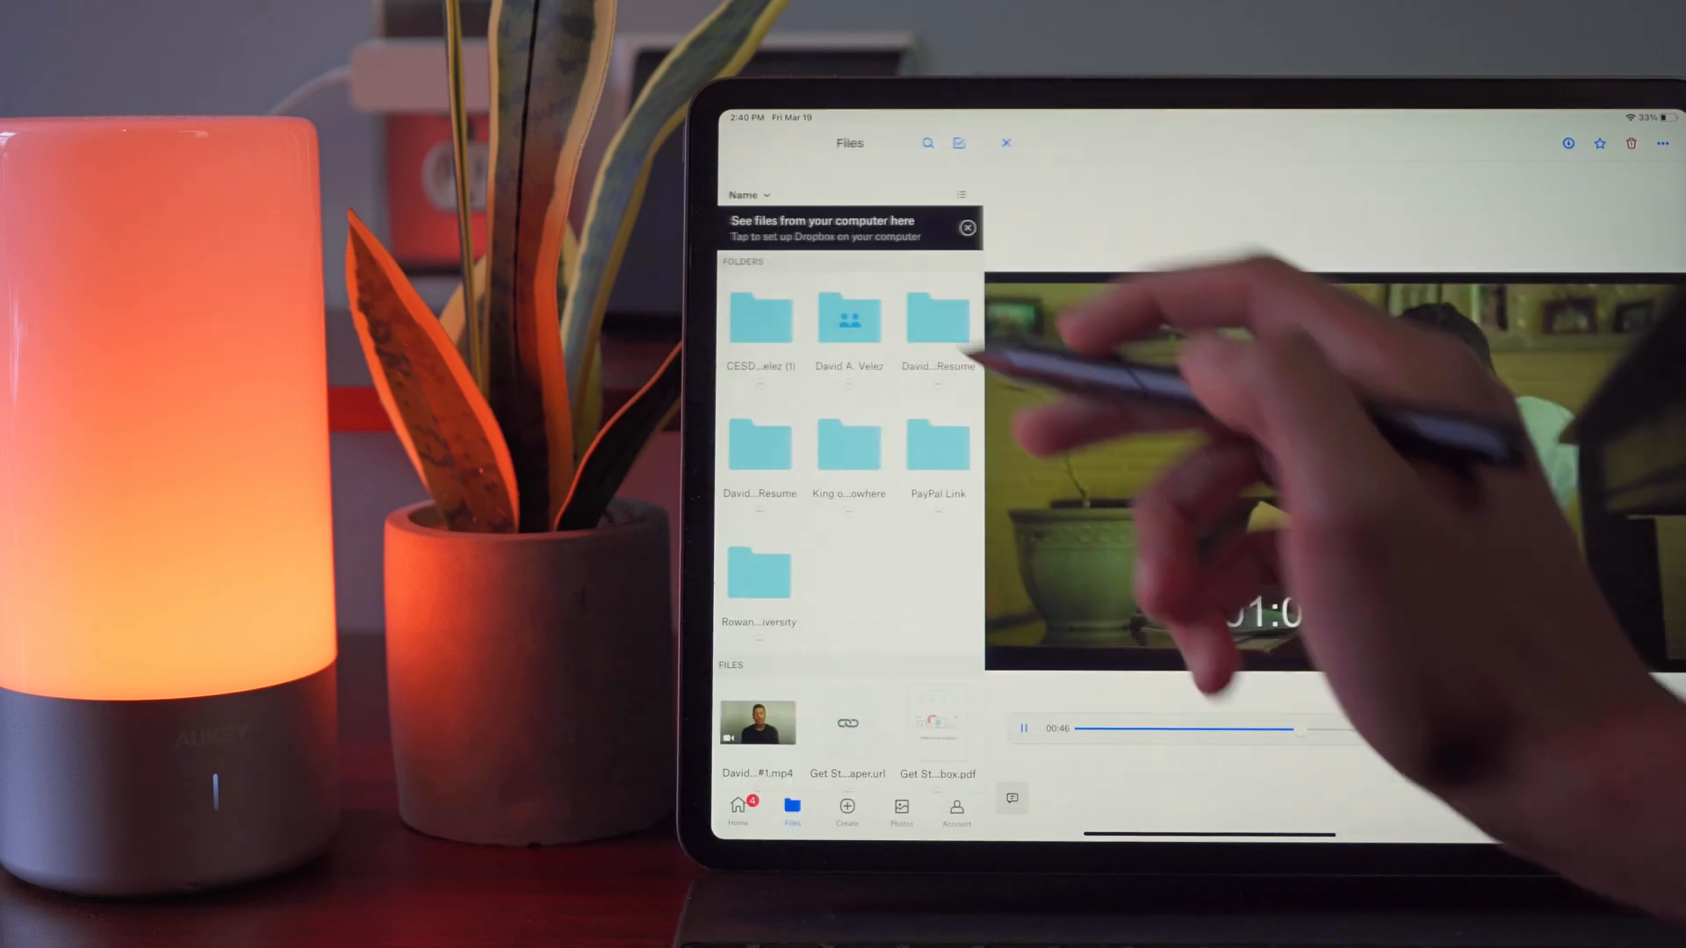
- Play KON Teaser HD.mp4 full-screen from Dropbox's Photos tab
click(848, 317)
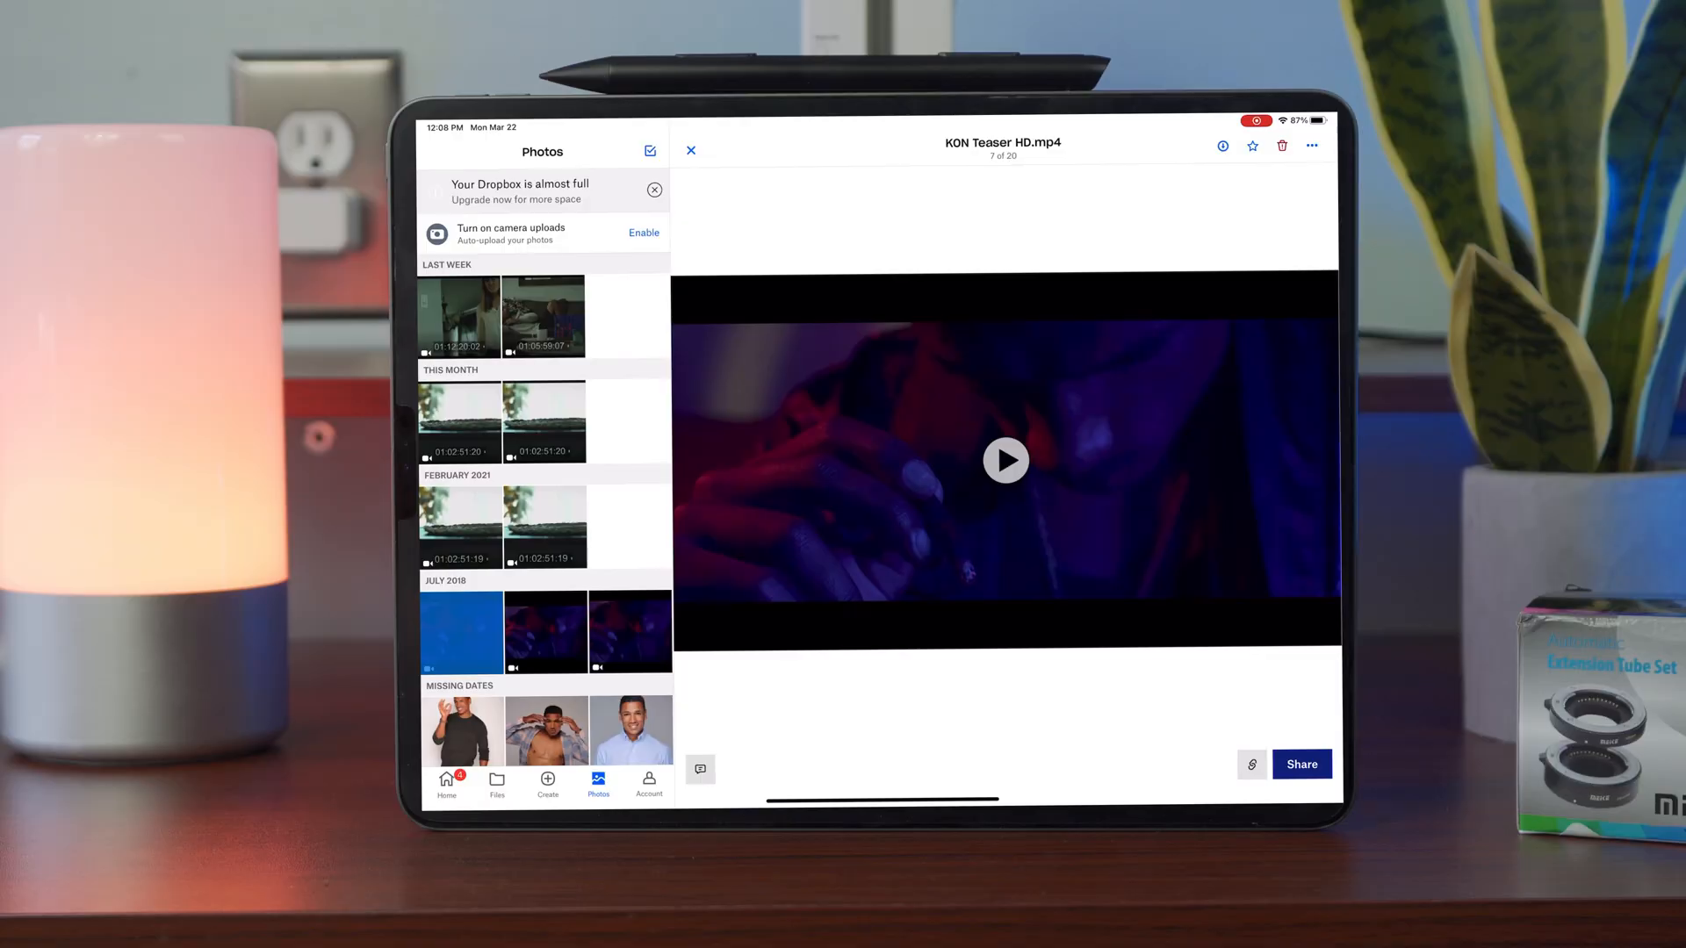
click(1004, 460)
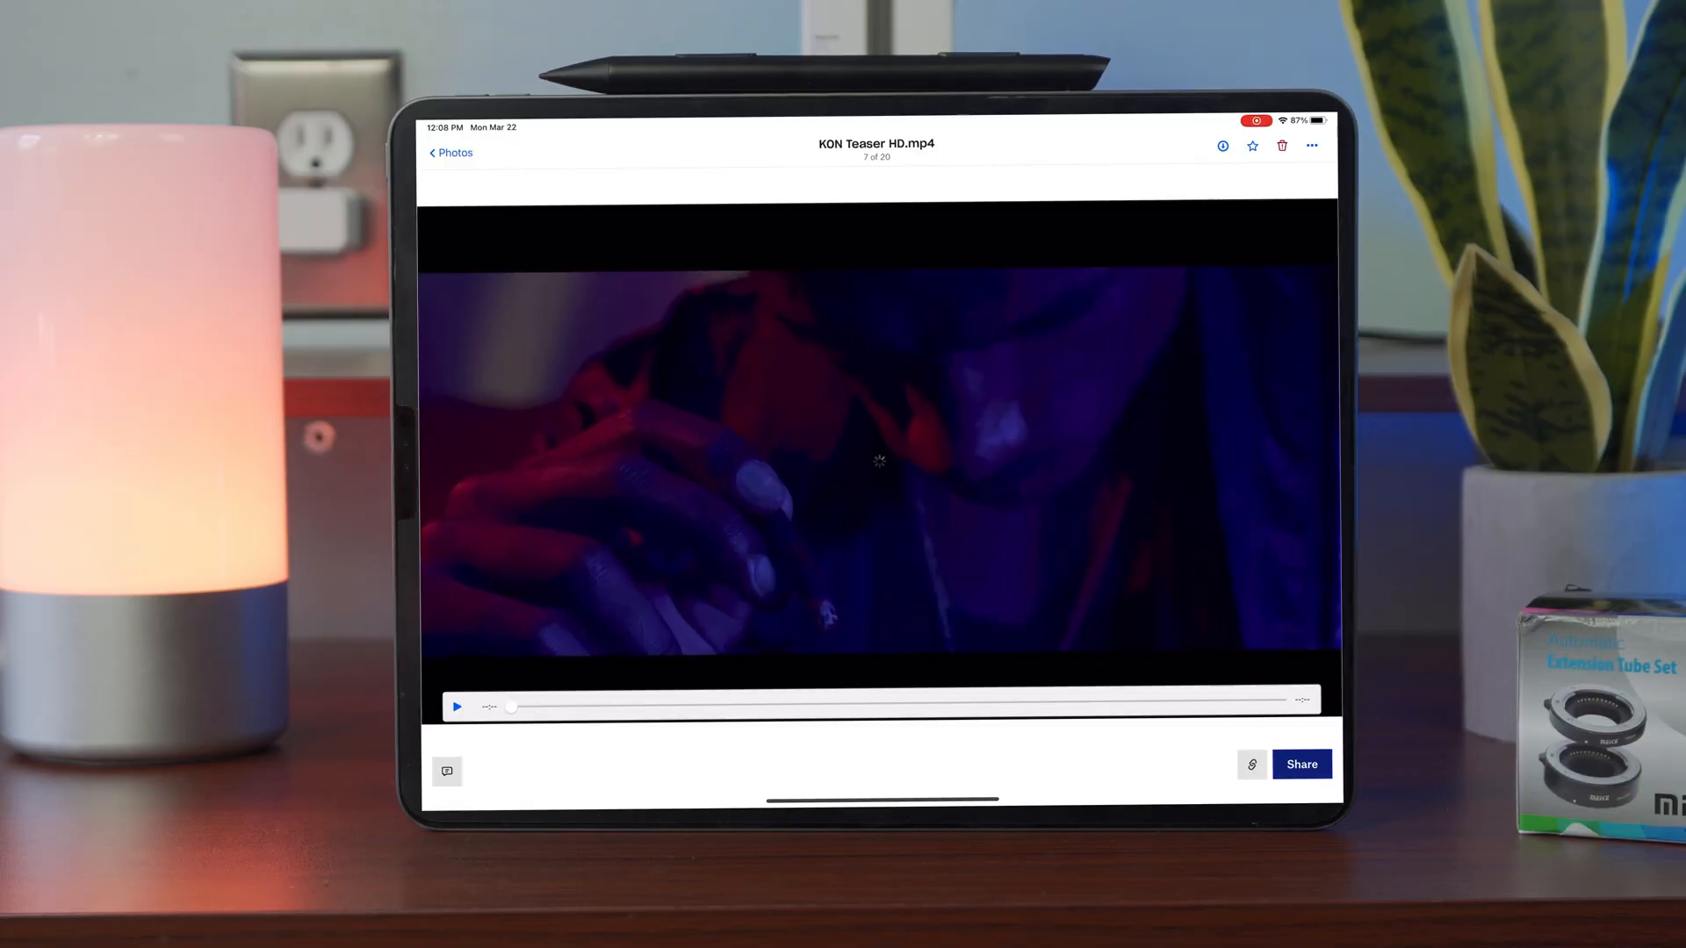
click(455, 706)
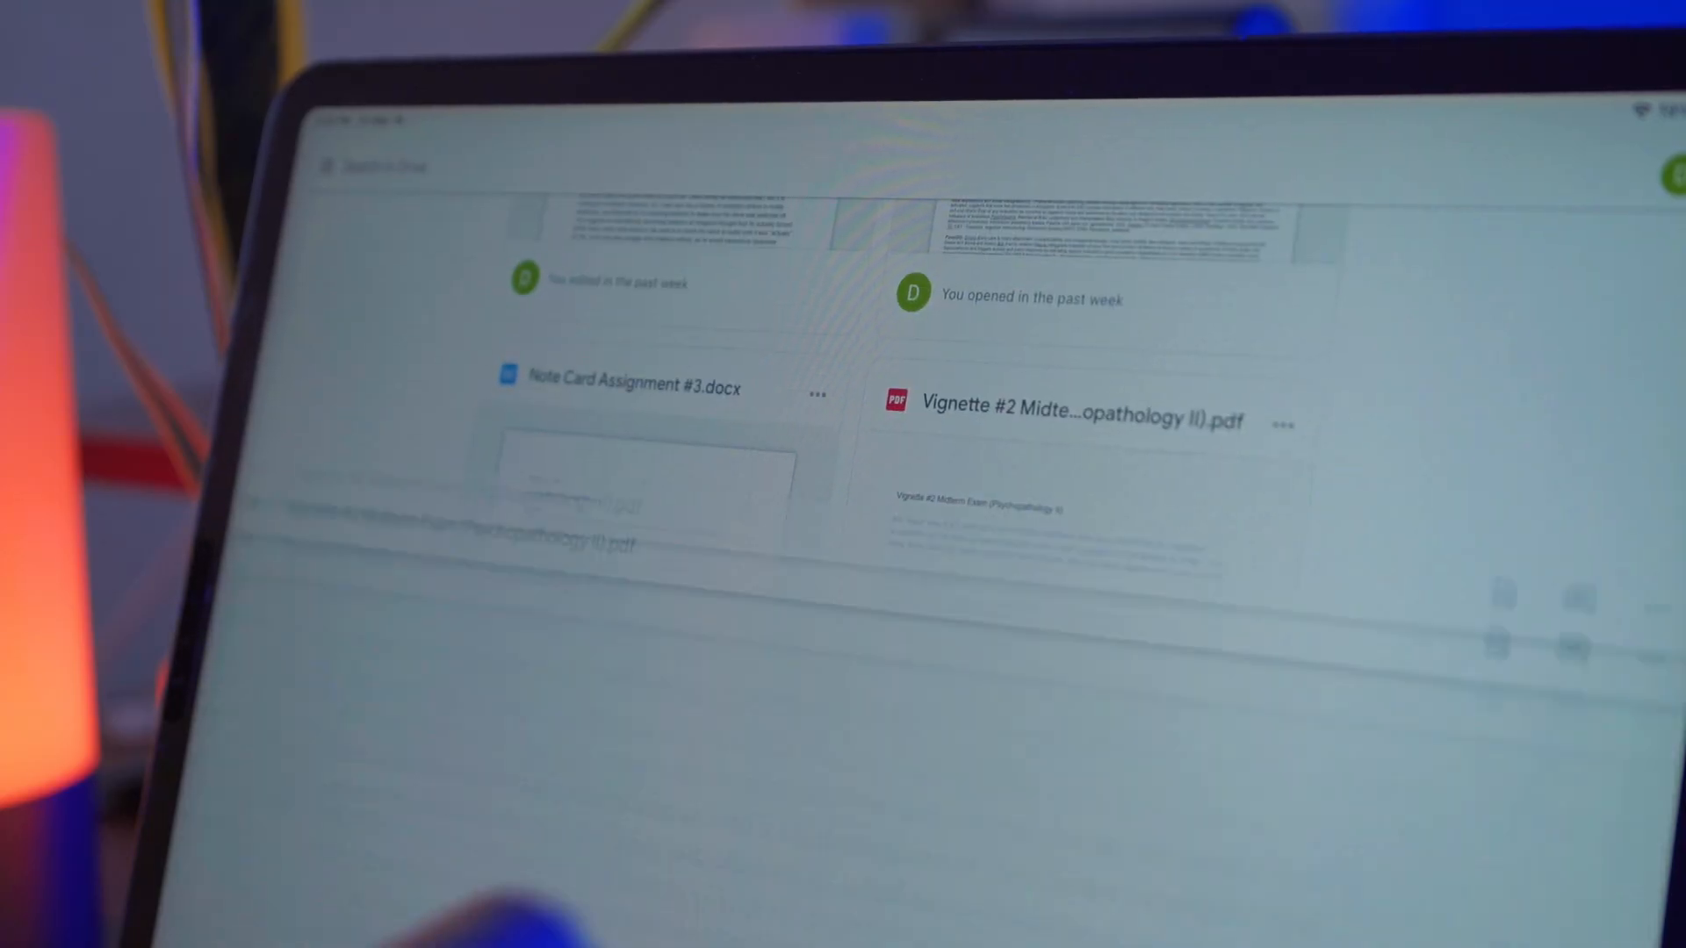
- Open the Vignette #2 Midterm PDF from Google Drive's suggested files
click(1064, 417)
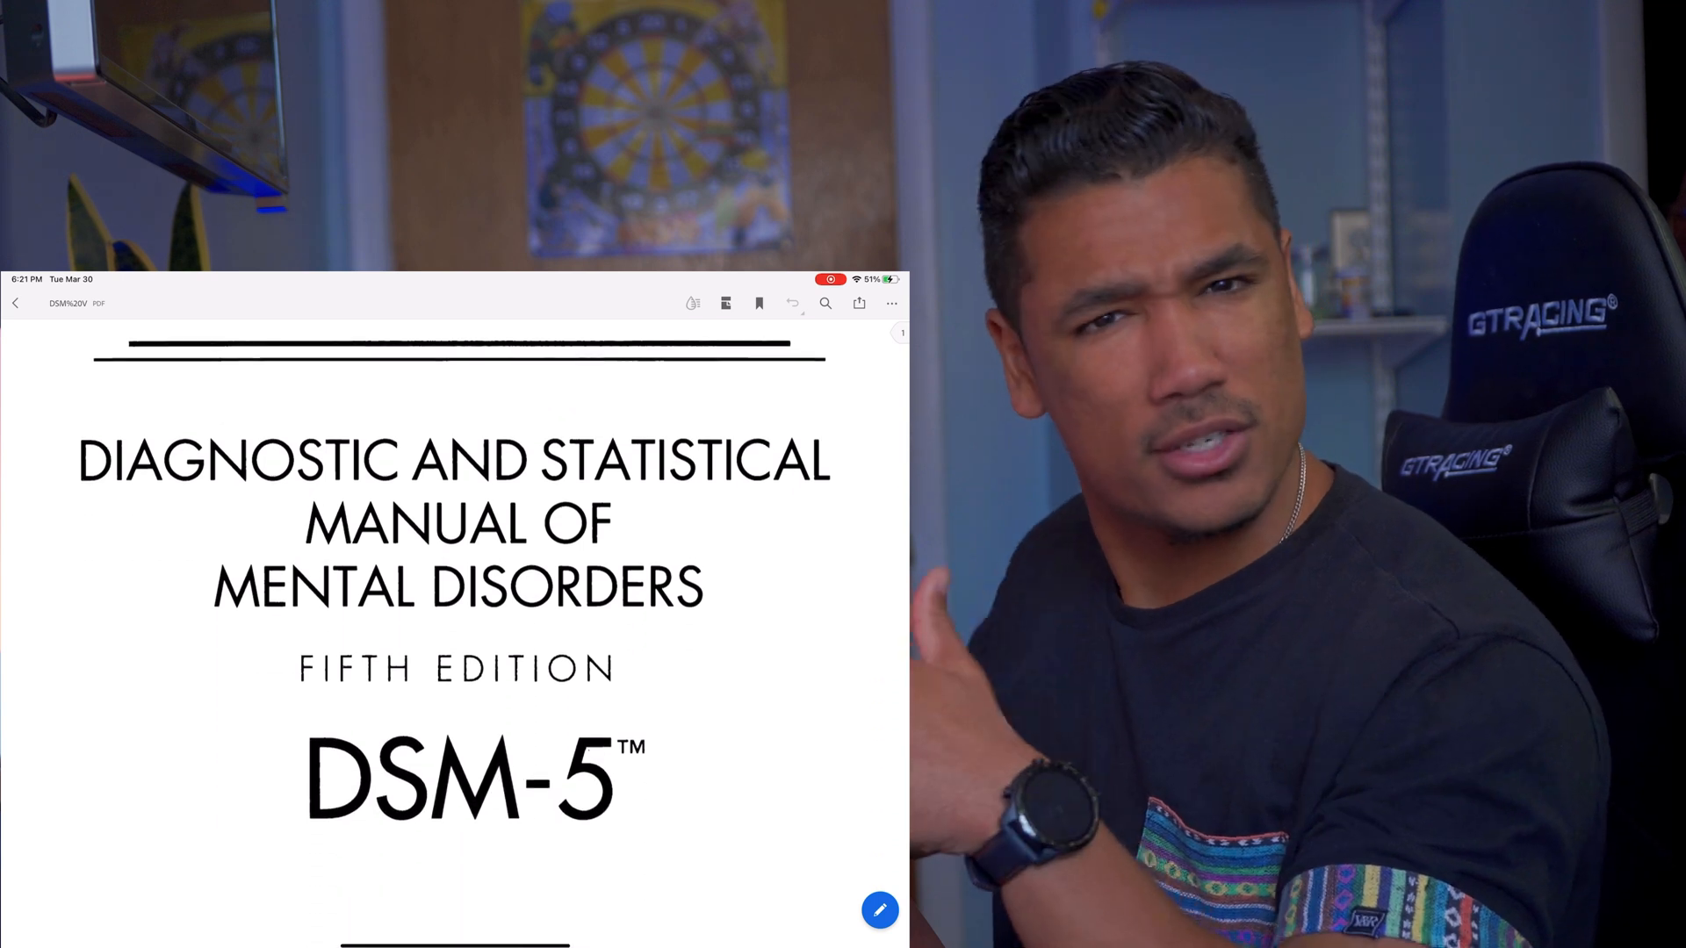
- Scroll the DSM-5 front pages to the cataloging page and show the Bookmarks list
scroll(down, 3)
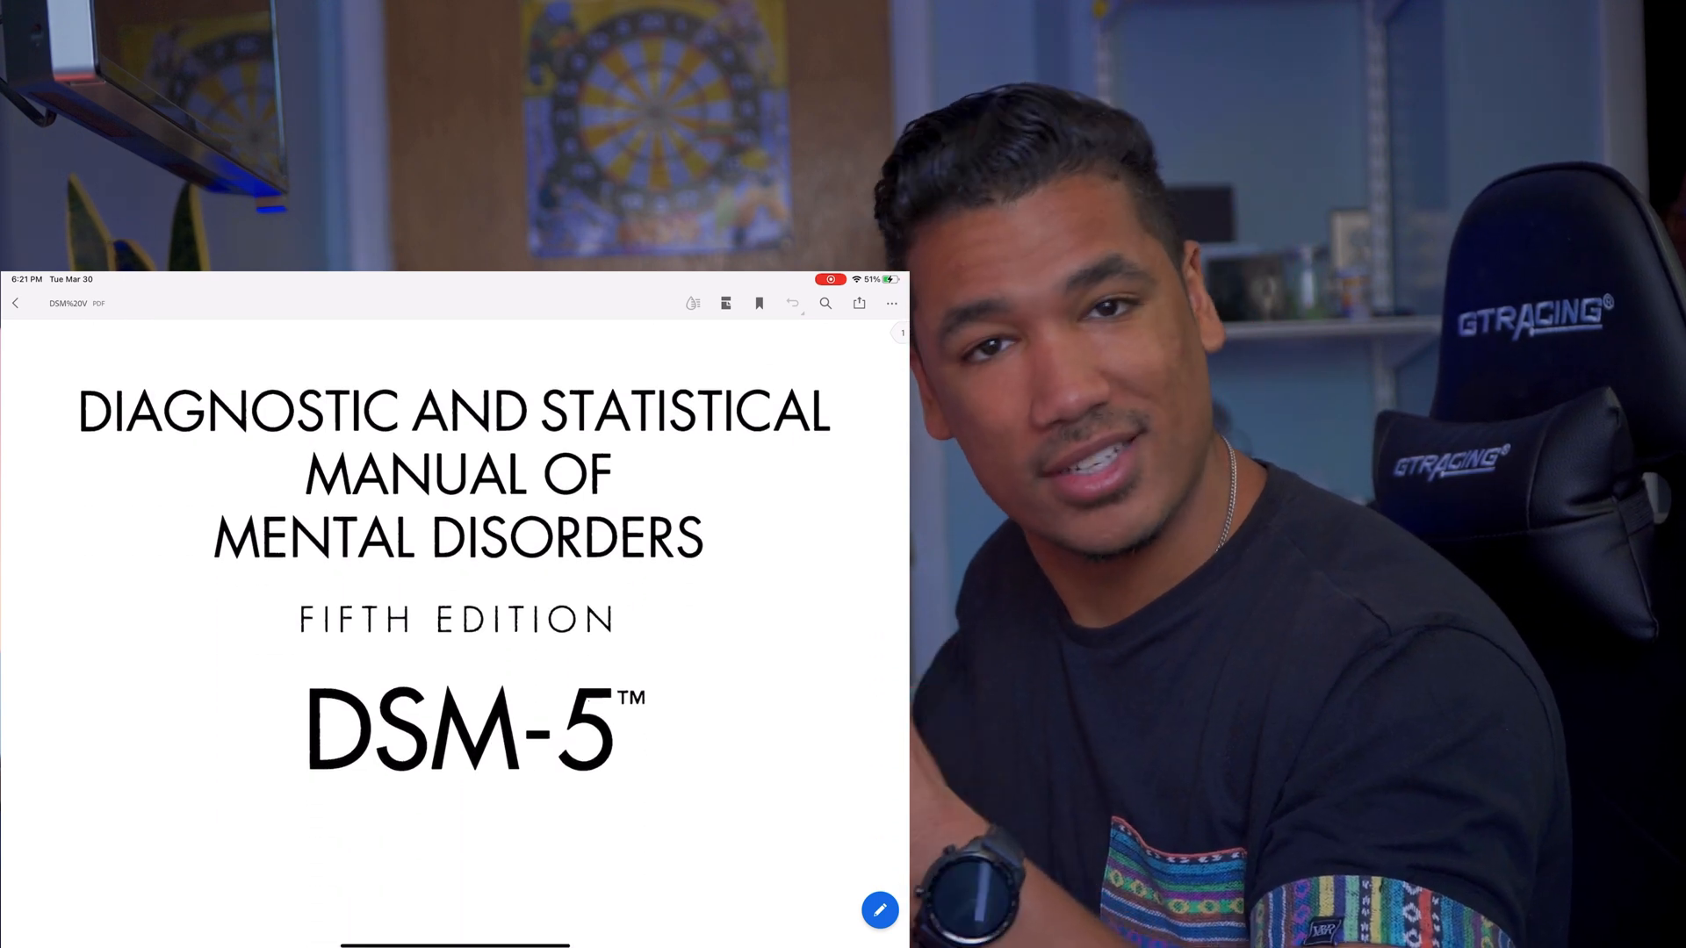
scroll(down, 3)
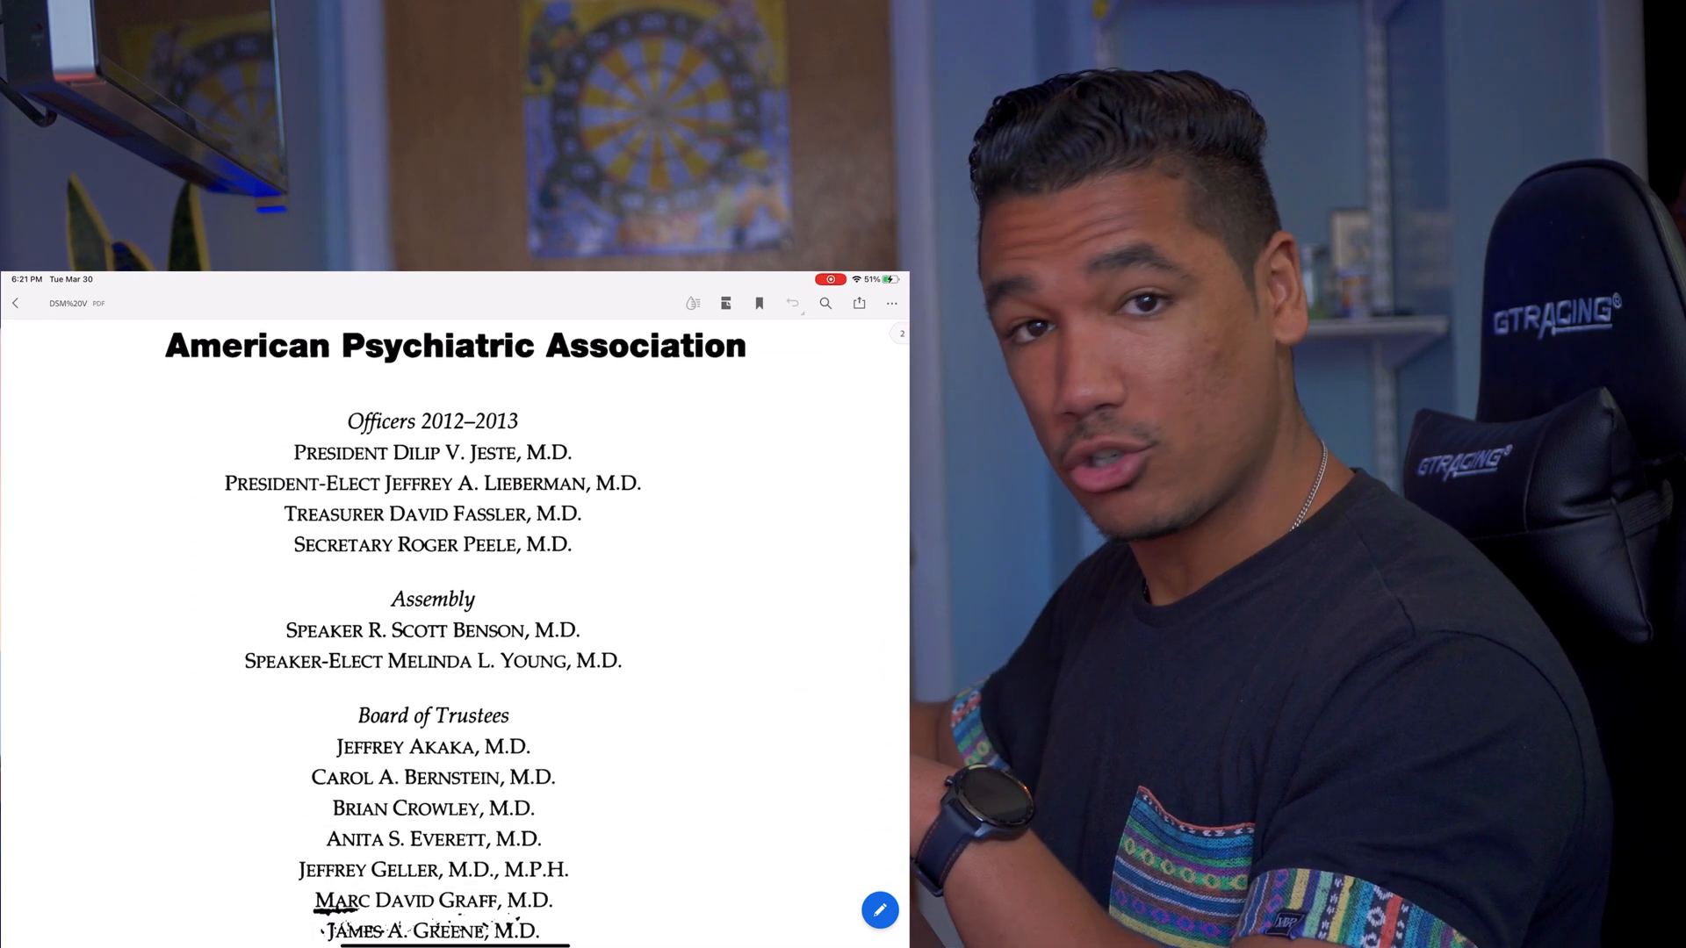
scroll(down, 3)
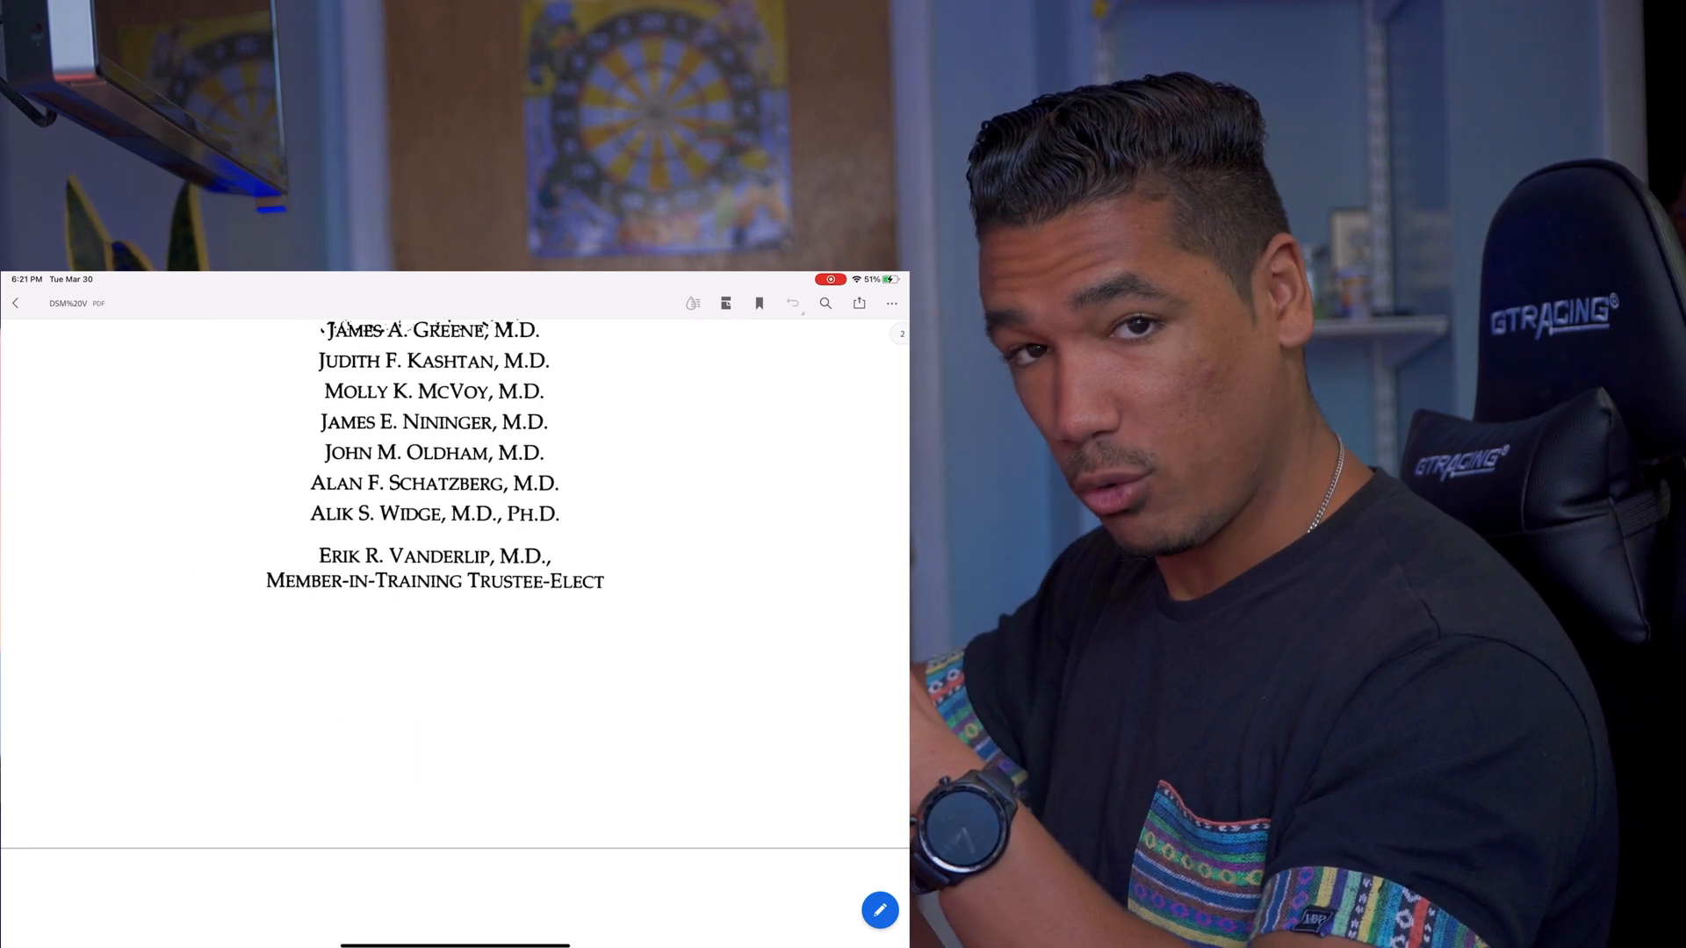
scroll(down, 3)
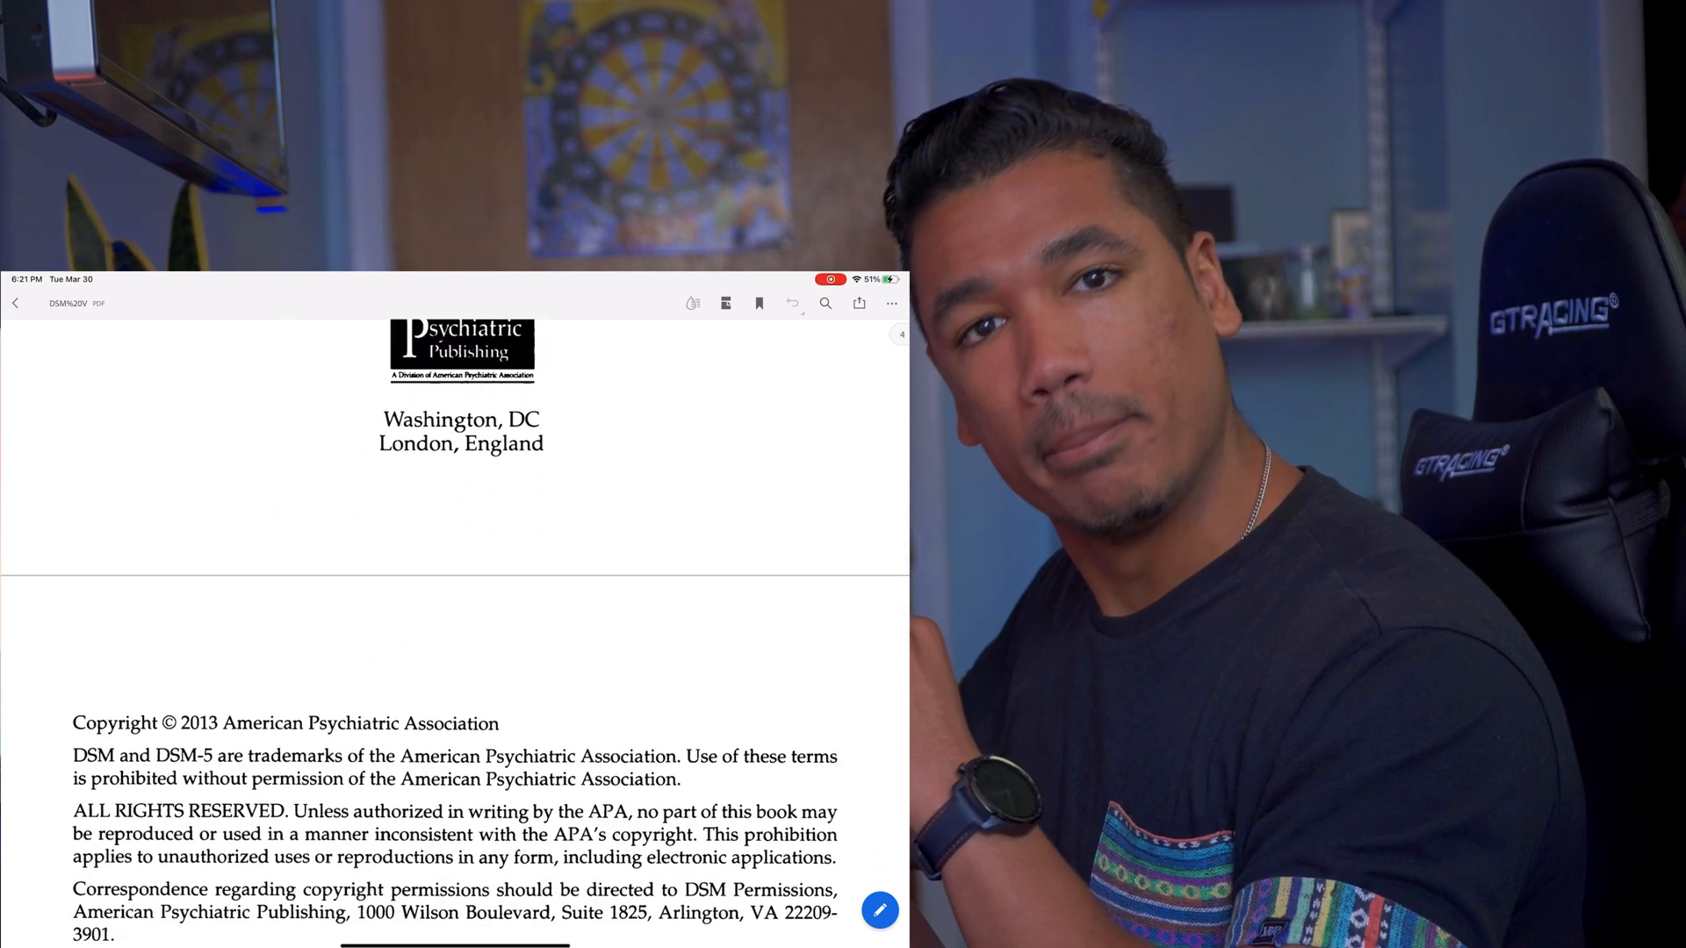
scroll(down, 3)
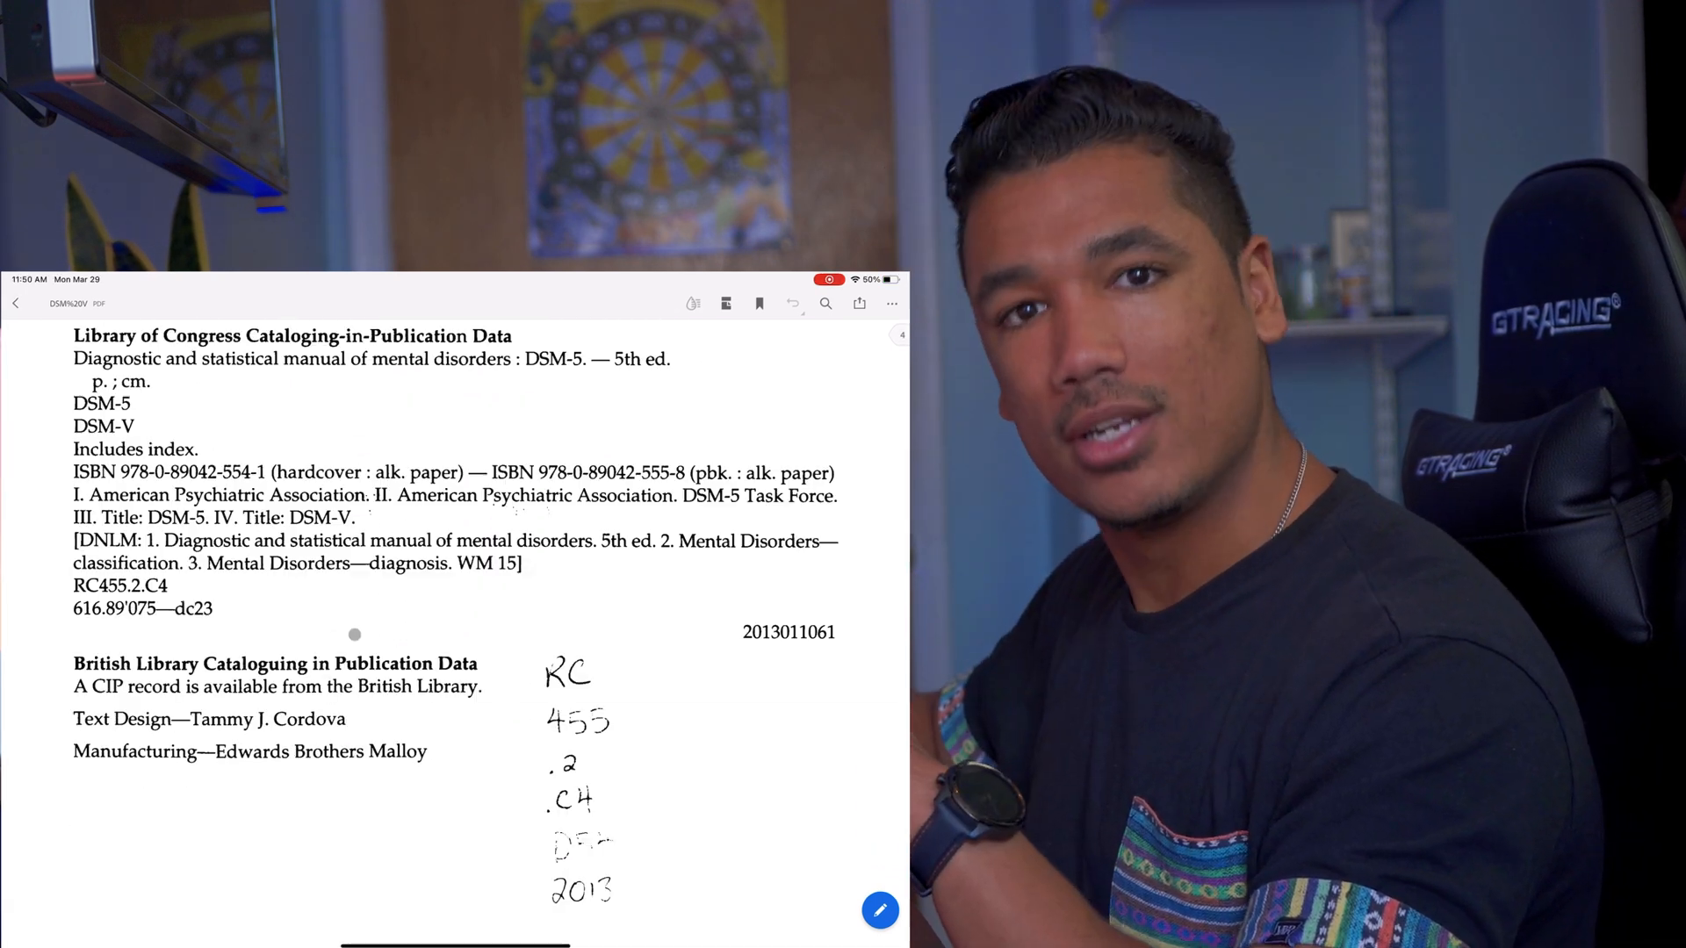
click(758, 303)
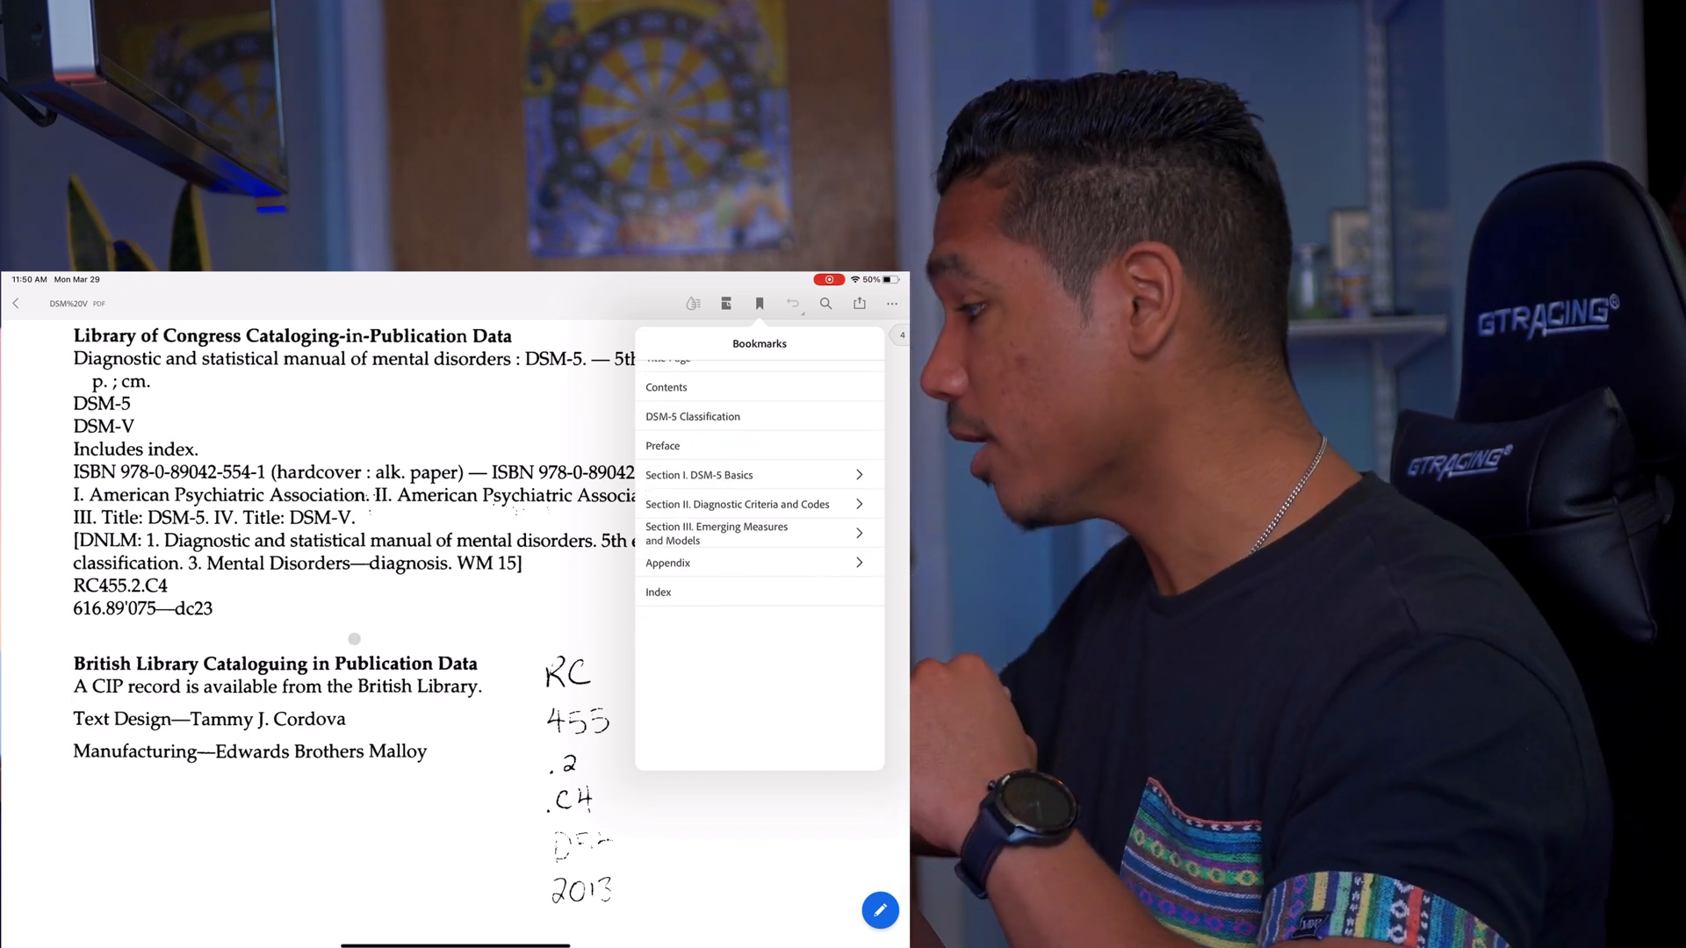
- Expand Section II bookmarks, jump to Anxiety Disorders, and scroll to Separation Anxiety Disorder
click(738, 503)
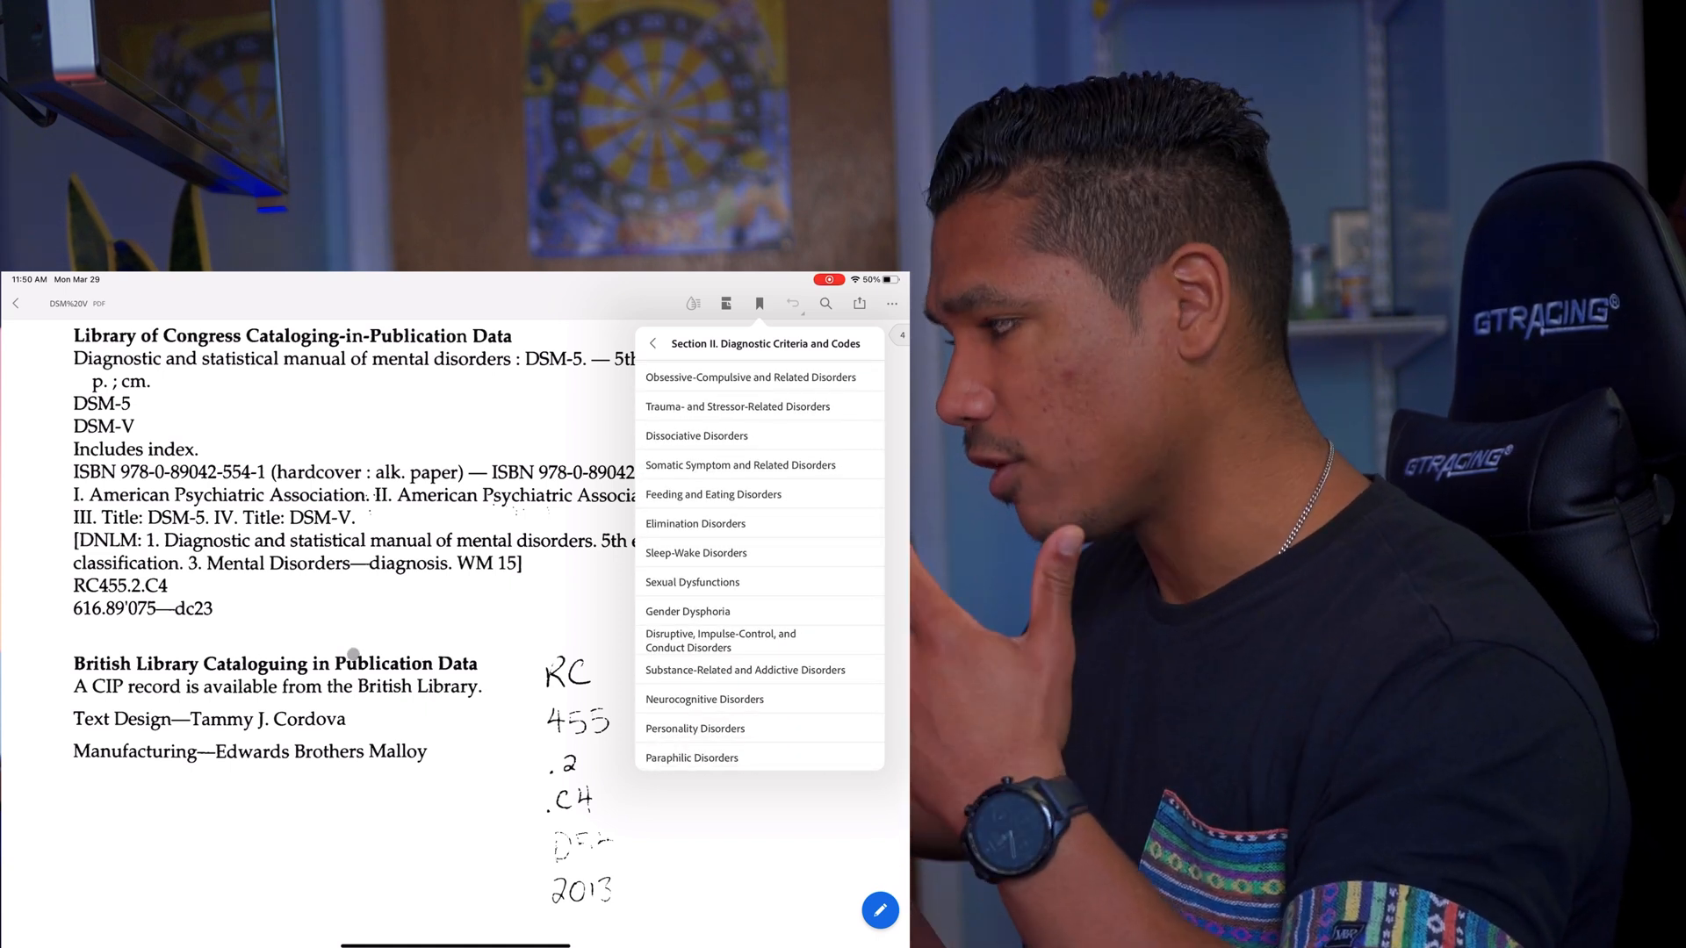
scroll(up, 3)
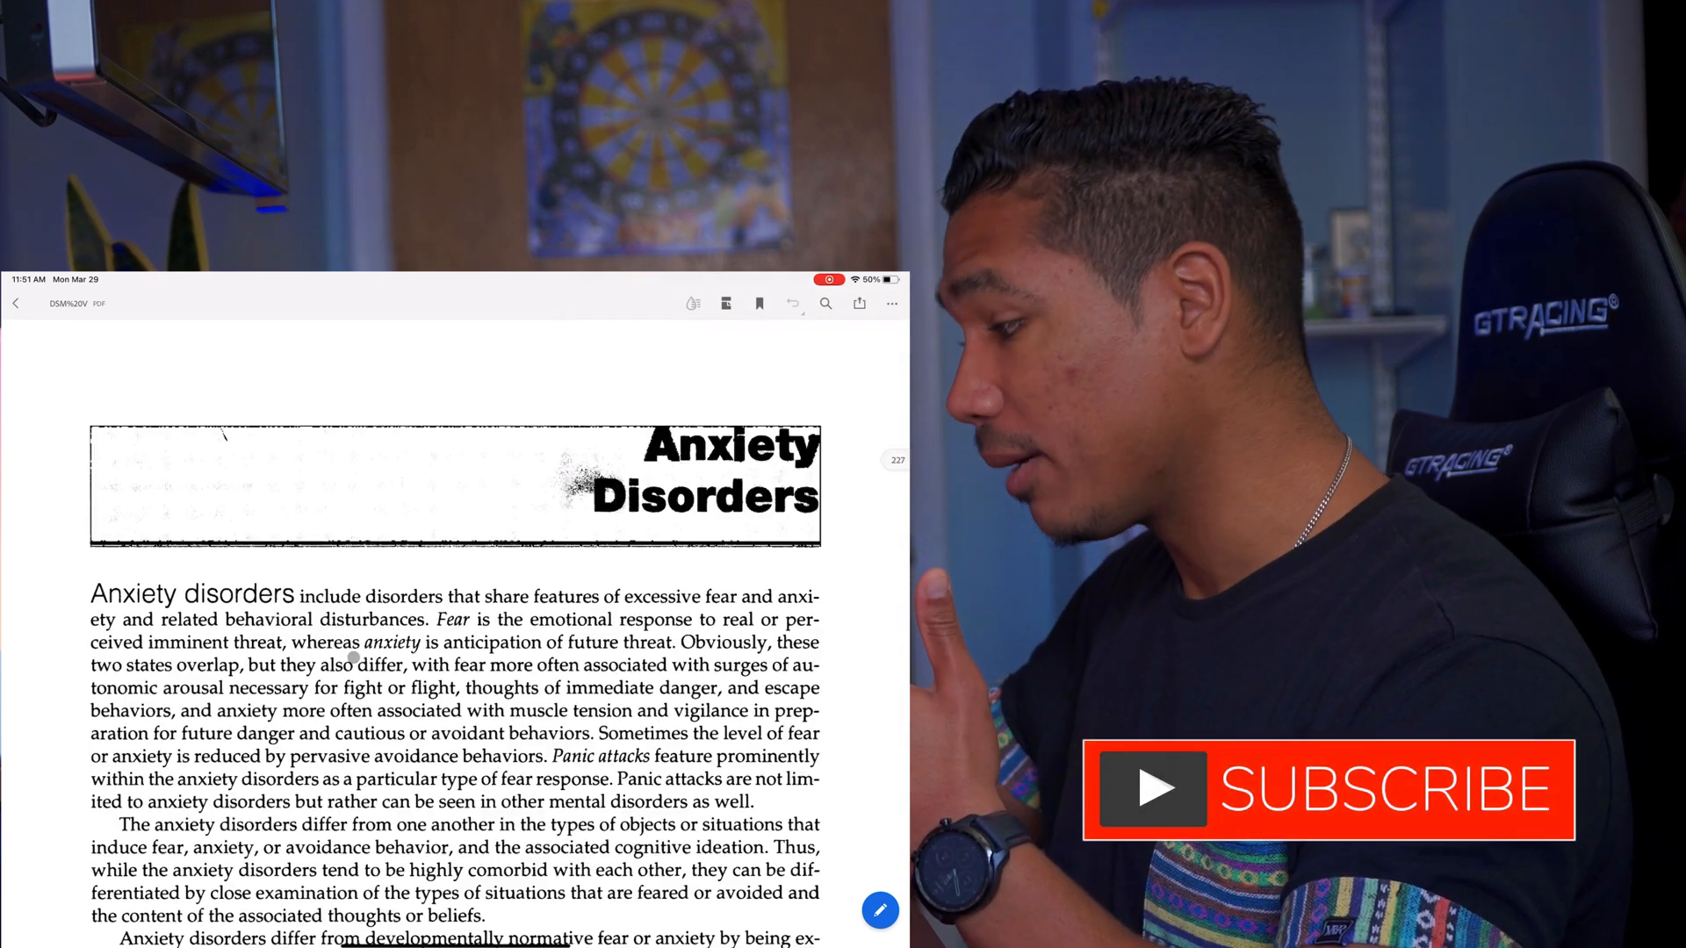
scroll(down, 3)
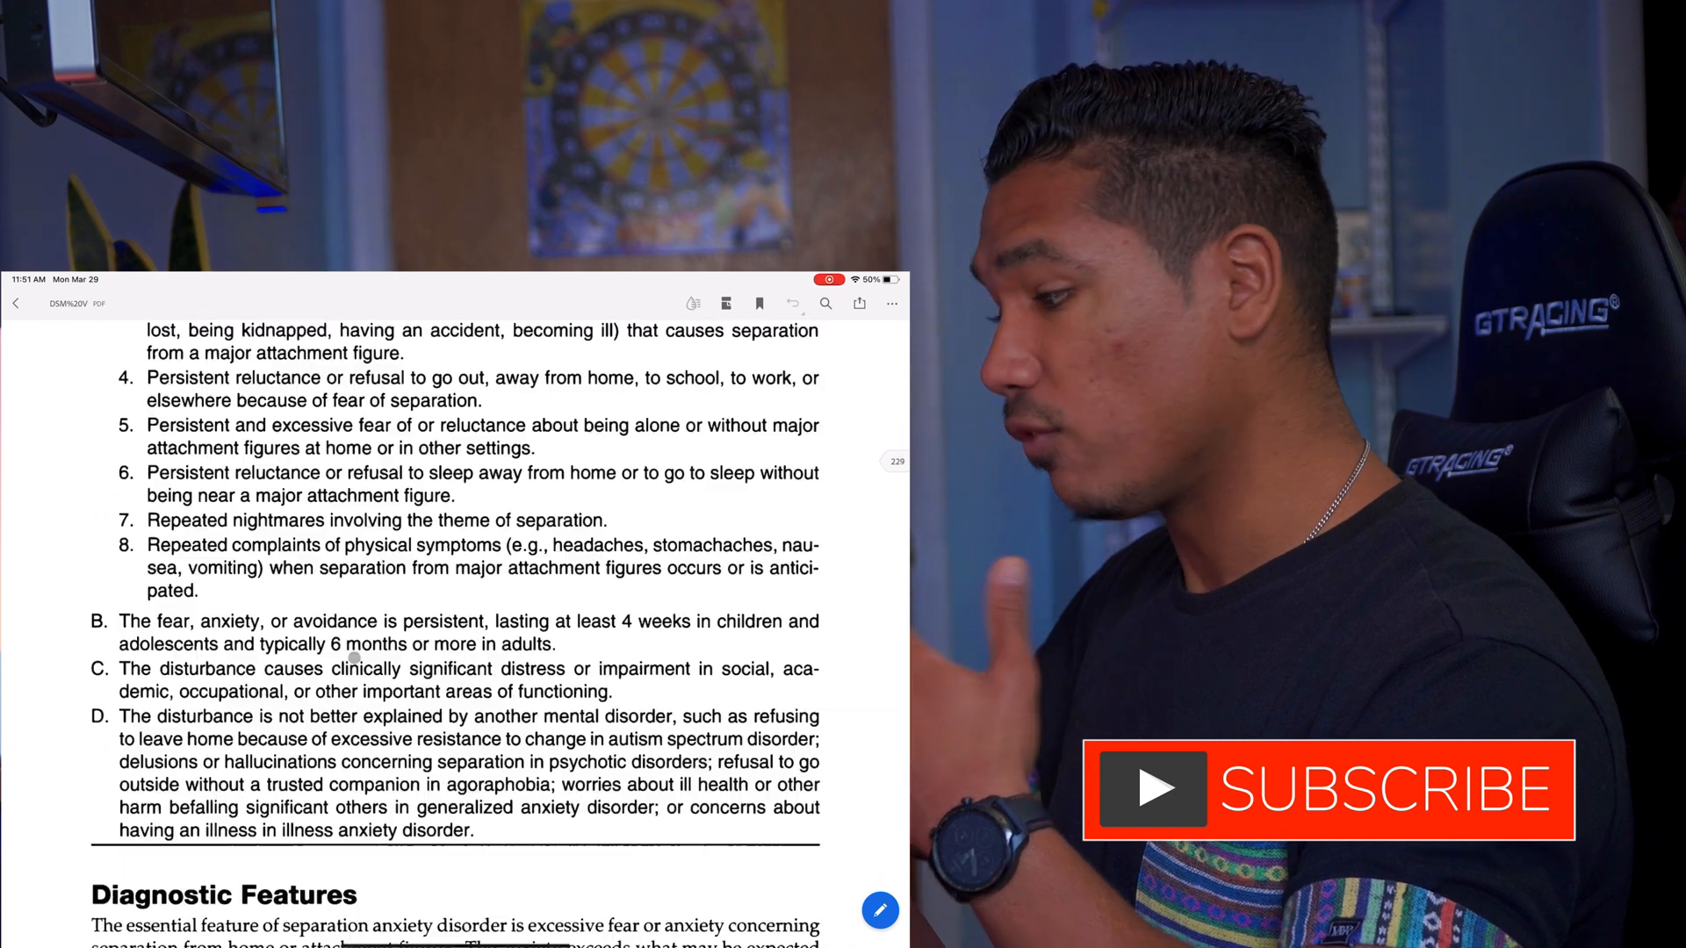
scroll(down, 3)
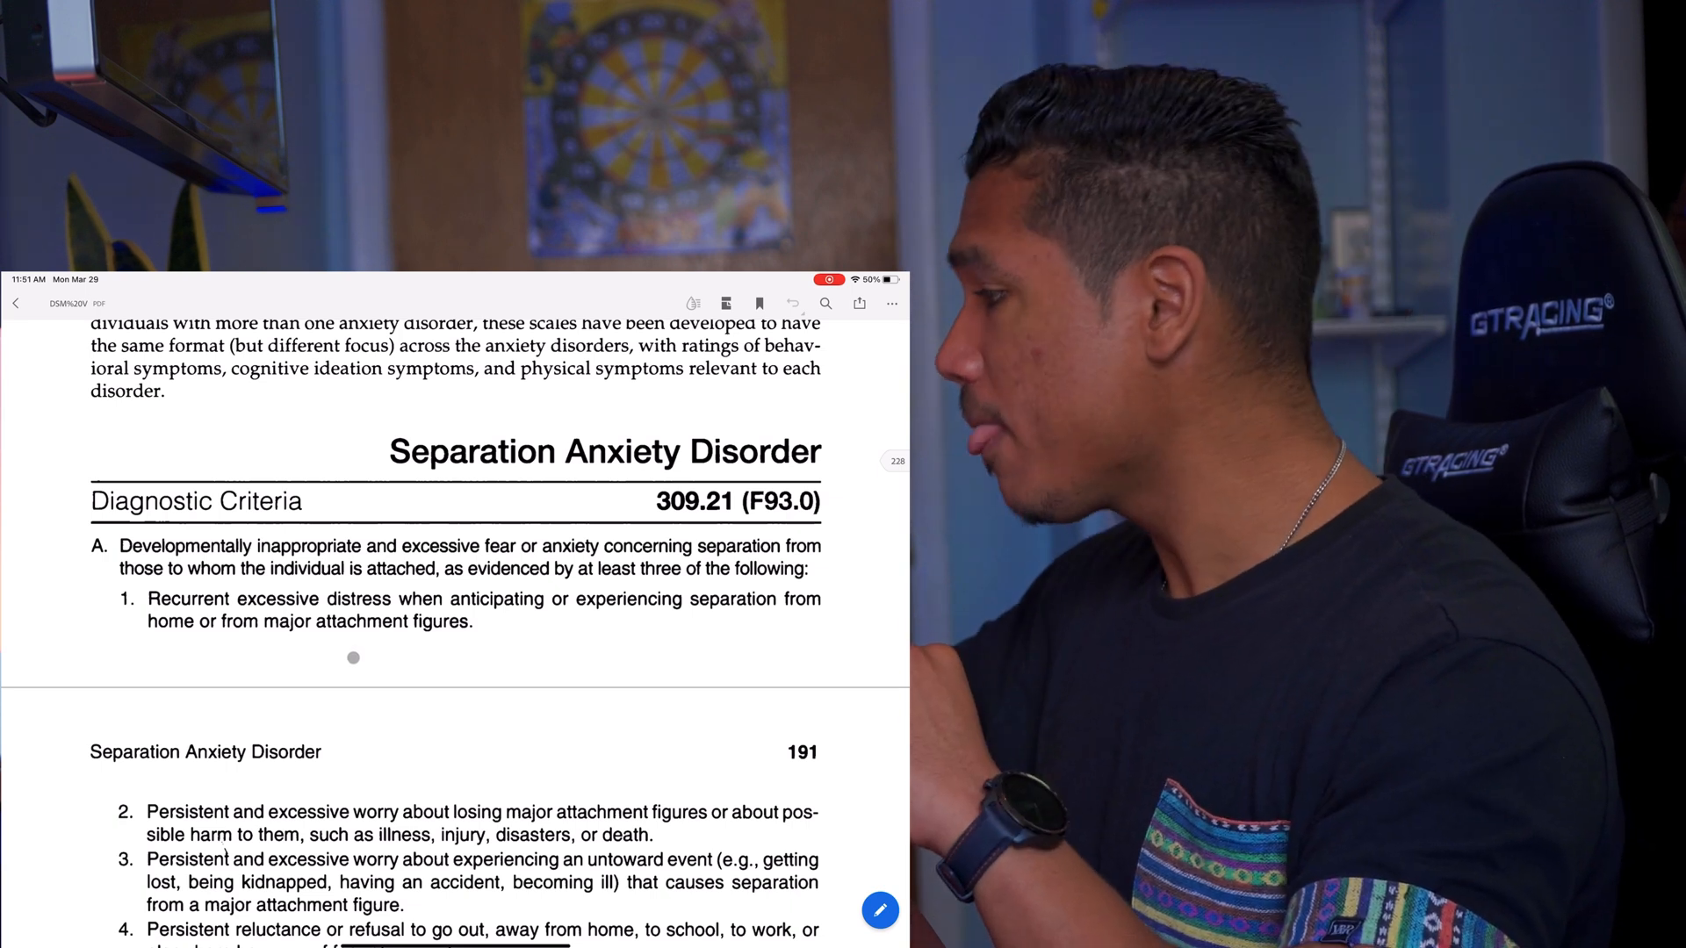
- Scroll in Single Page view to Panic Disorder, then show pages 213–214 side by side
click(727, 302)
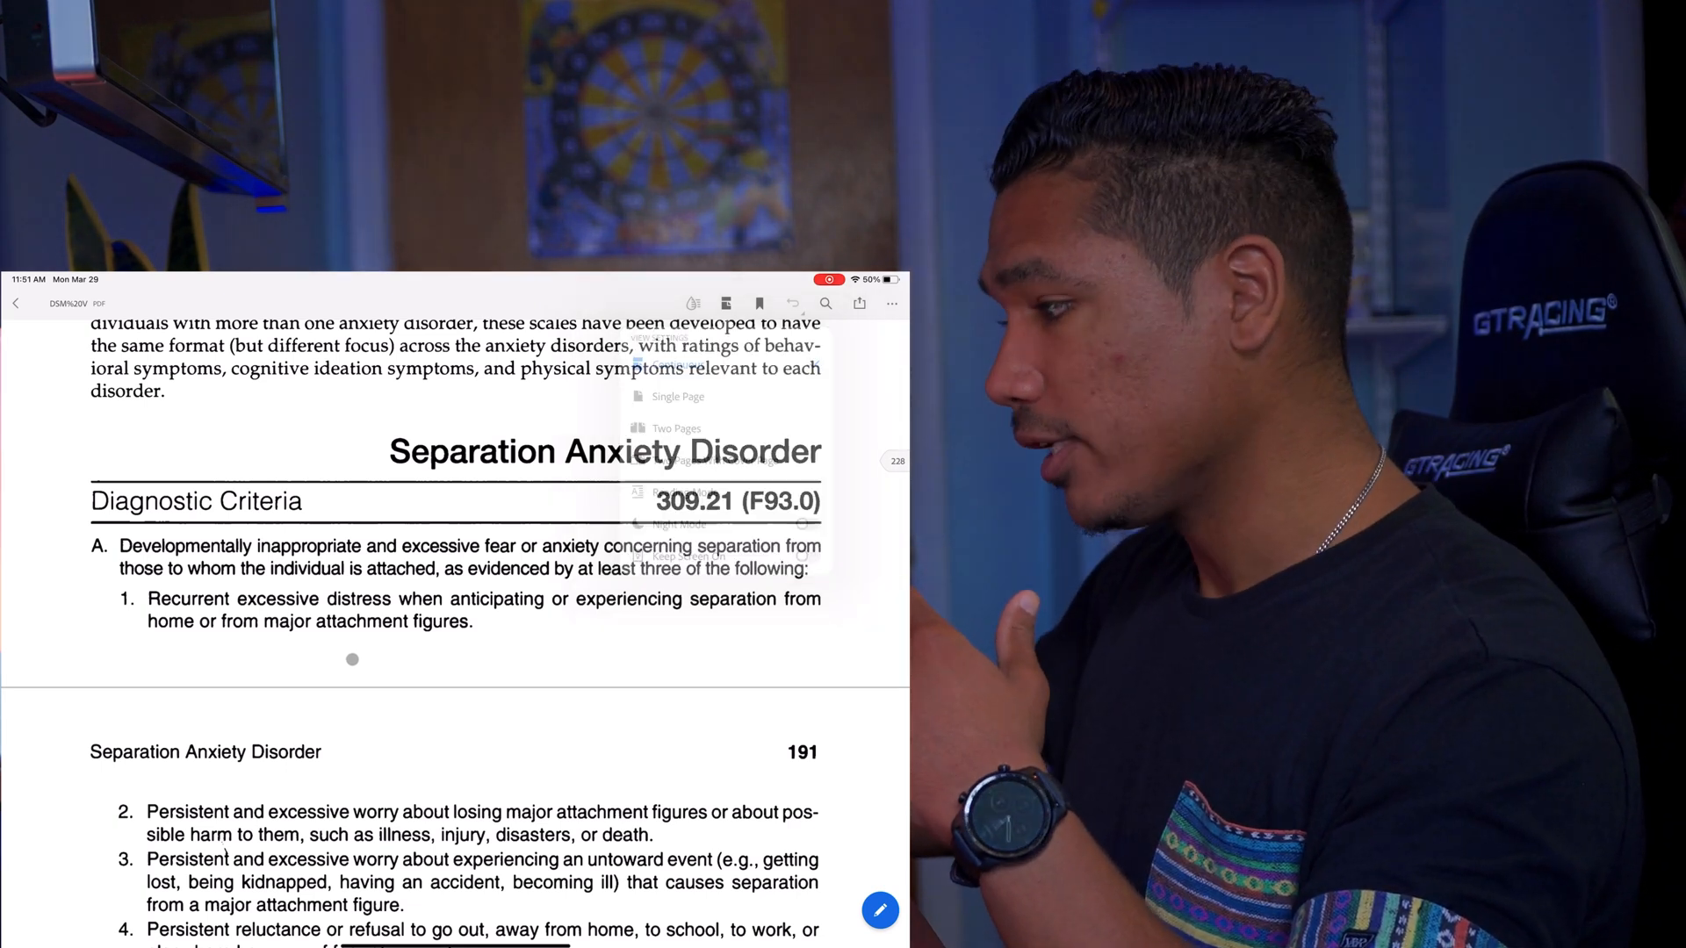
scroll(down, 3)
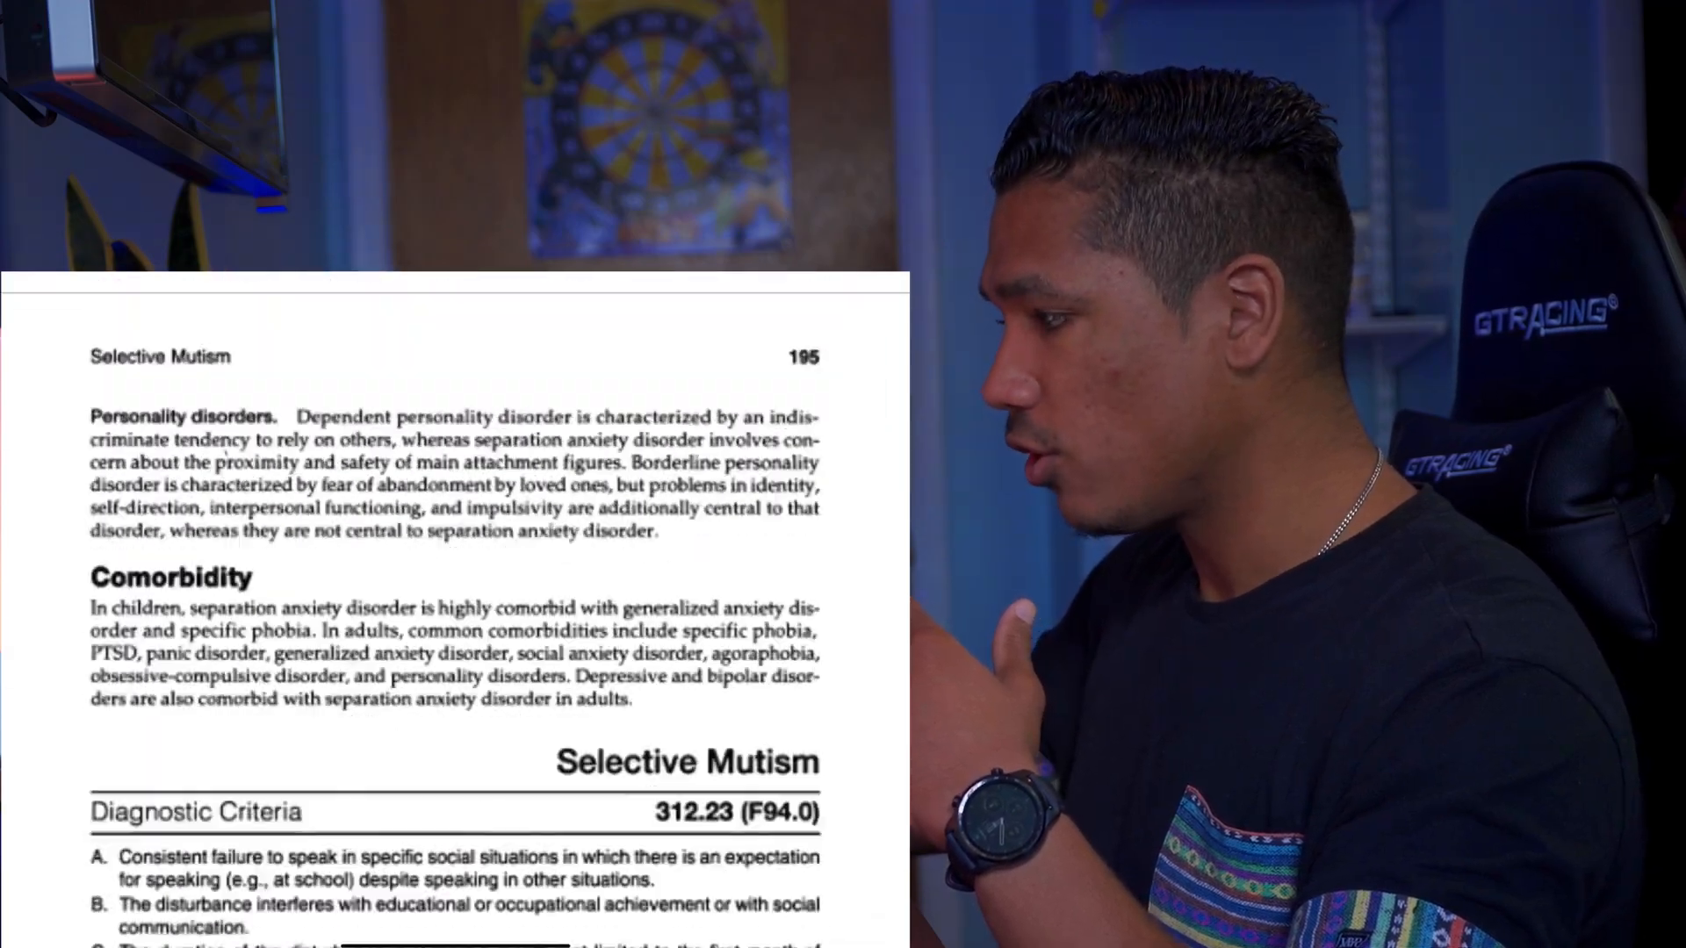
scroll(down, 3)
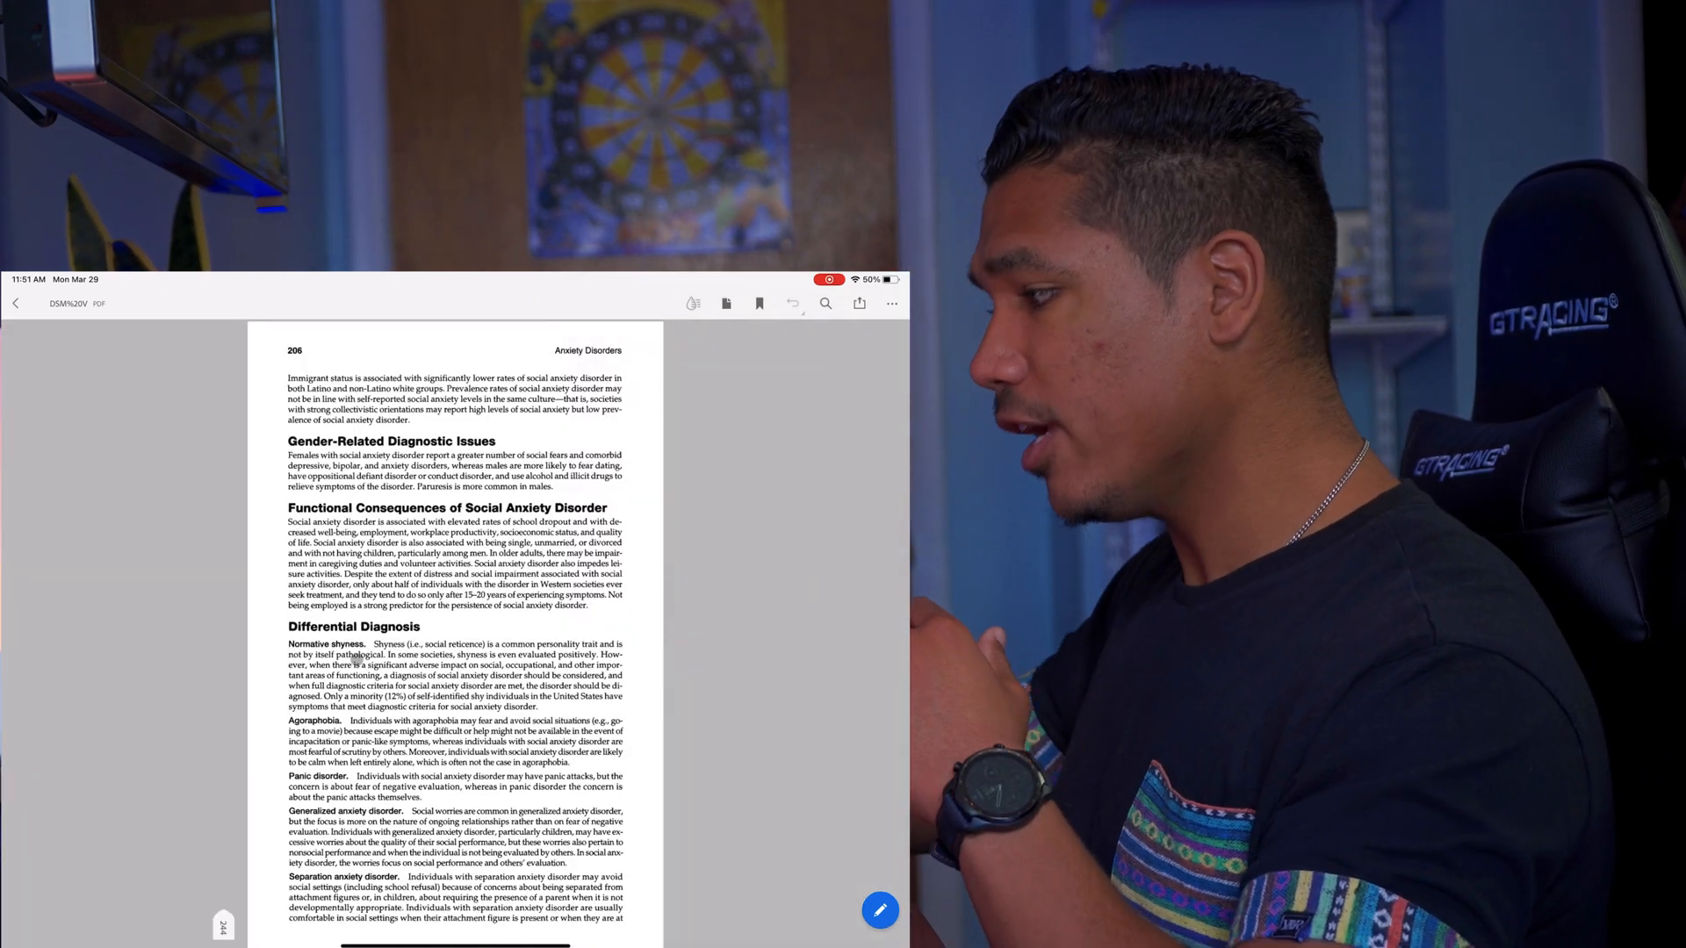
scroll(down, 3)
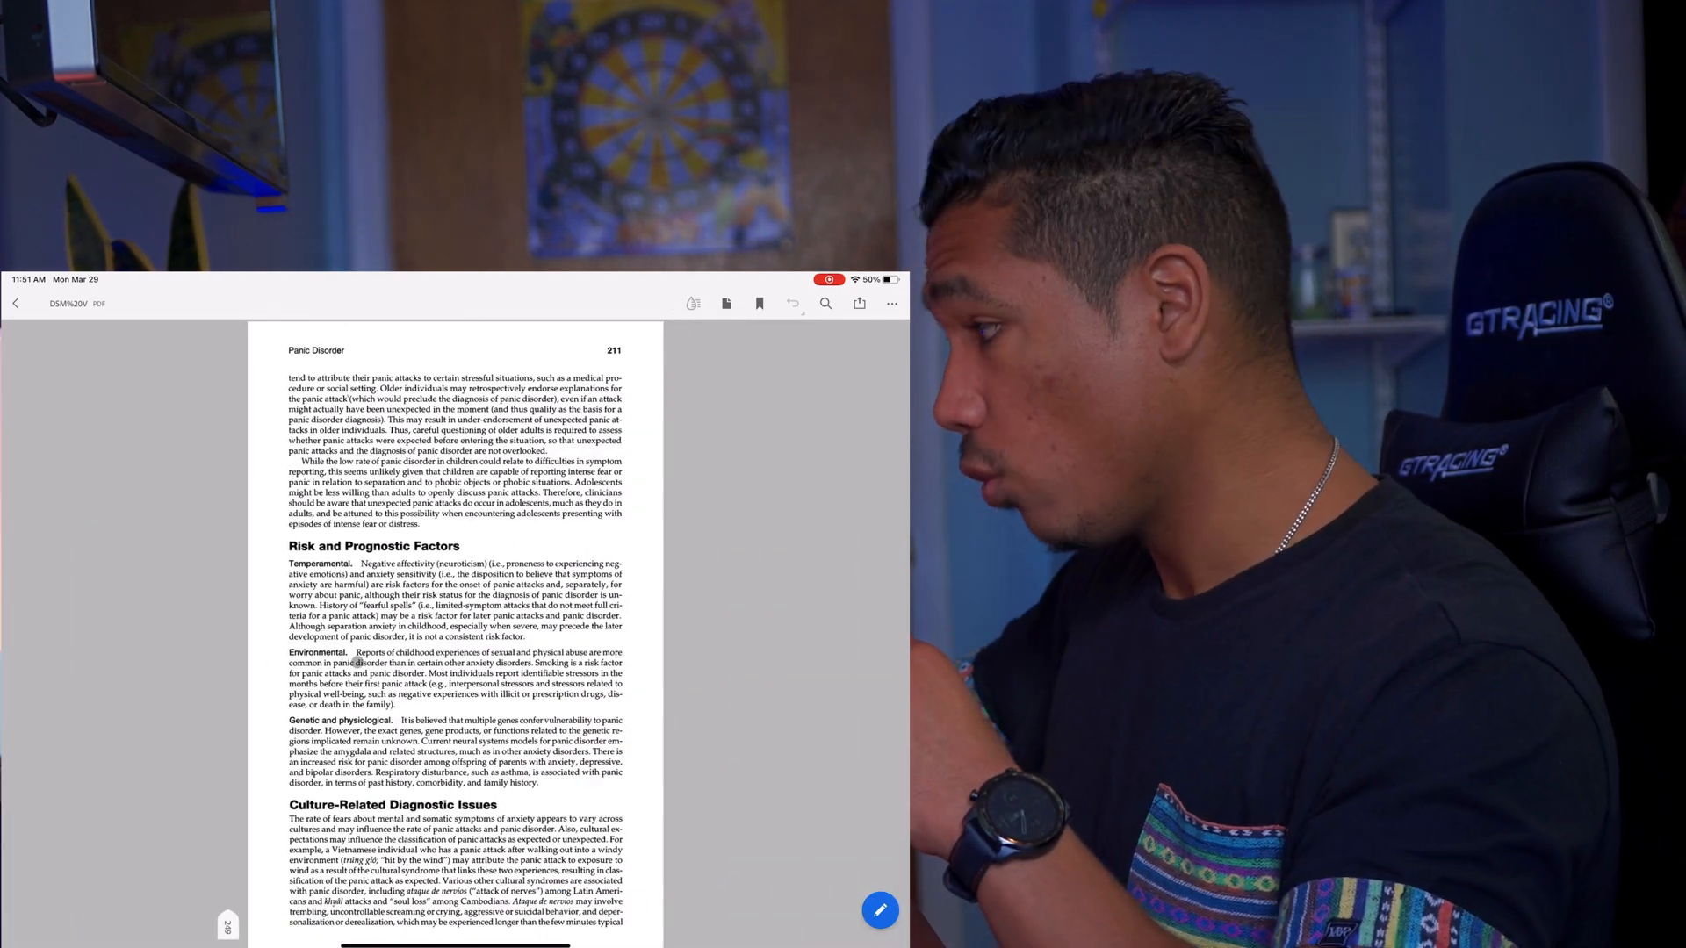
click(726, 303)
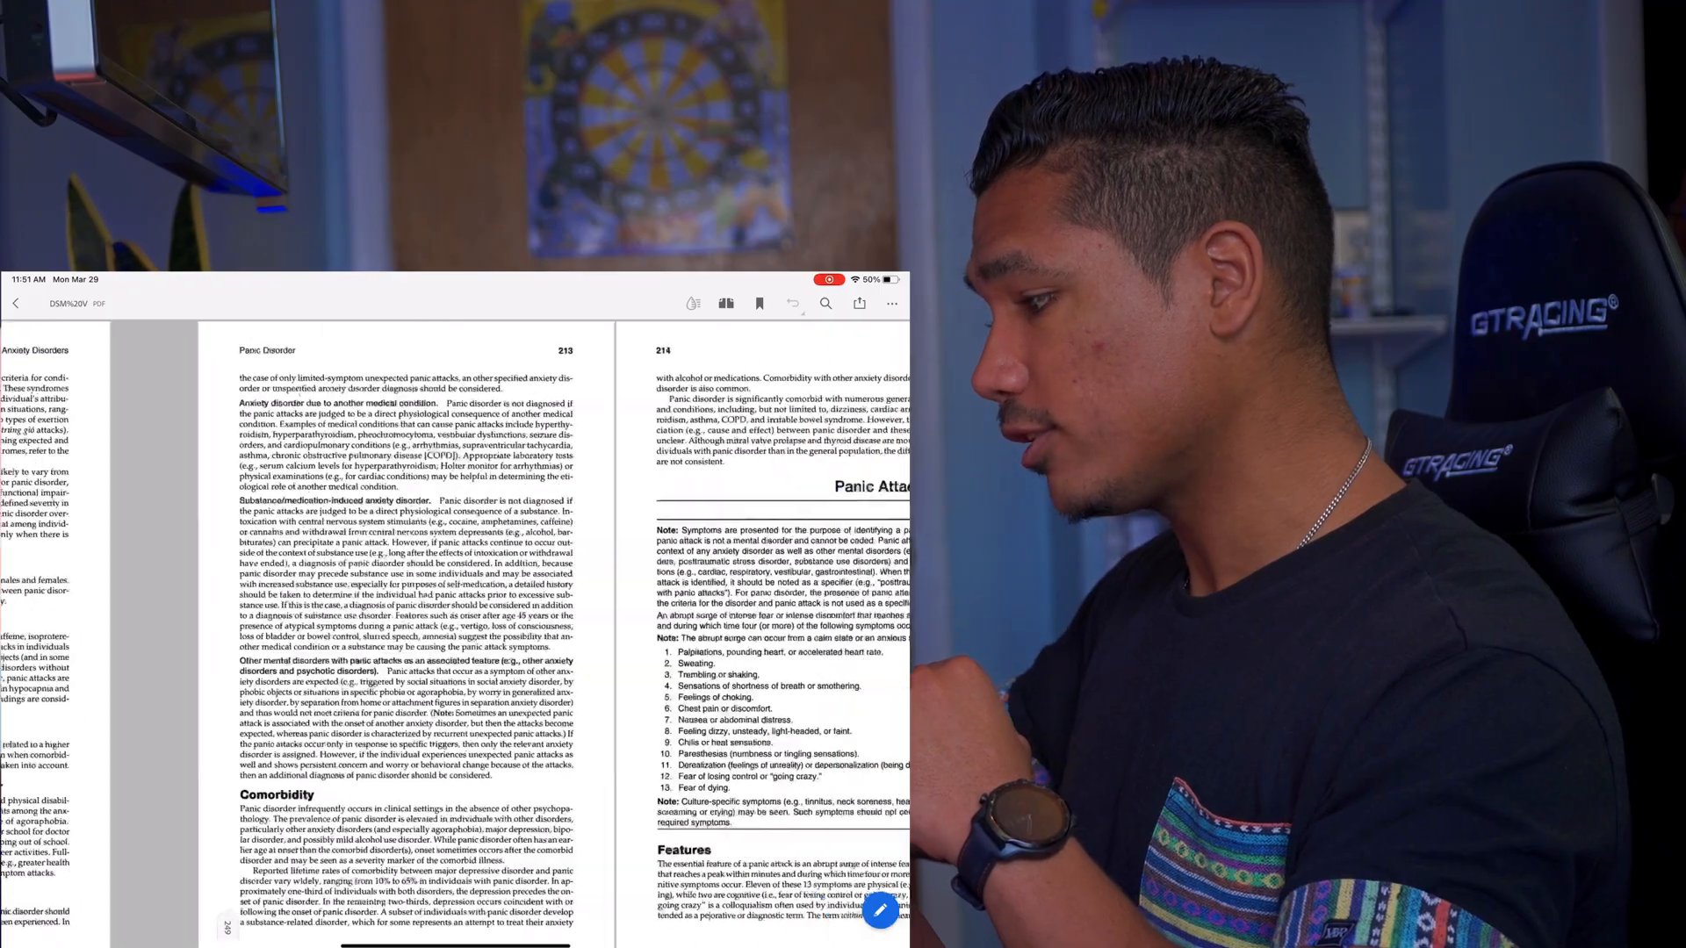
- Scroll through Google Docs' recent documents grid with the navigation menu open
scroll(down, 3)
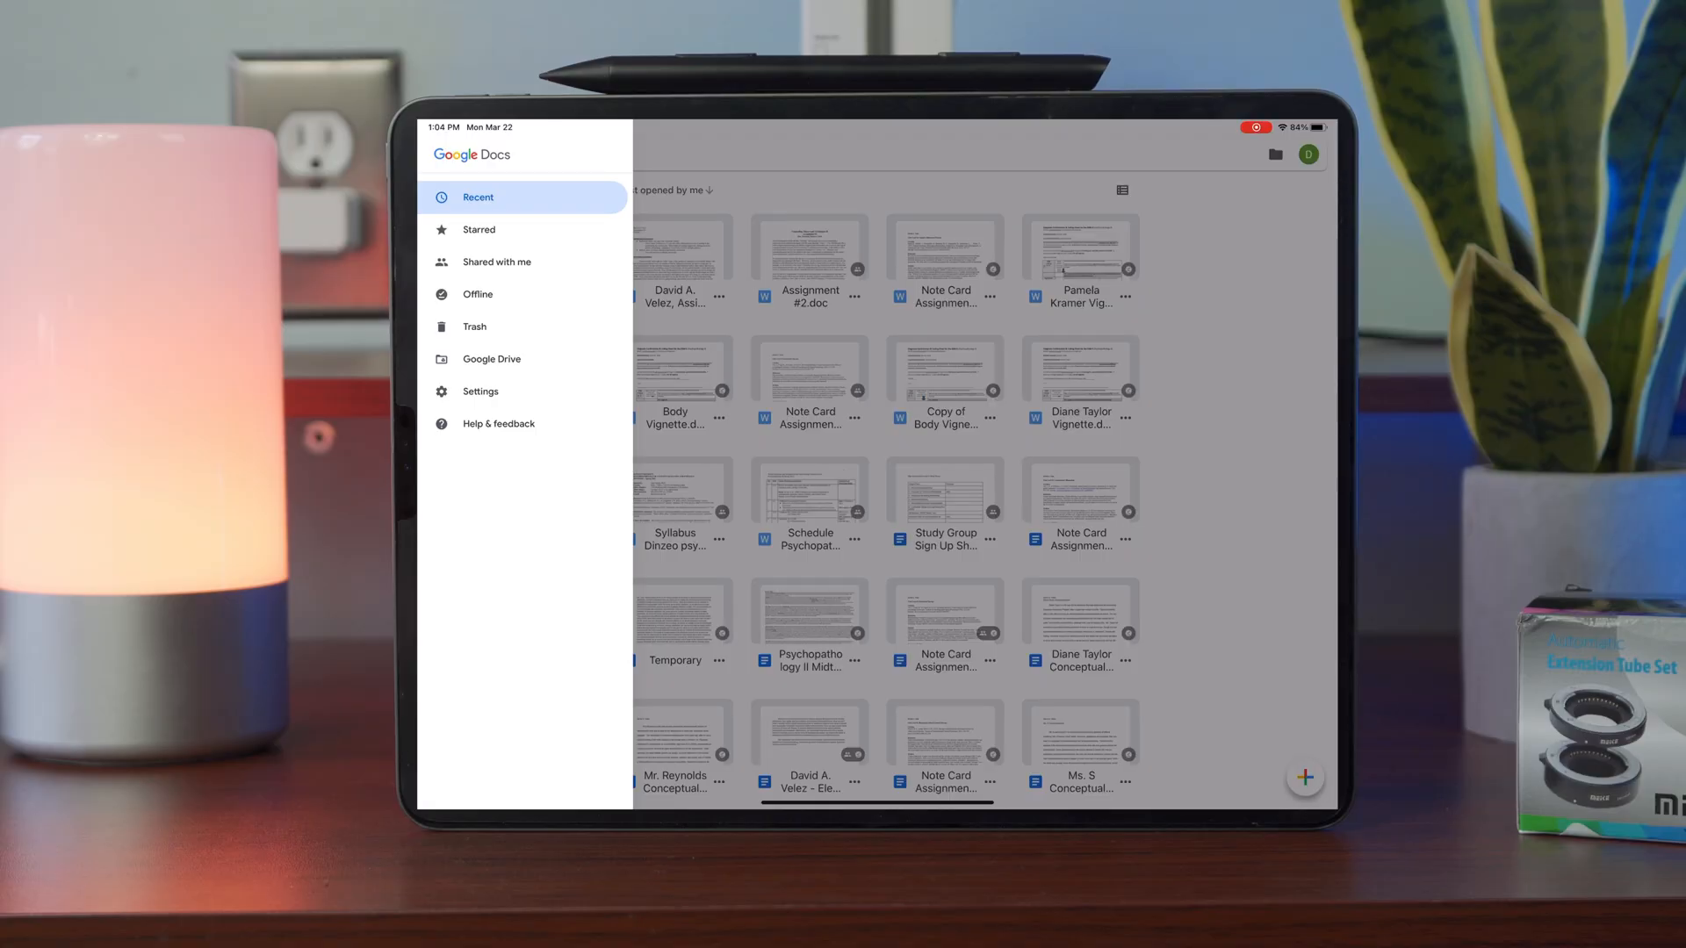
- Browse Shared with me, then go to Google Drive and reach the Fable of Jonah Wallace shot list
click(495, 262)
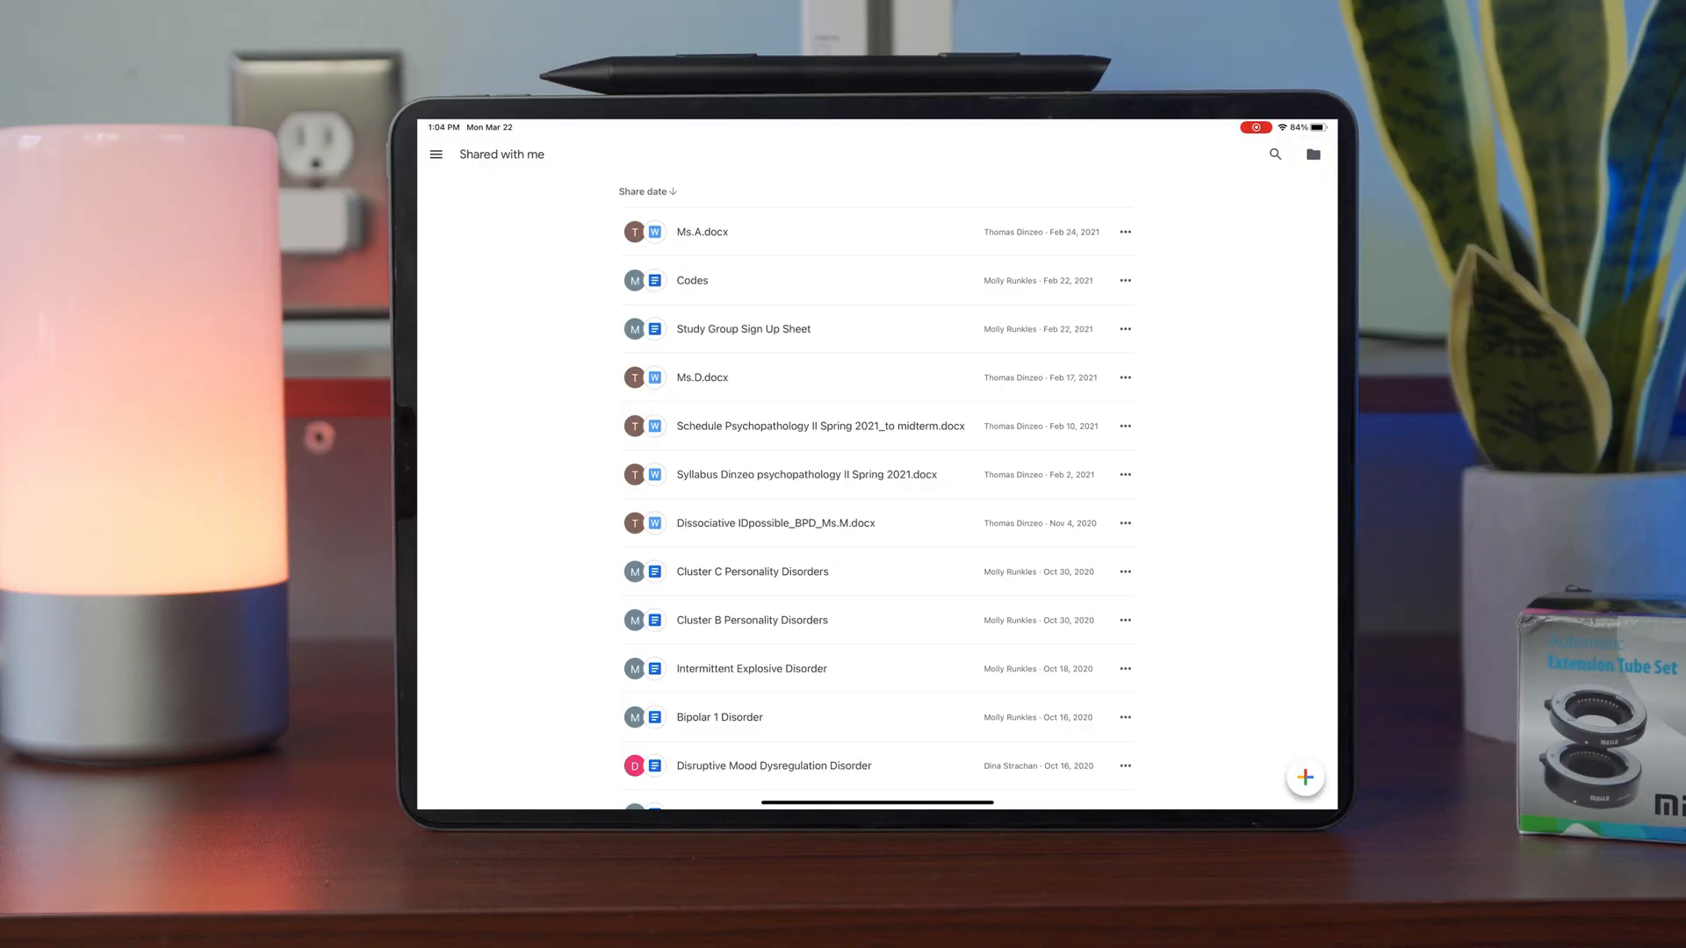
click(435, 154)
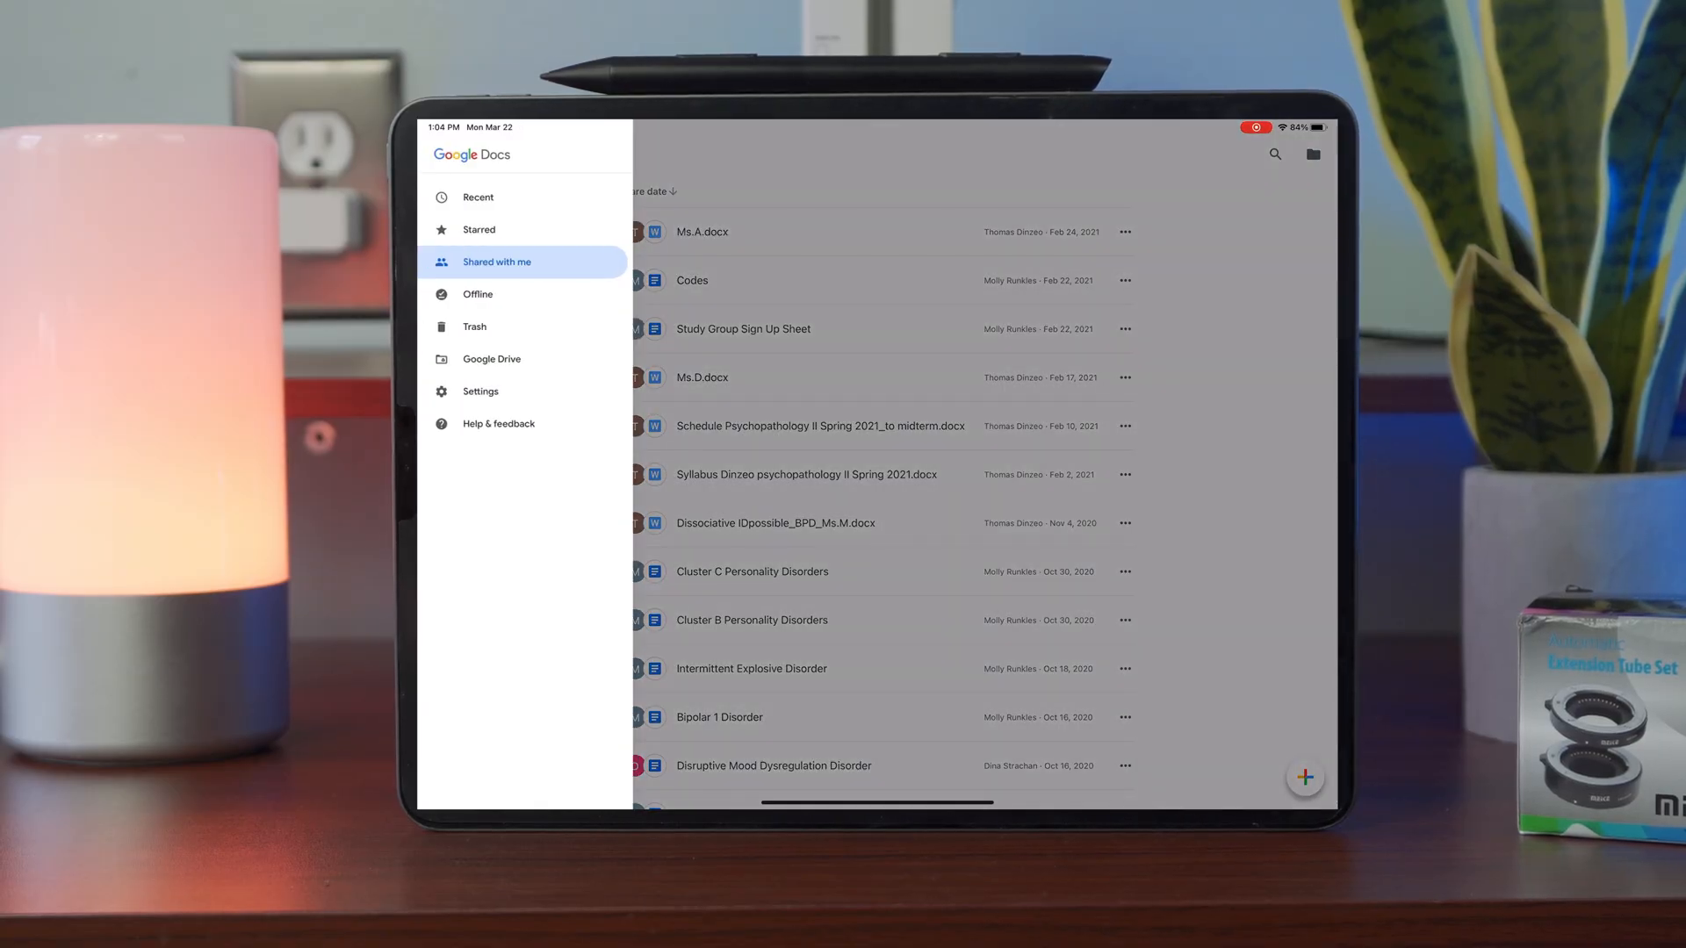
click(490, 358)
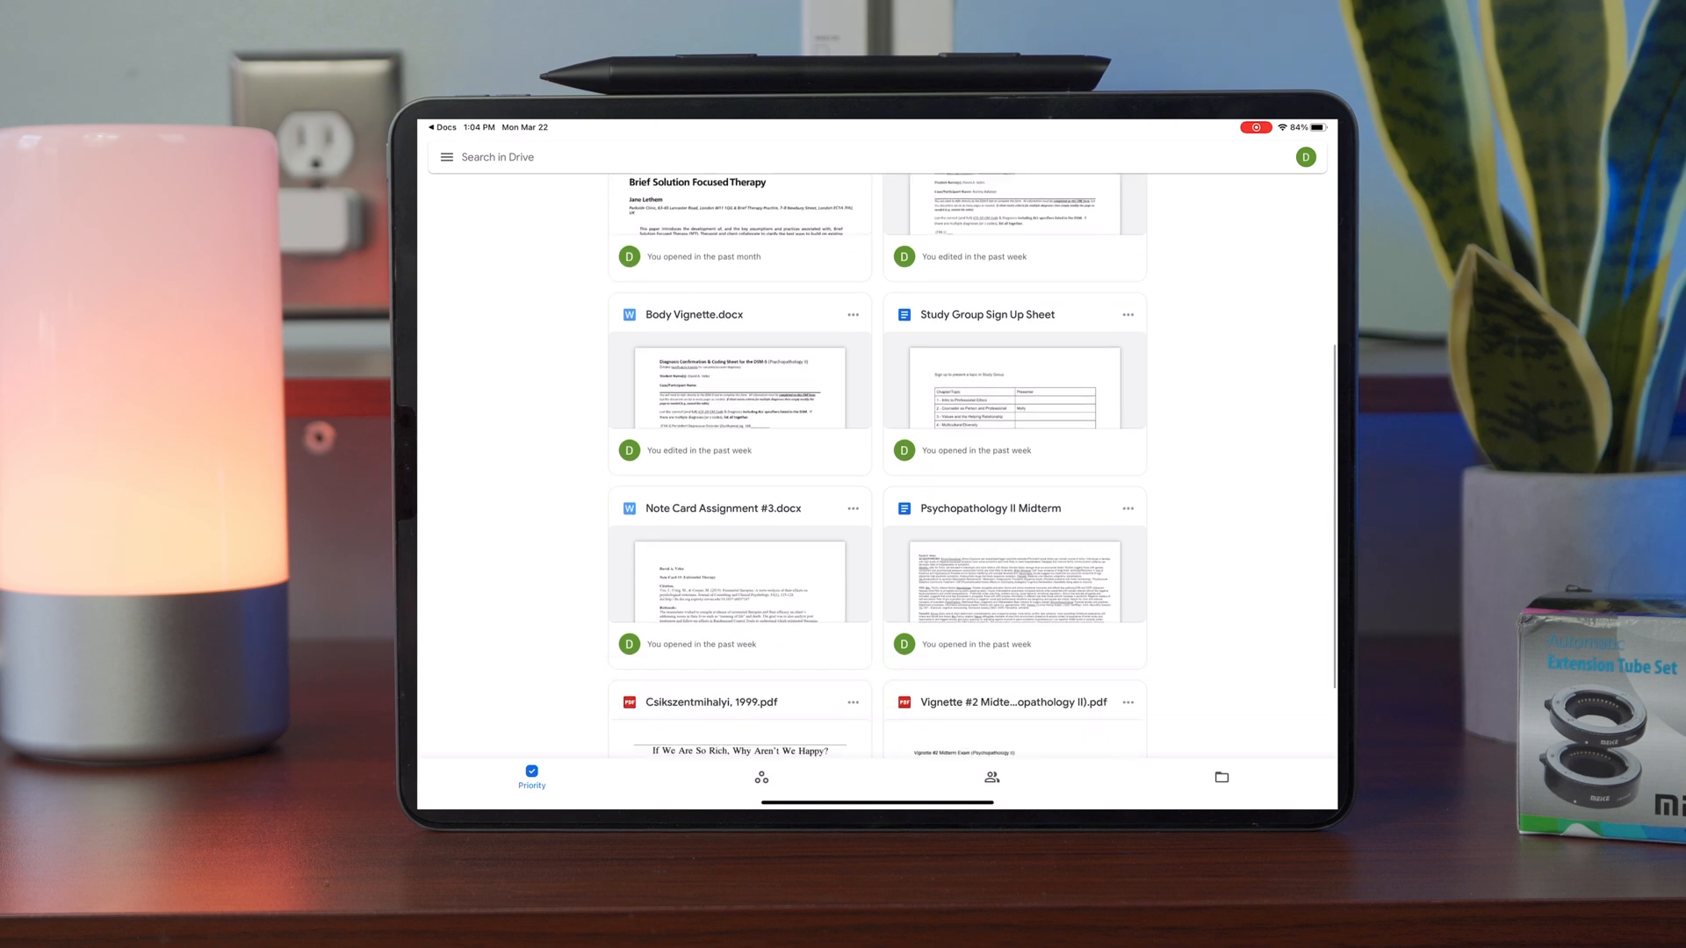
scroll(up, 3)
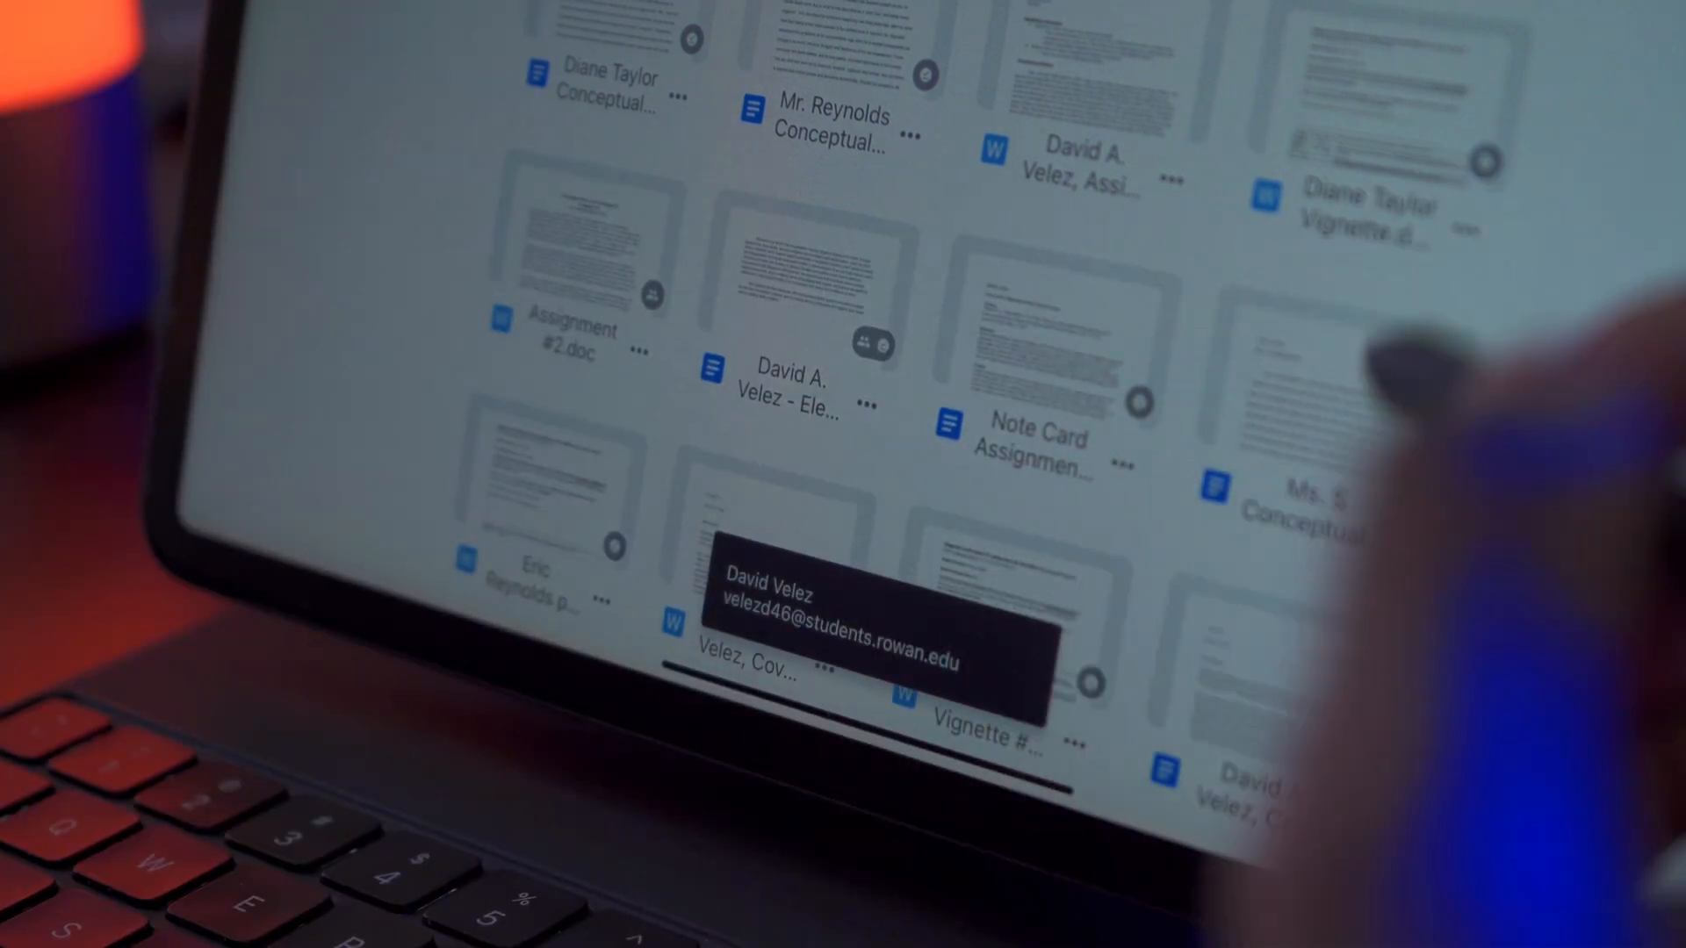
scroll(down, 3)
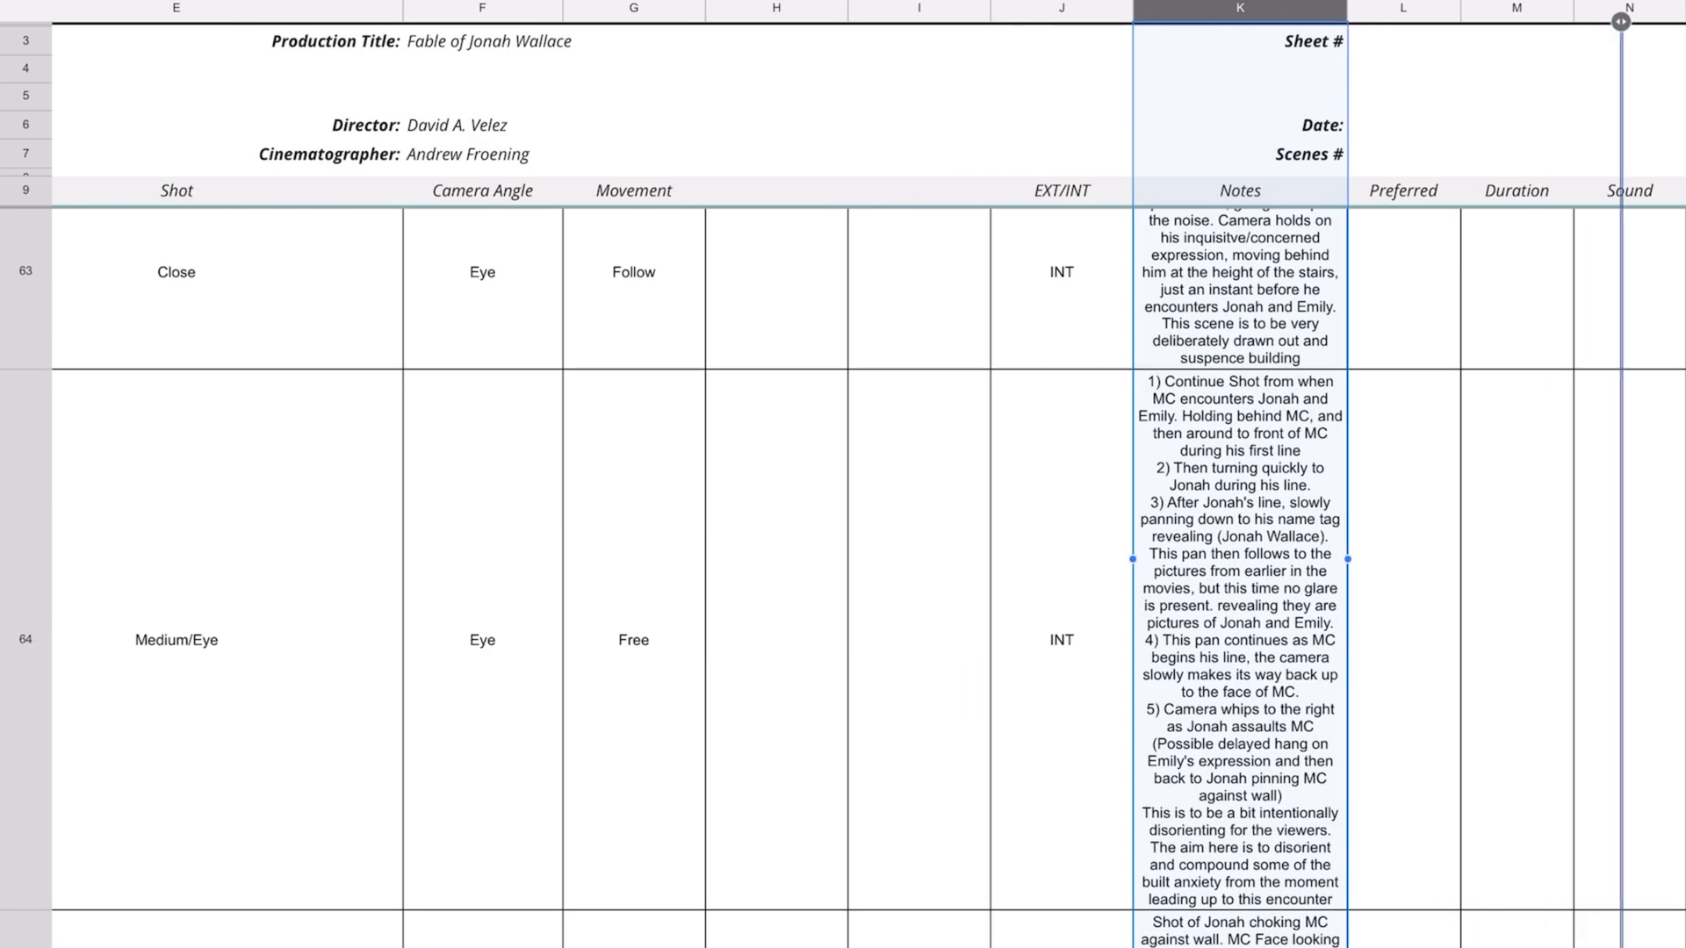
- Show the shot list's opening rows and open the EXT/INT column context menu
scroll(down, 3)
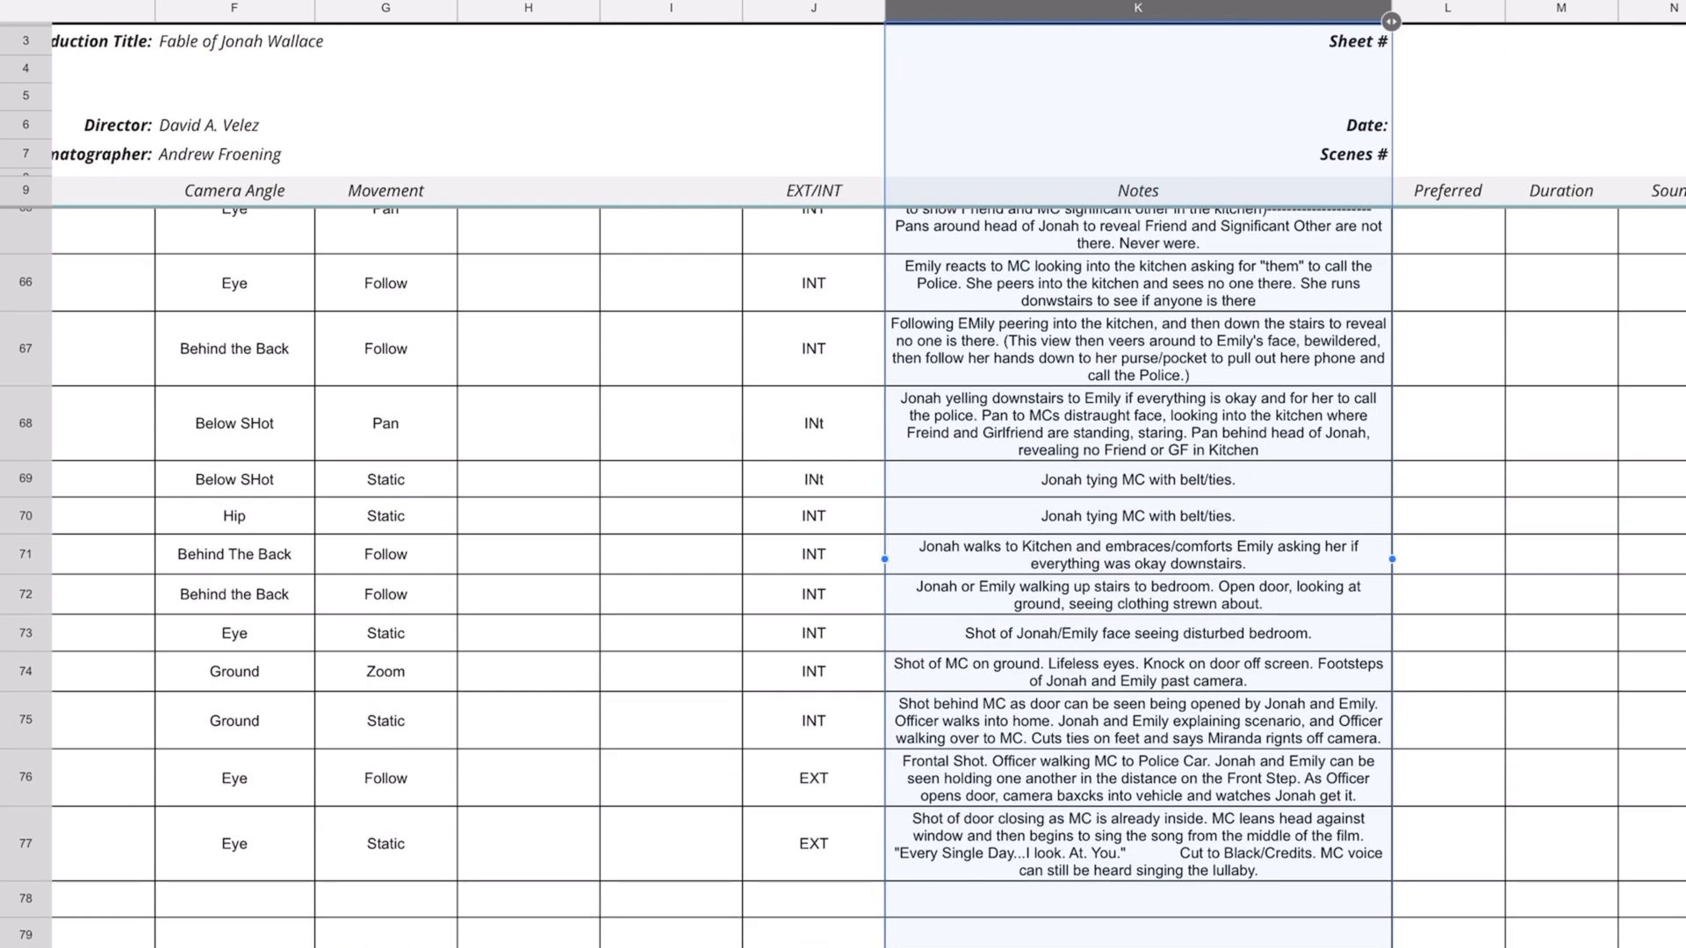
right_click(991, 15)
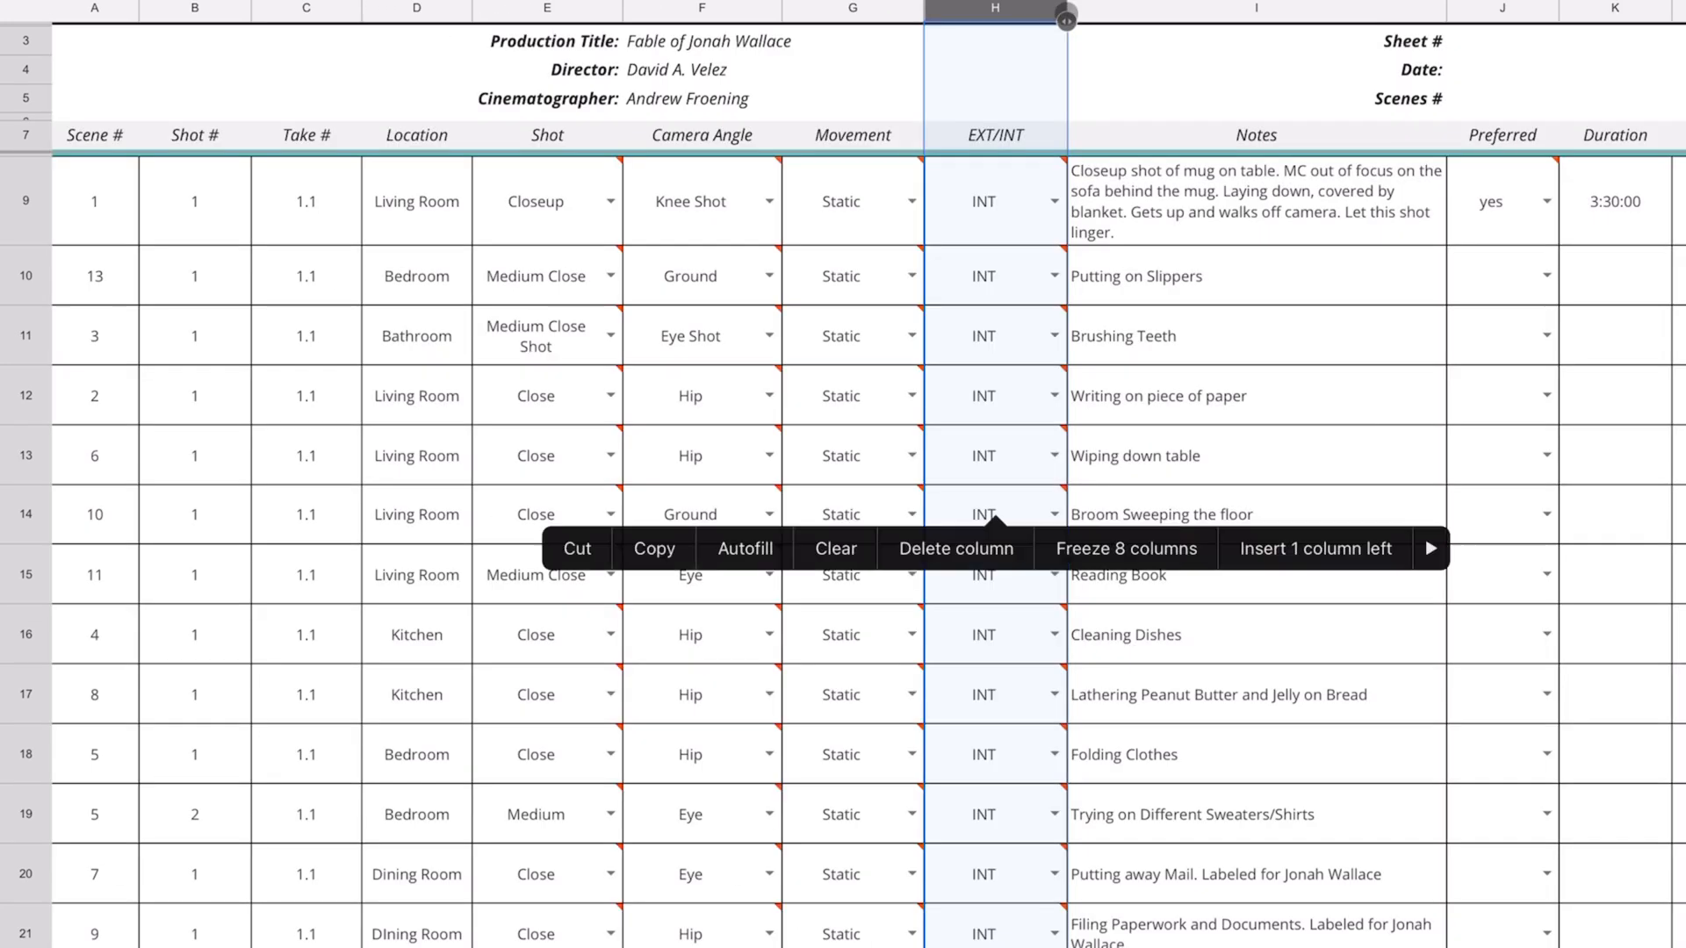